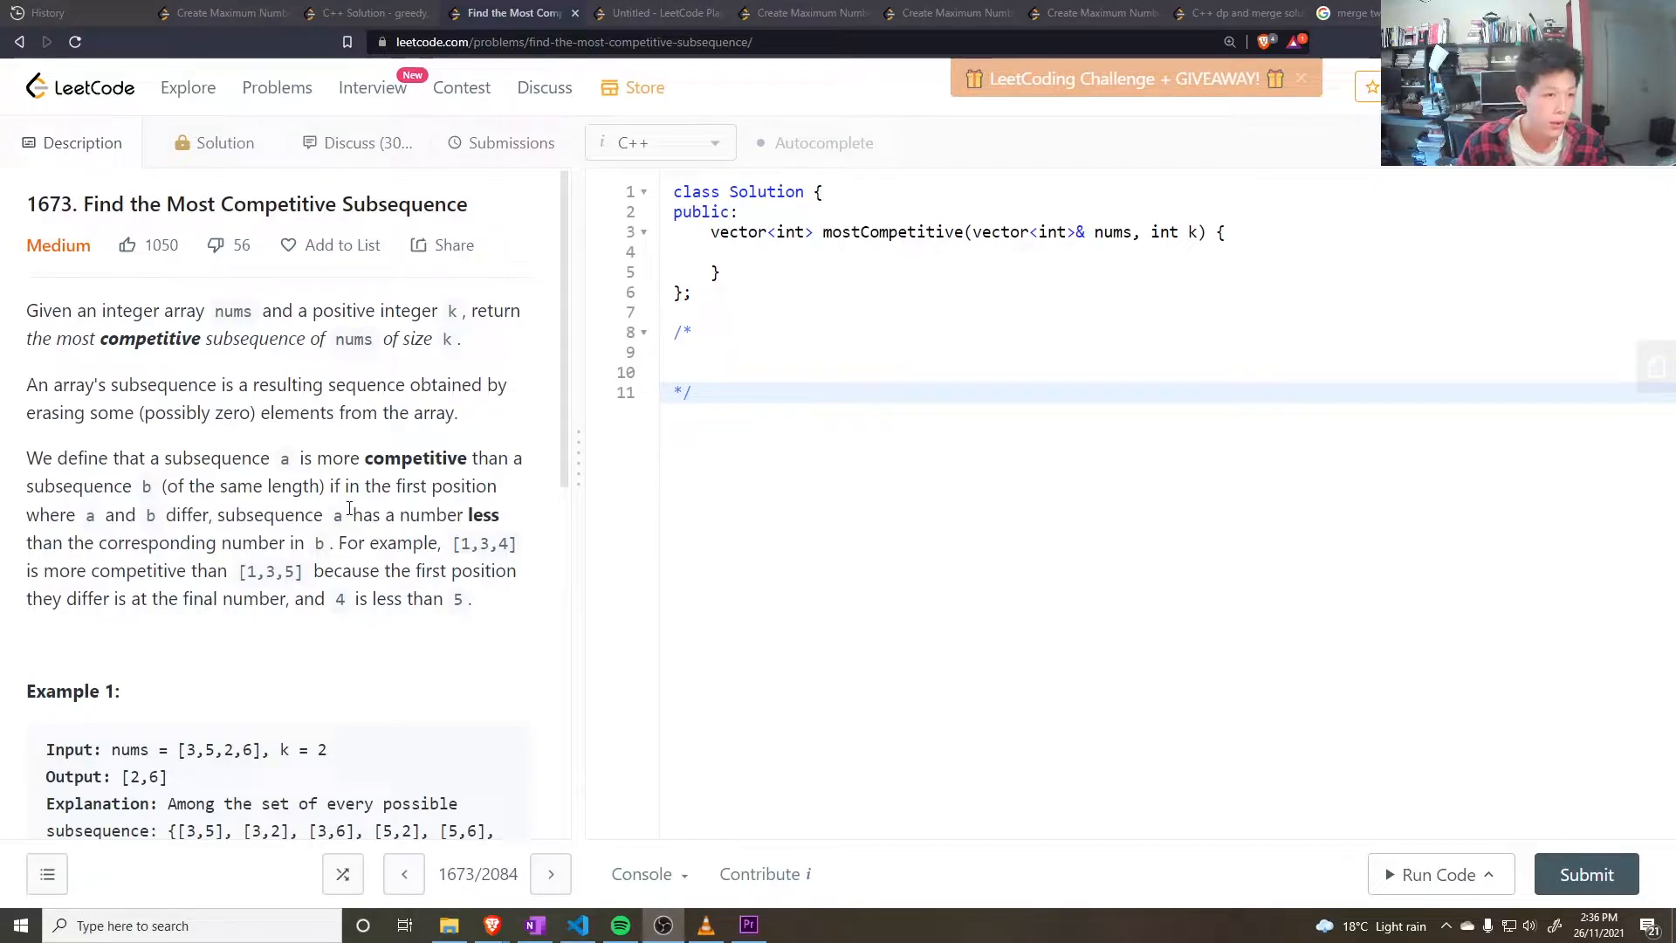
mouse_move(347, 509)
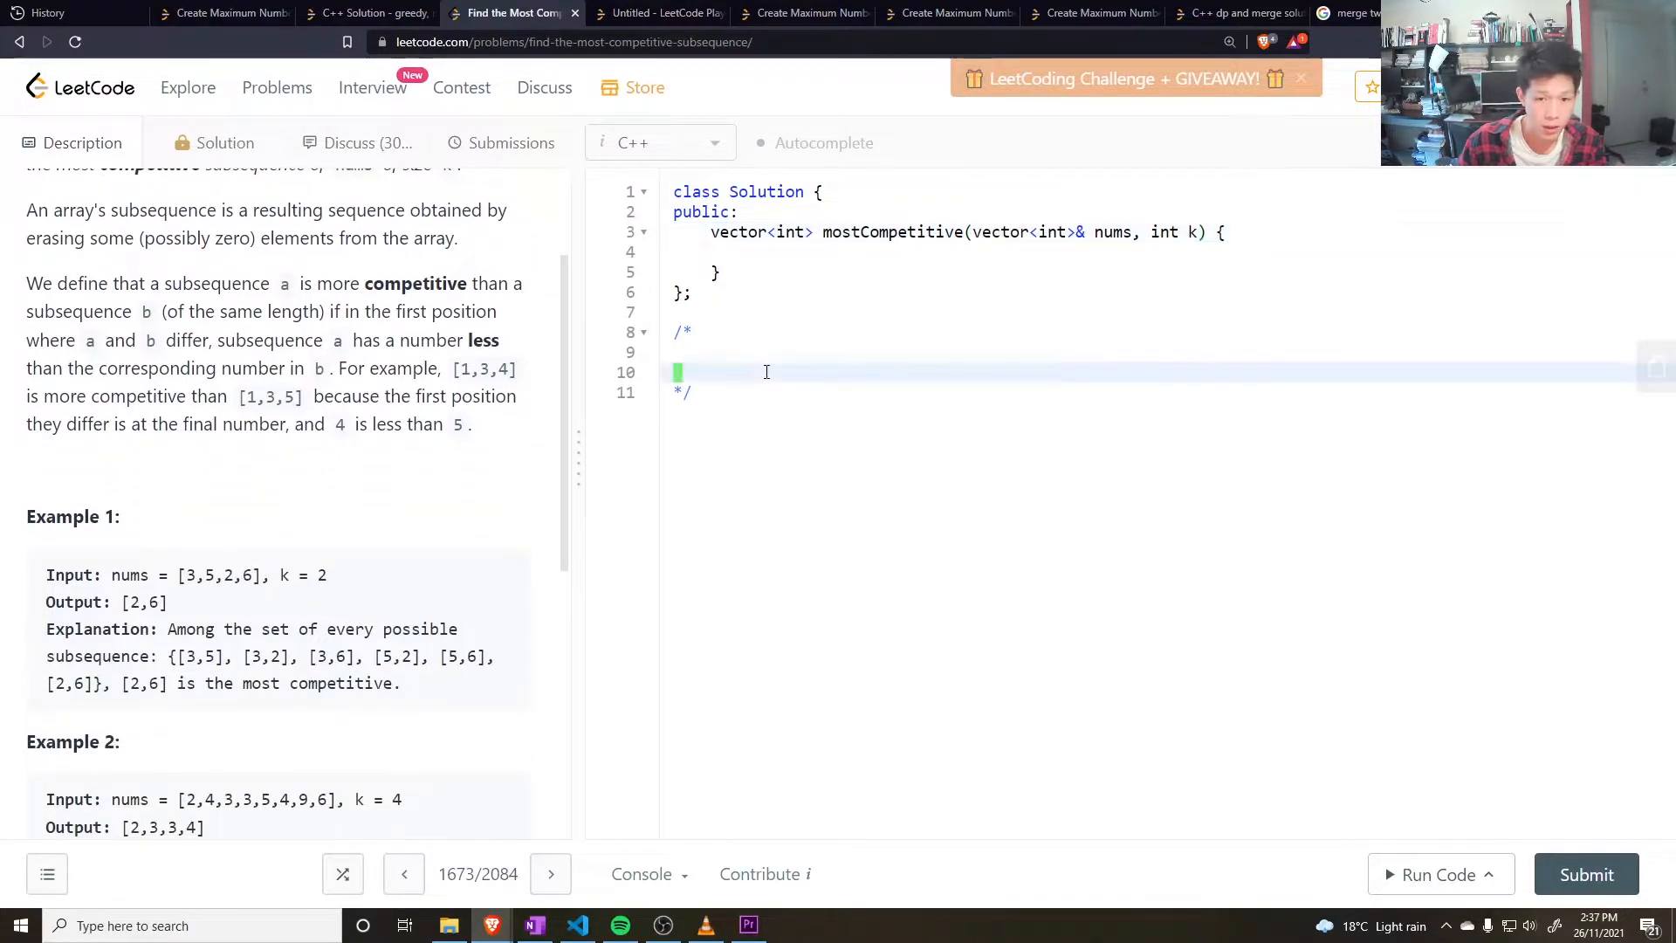
Step: Note the example [3,5,2,6], k = 2 and expected answer 2,6 on separate comment lines
text([3,5,2,6])
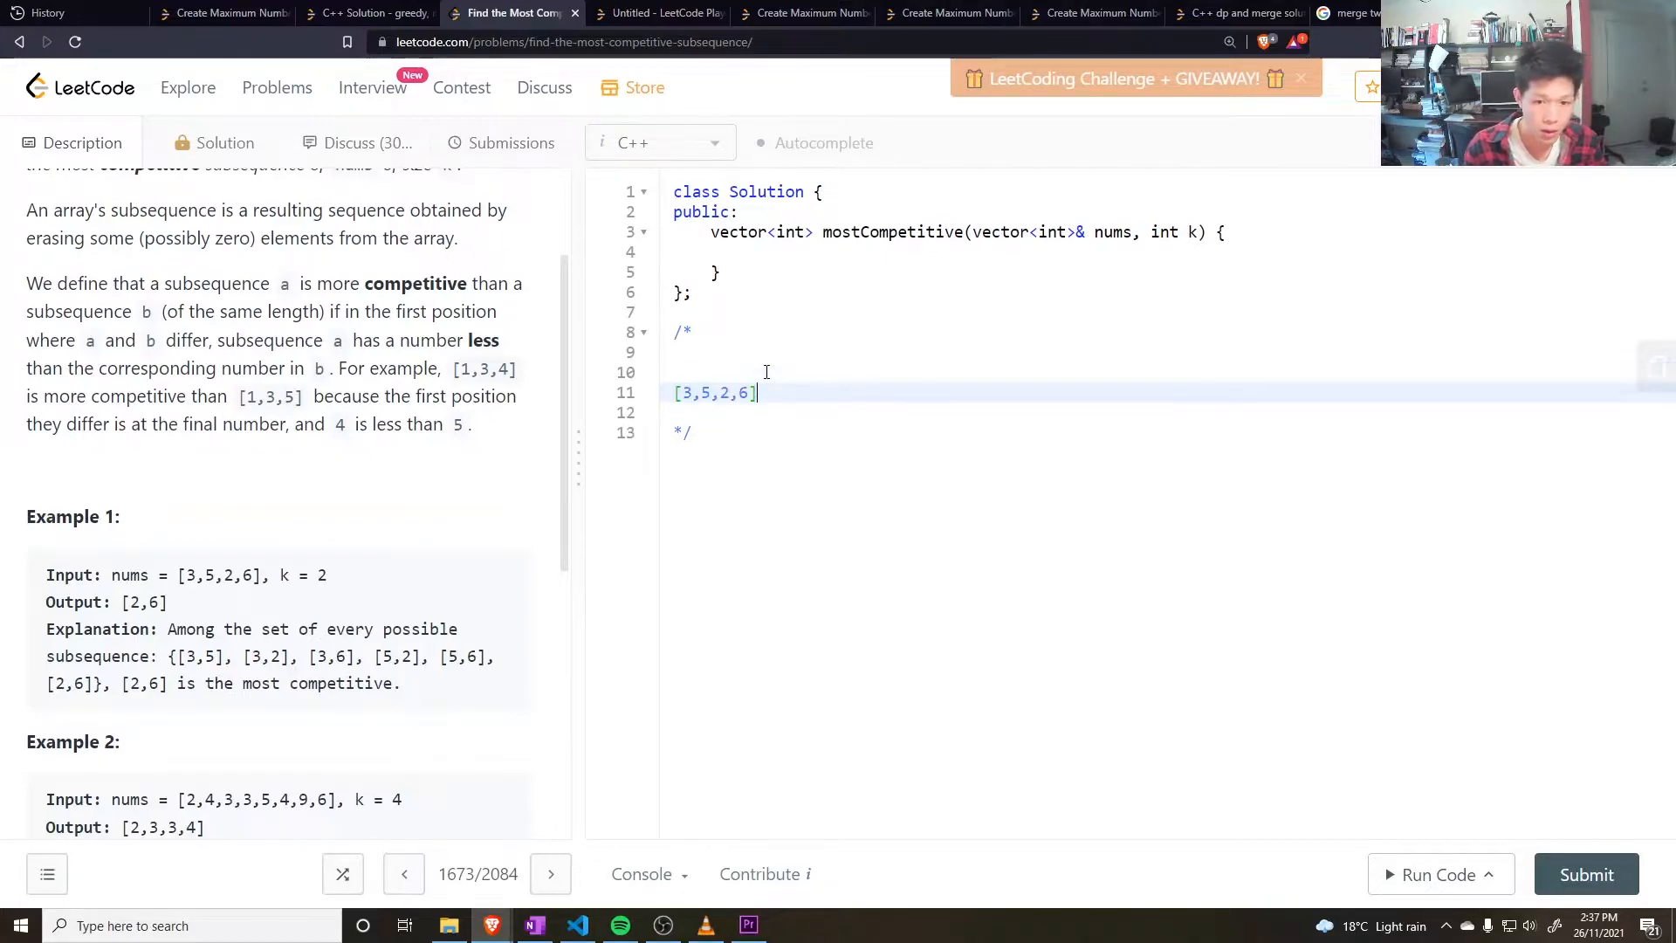
text(k)
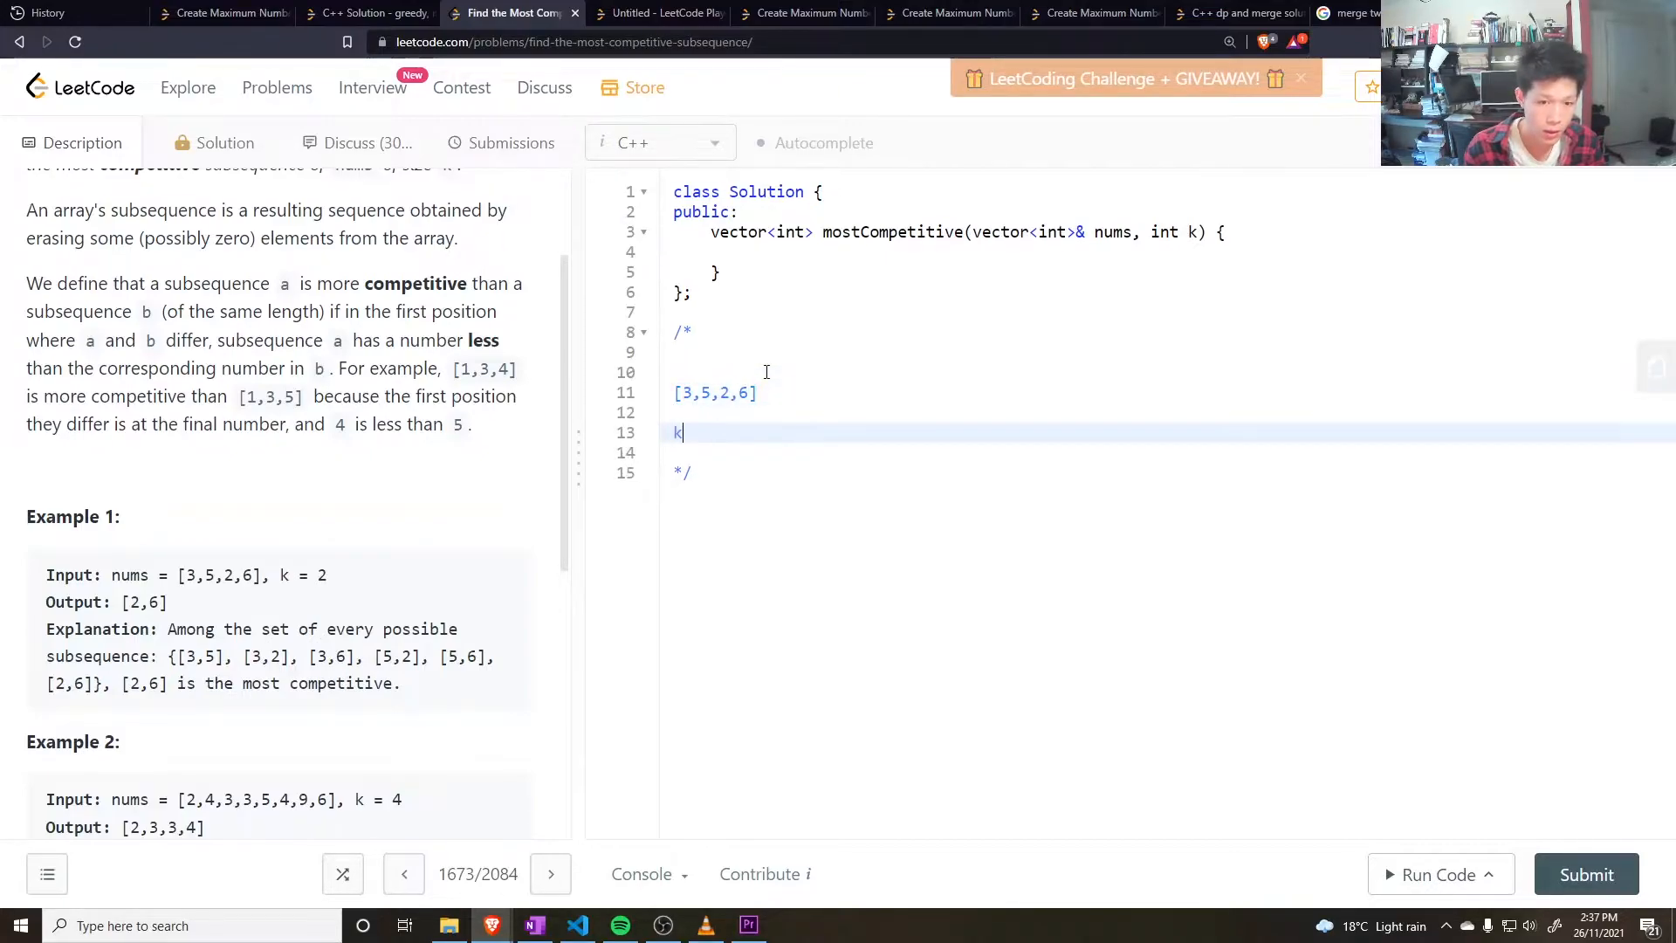
text(=)
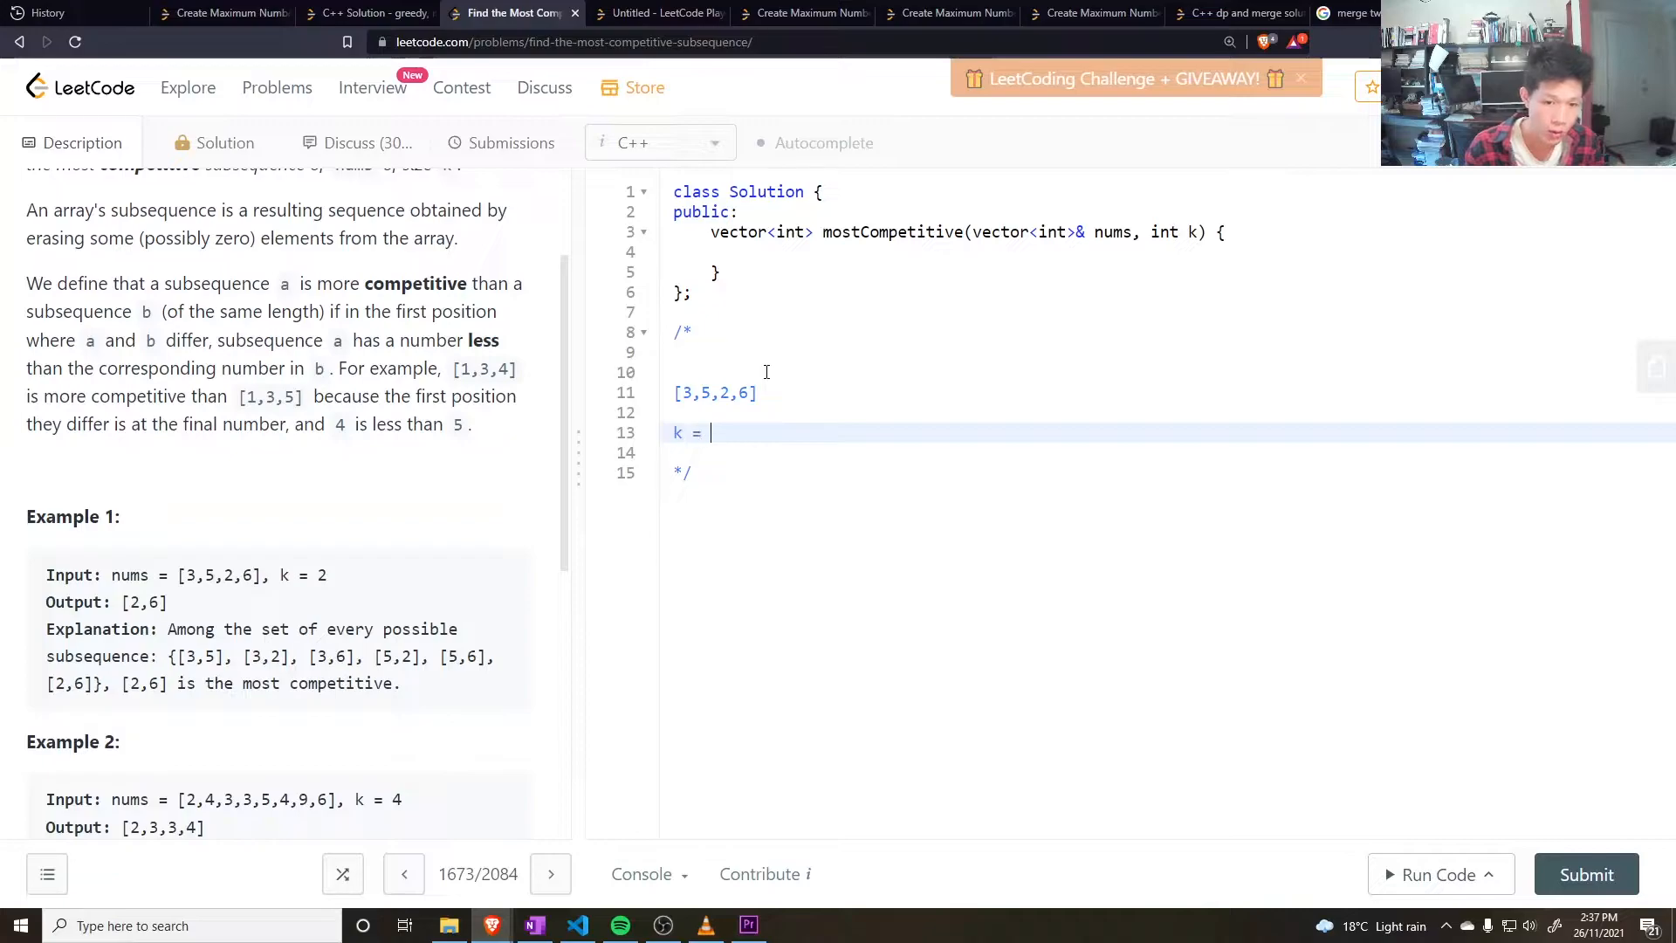
text(2)
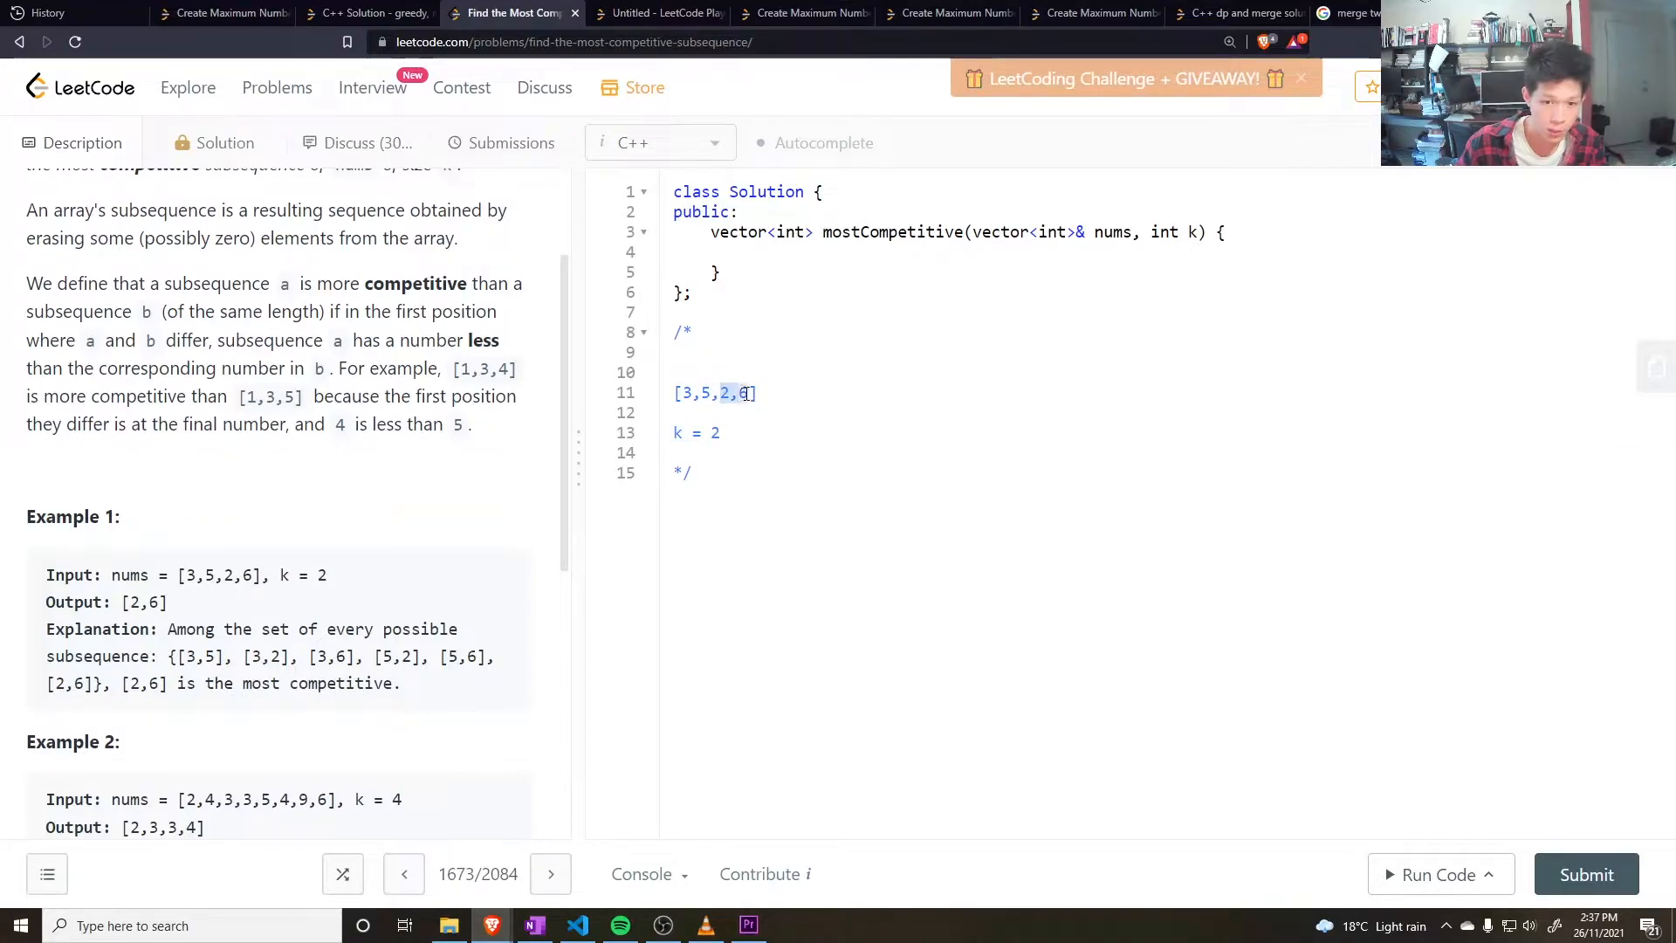
text(2,)
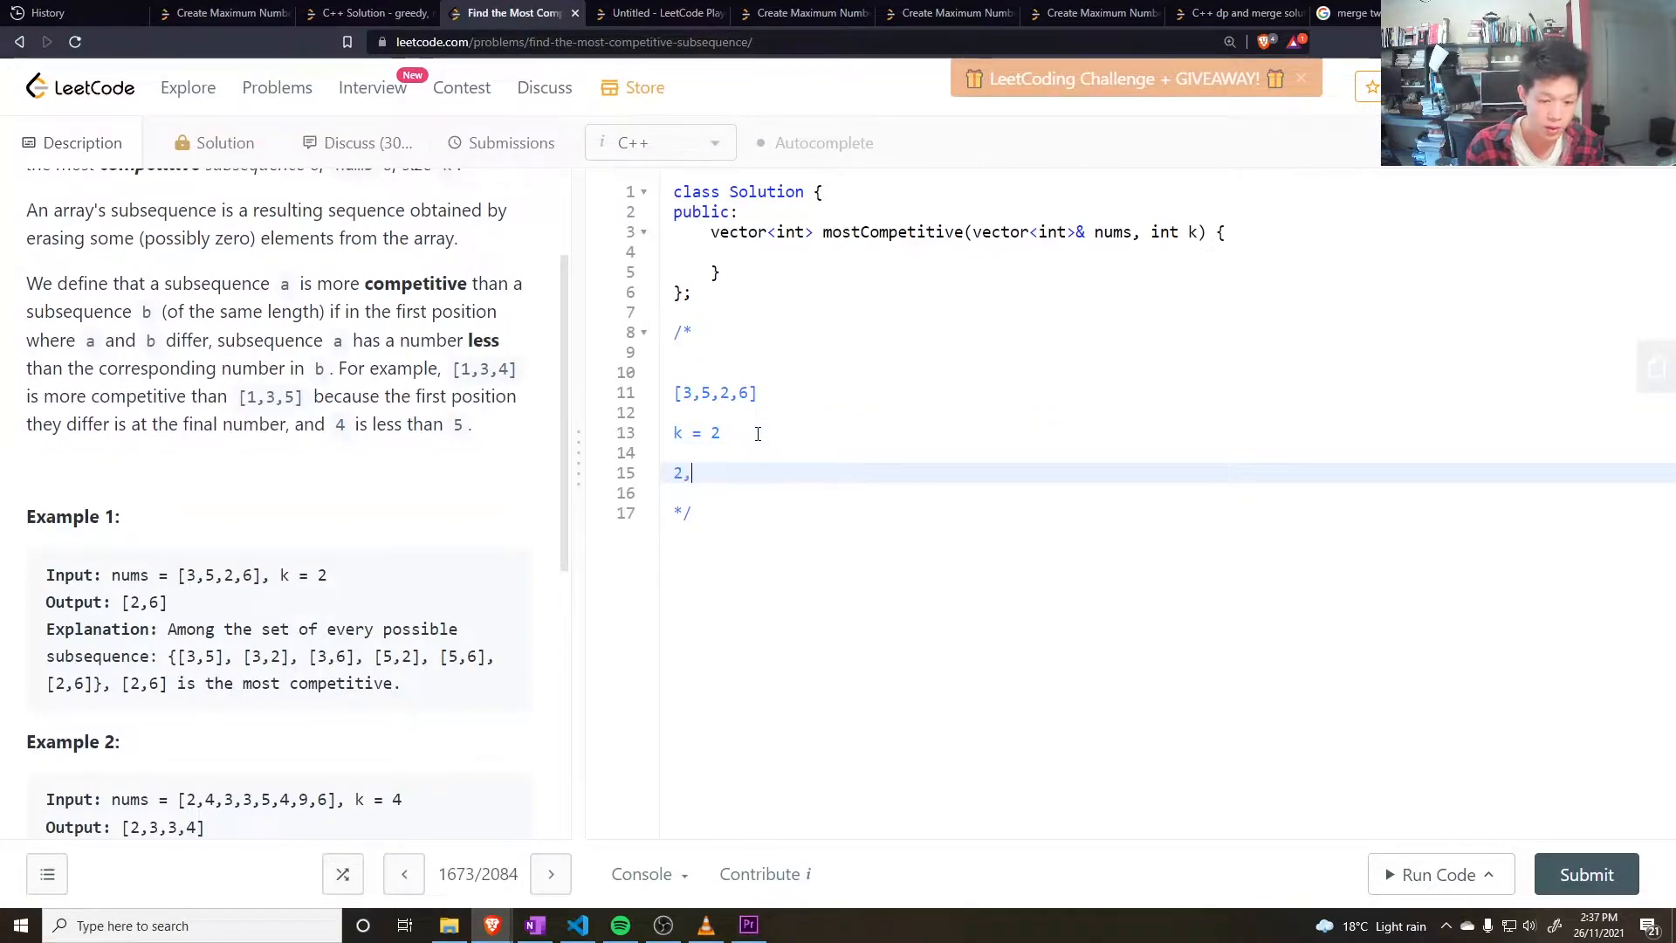
text(6)
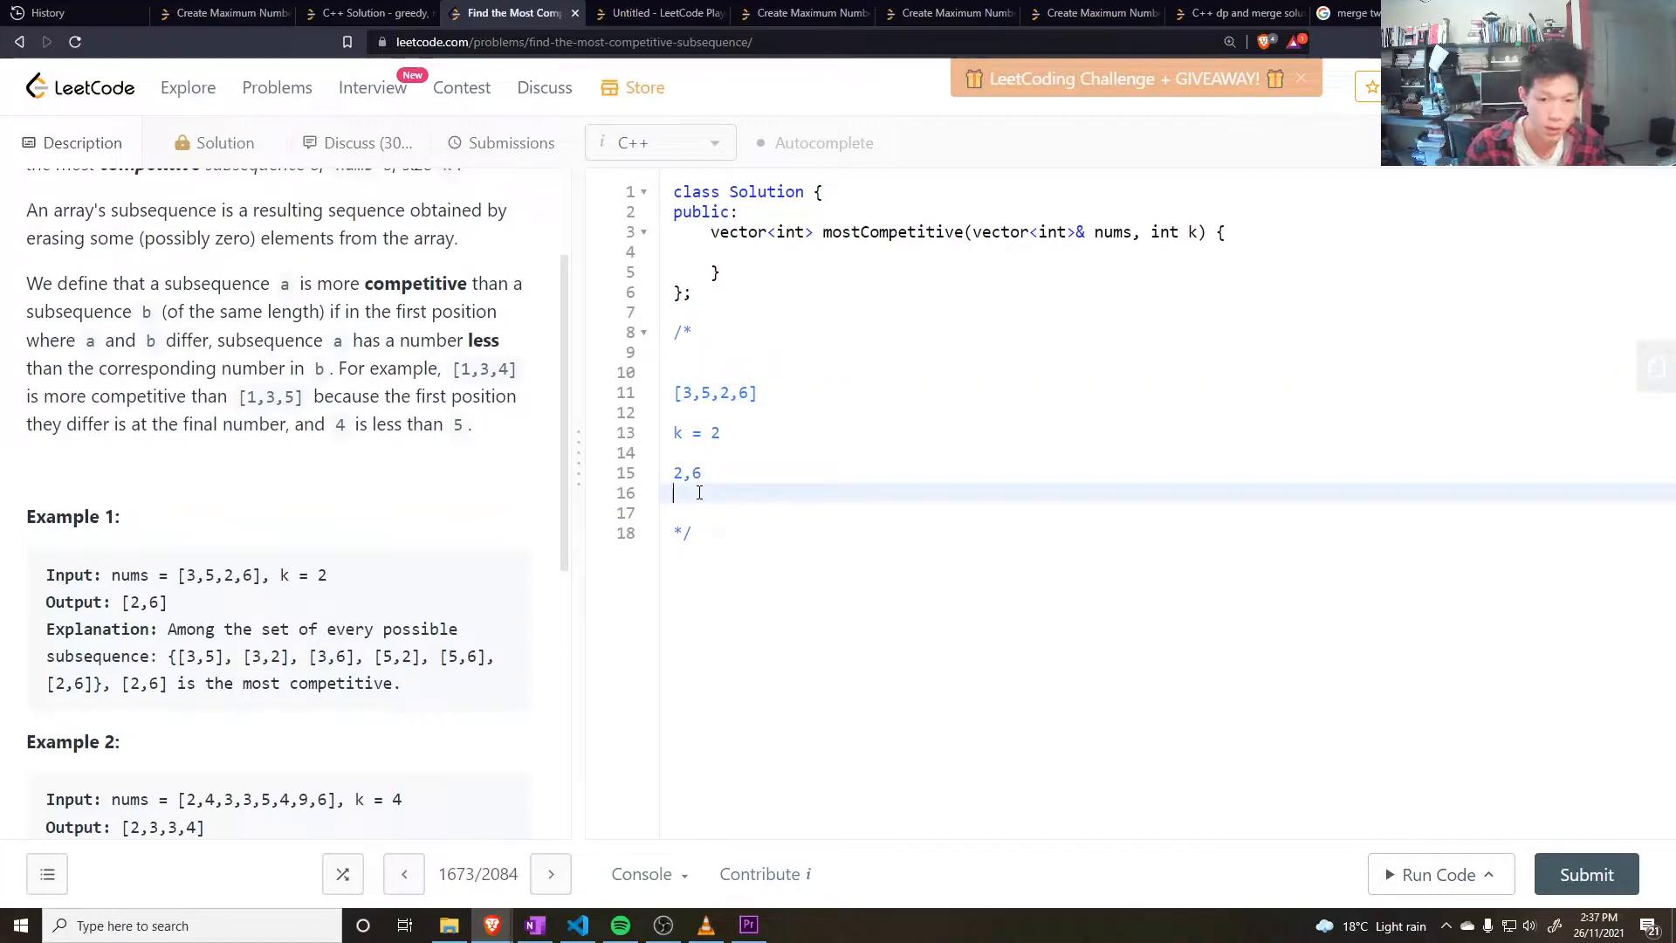
text(3,2)
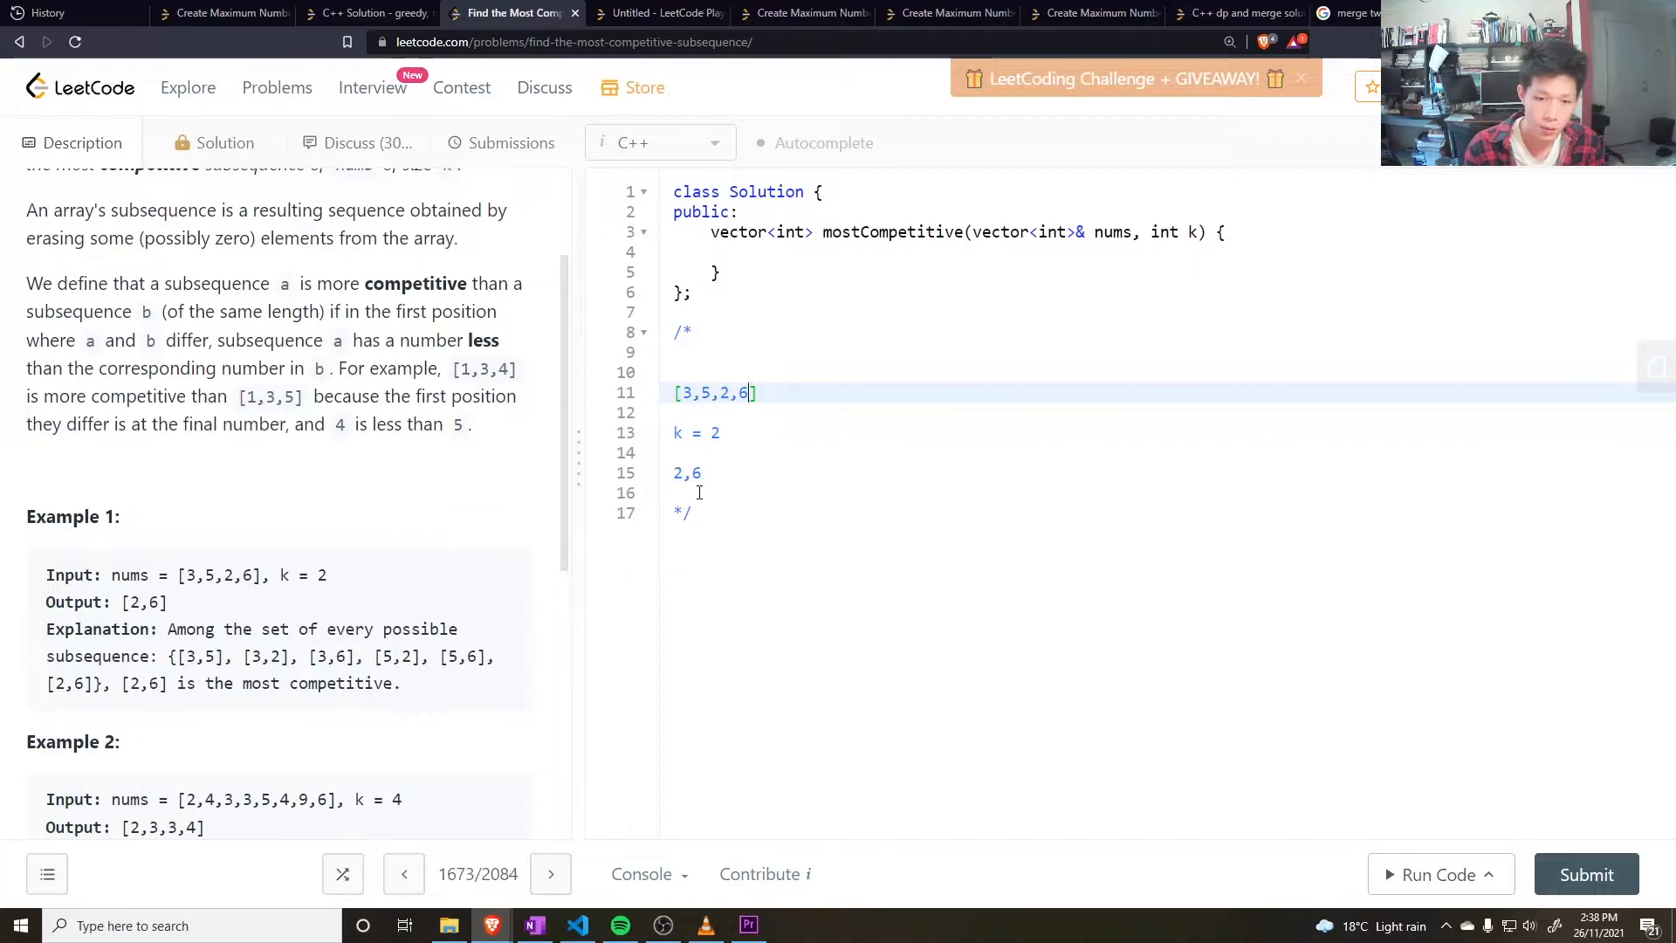
Step: Change the noted array to [3,5,2,6,1] and rewrite its expected answer as 2,1
text(,1)
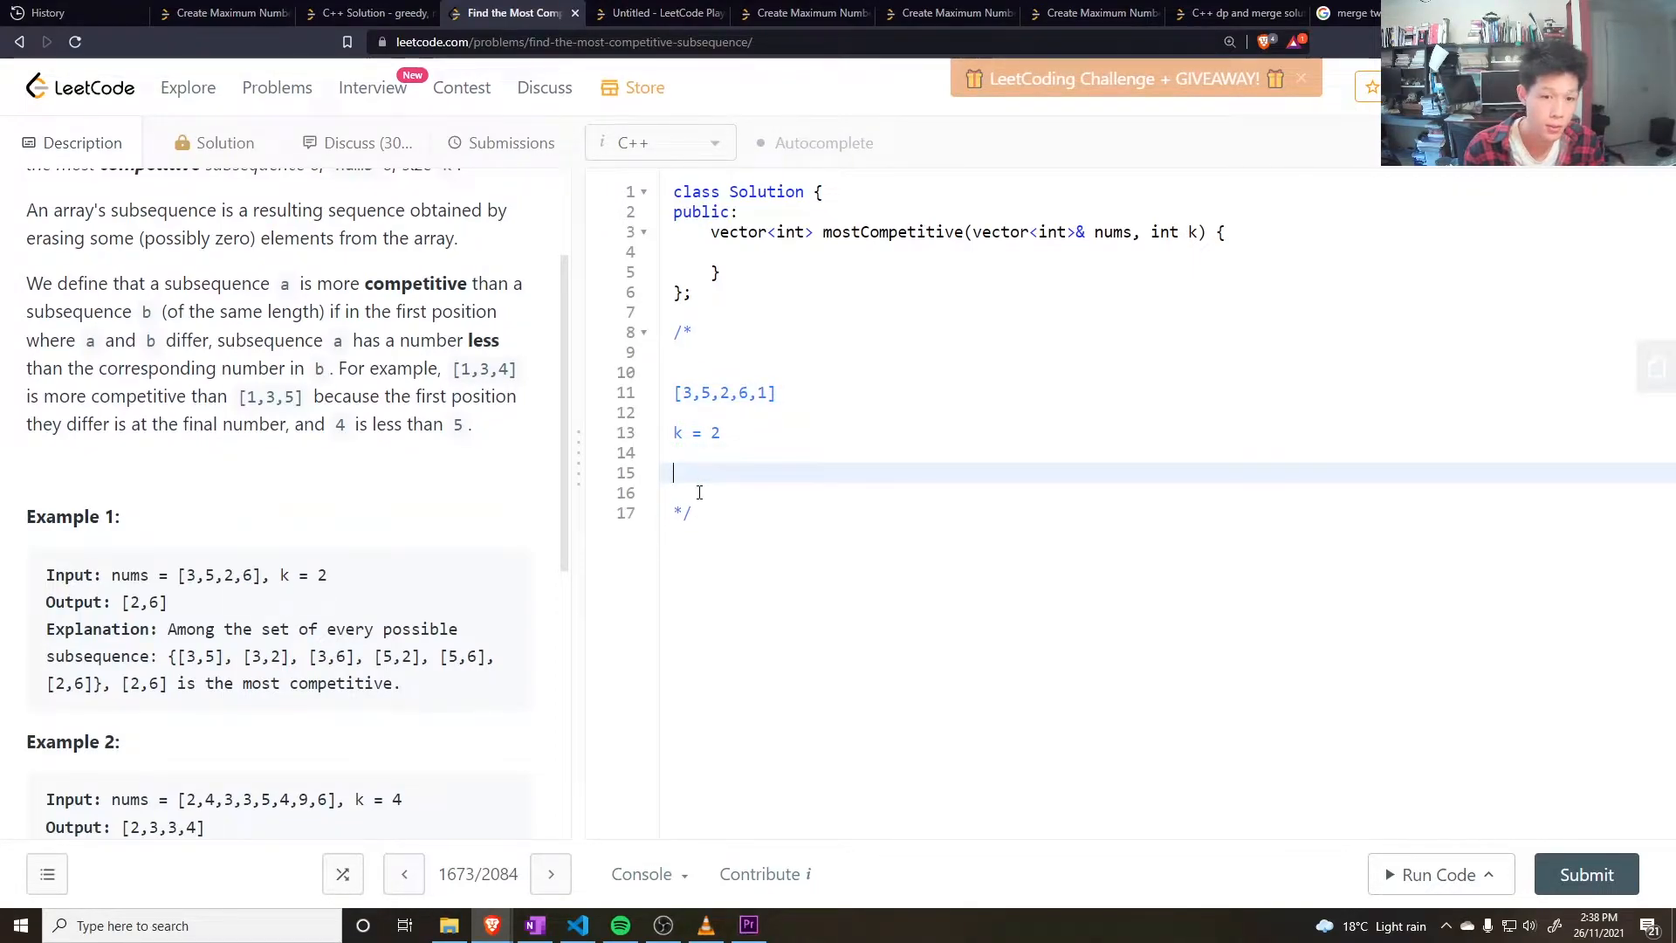
text(1,)
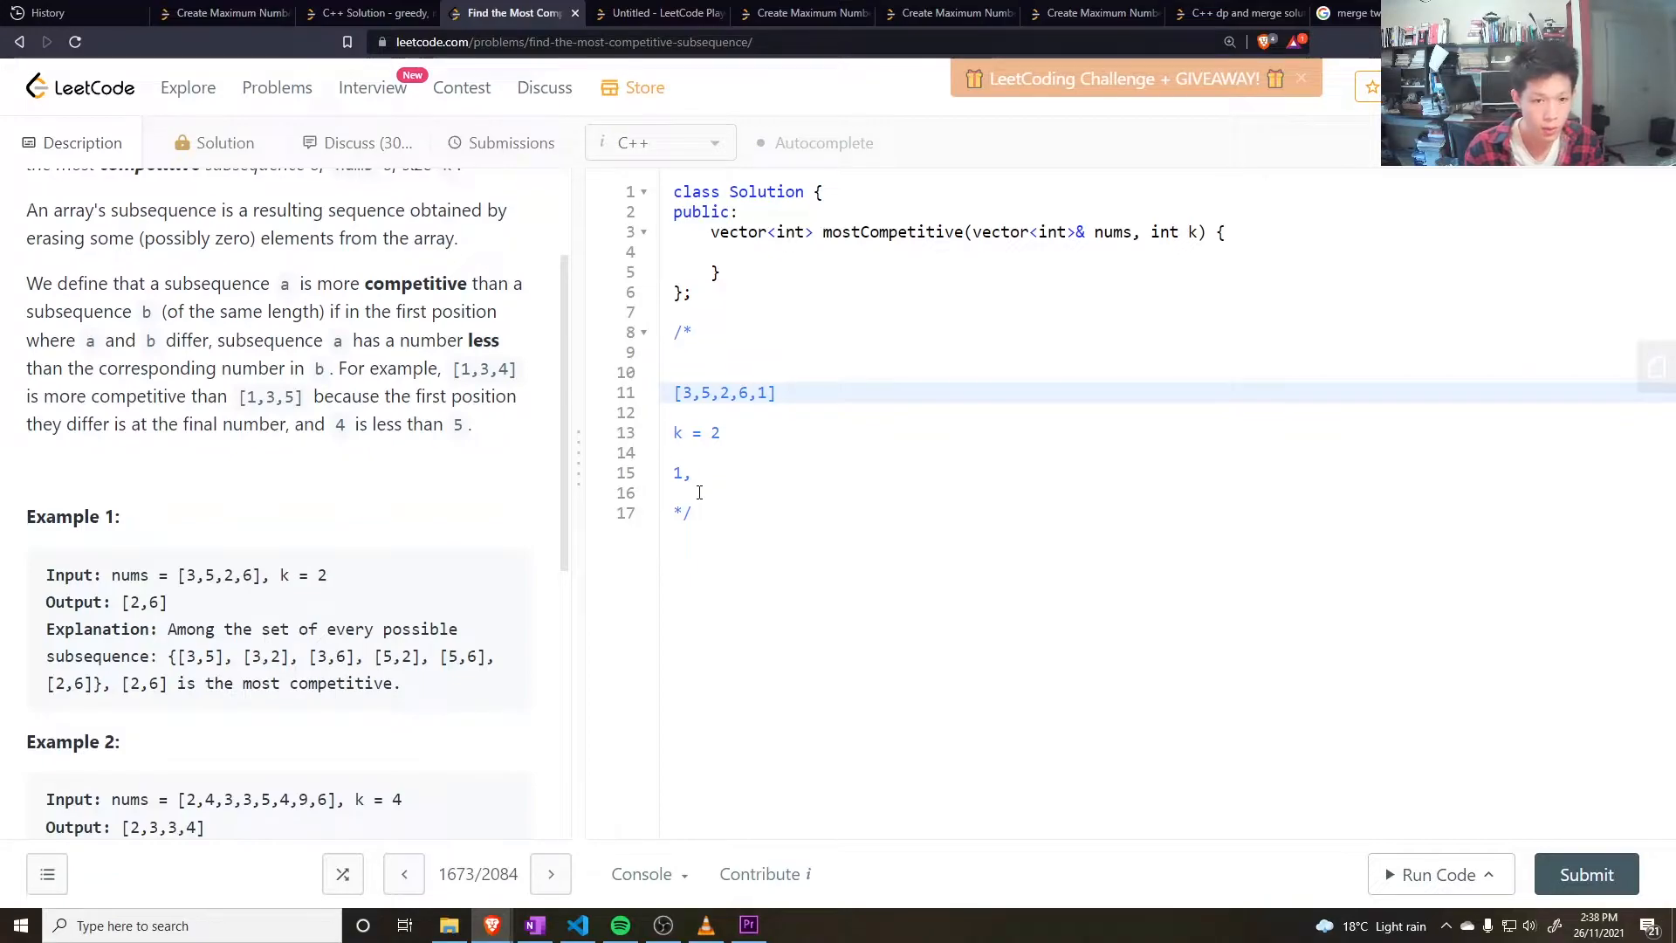
double_click(762, 393)
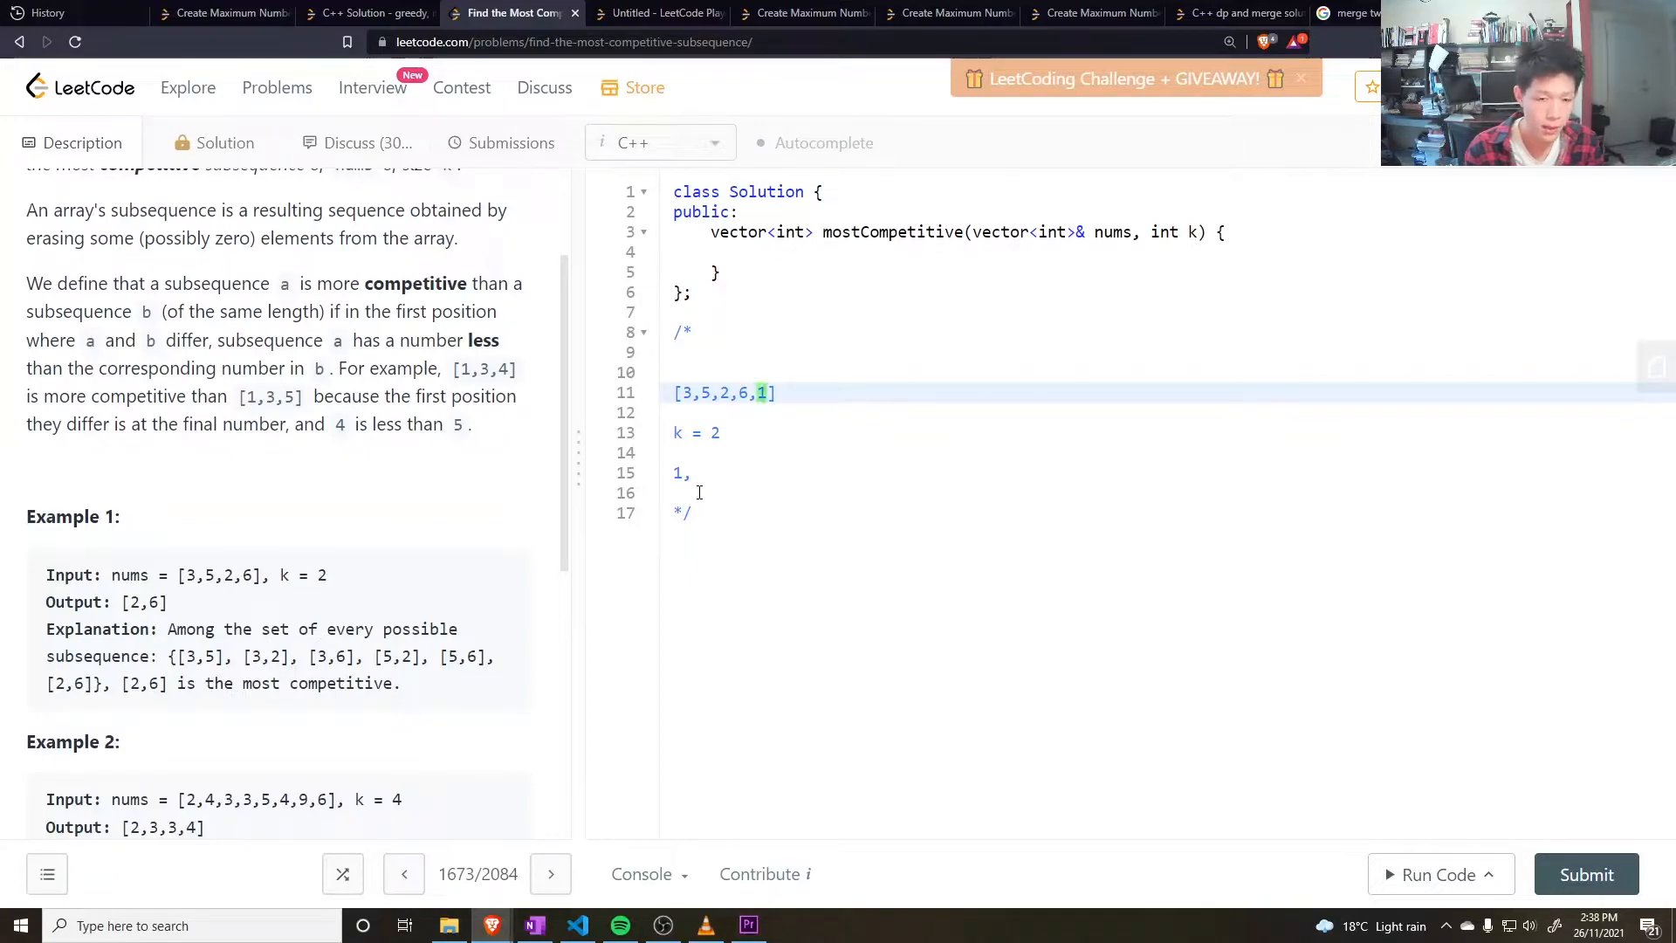
text(2)
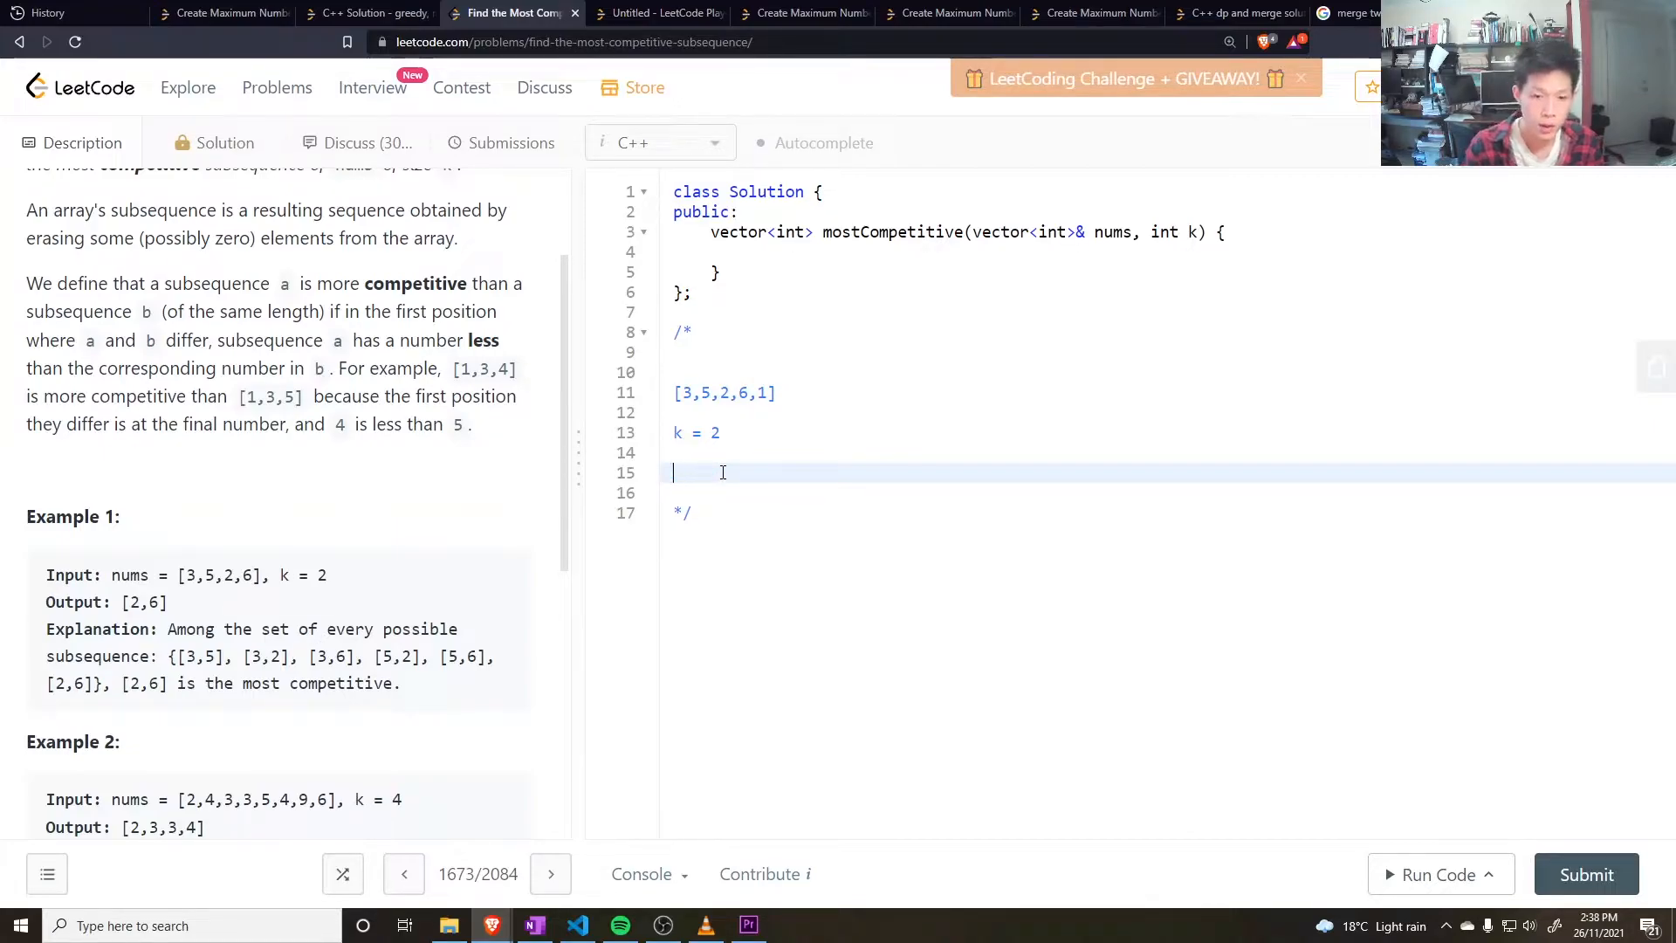
text(2,1)
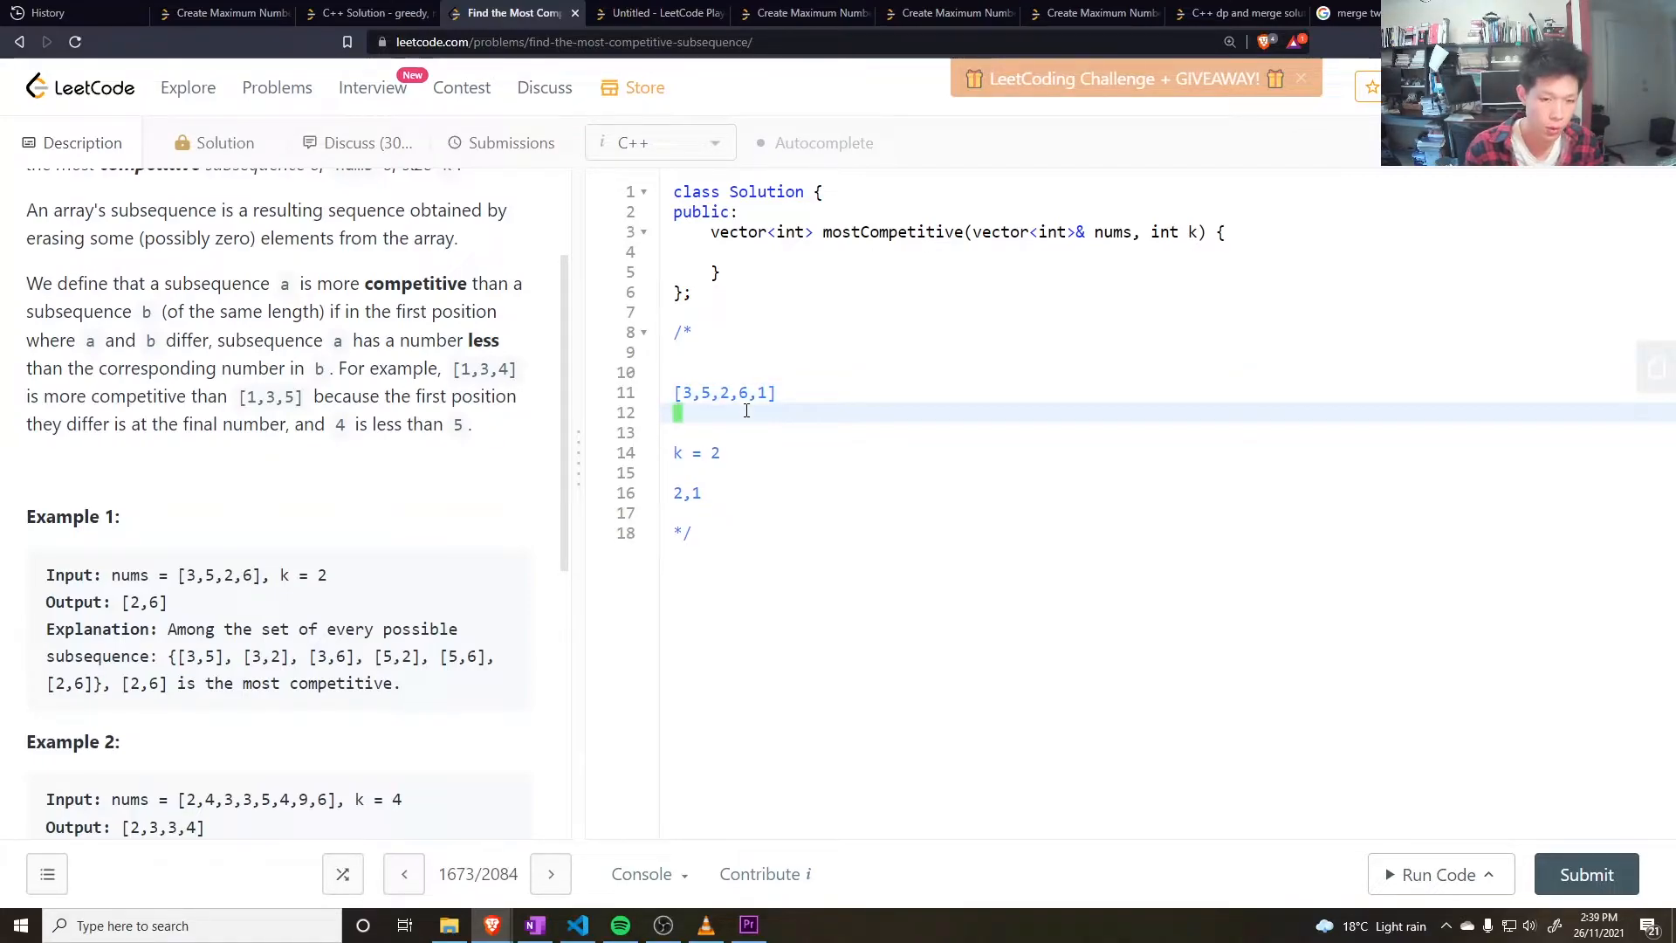
Step: Add partial result 3,5, below the array and index labels 0 1 2 3 4 above it
key(Enter)
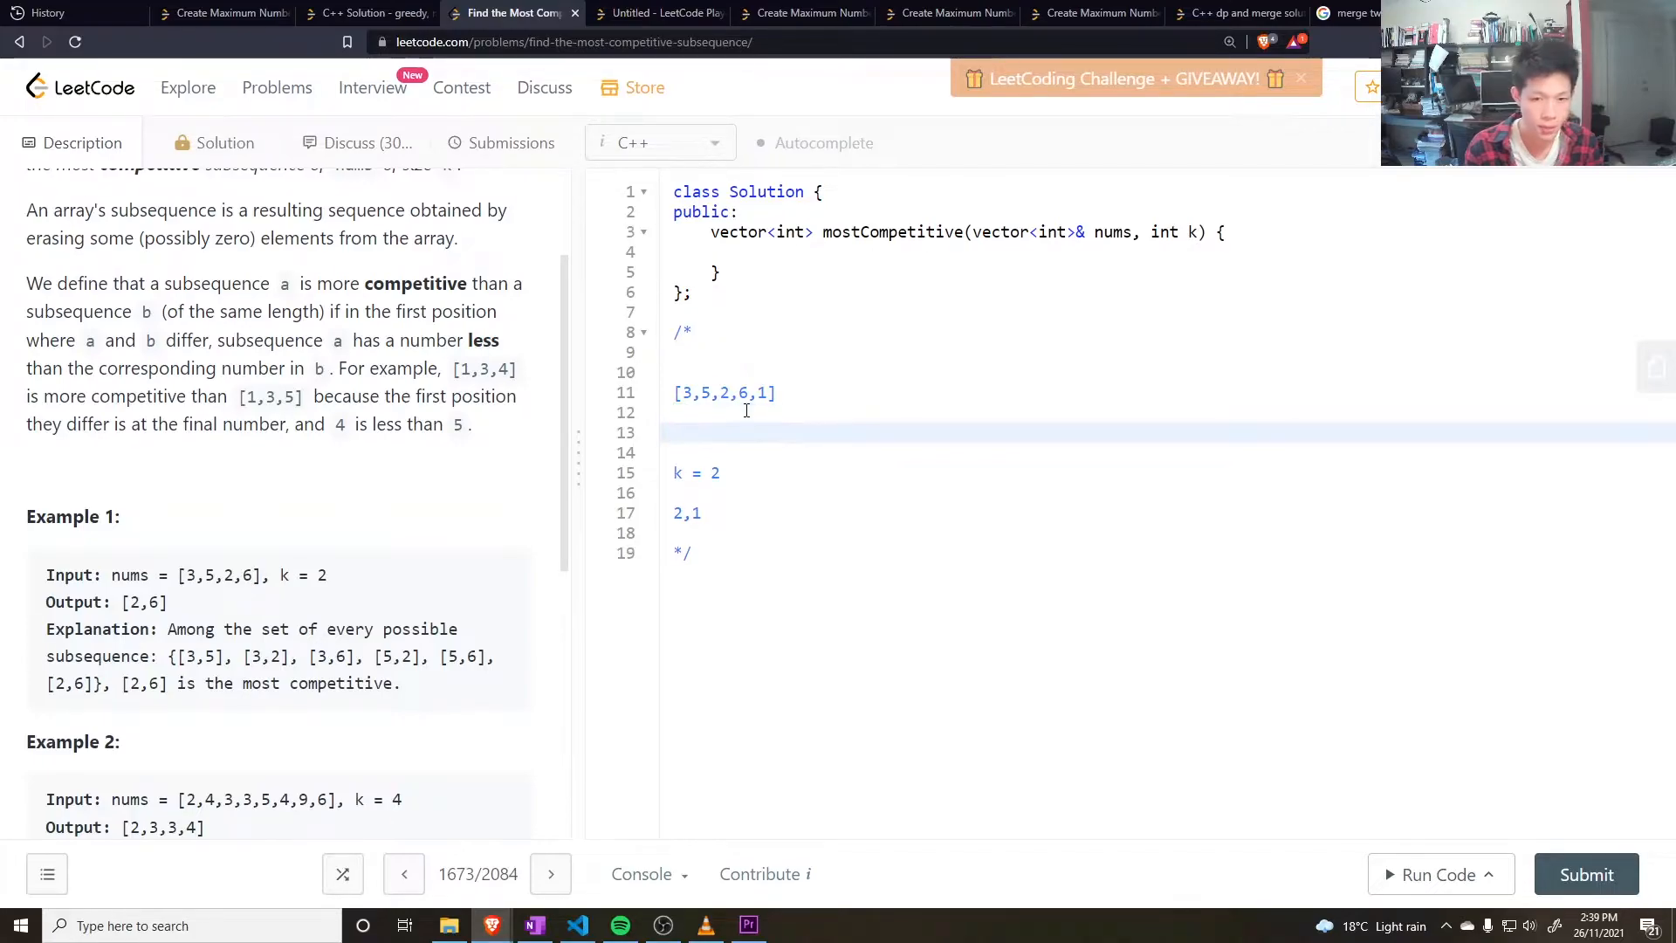
text(3,)
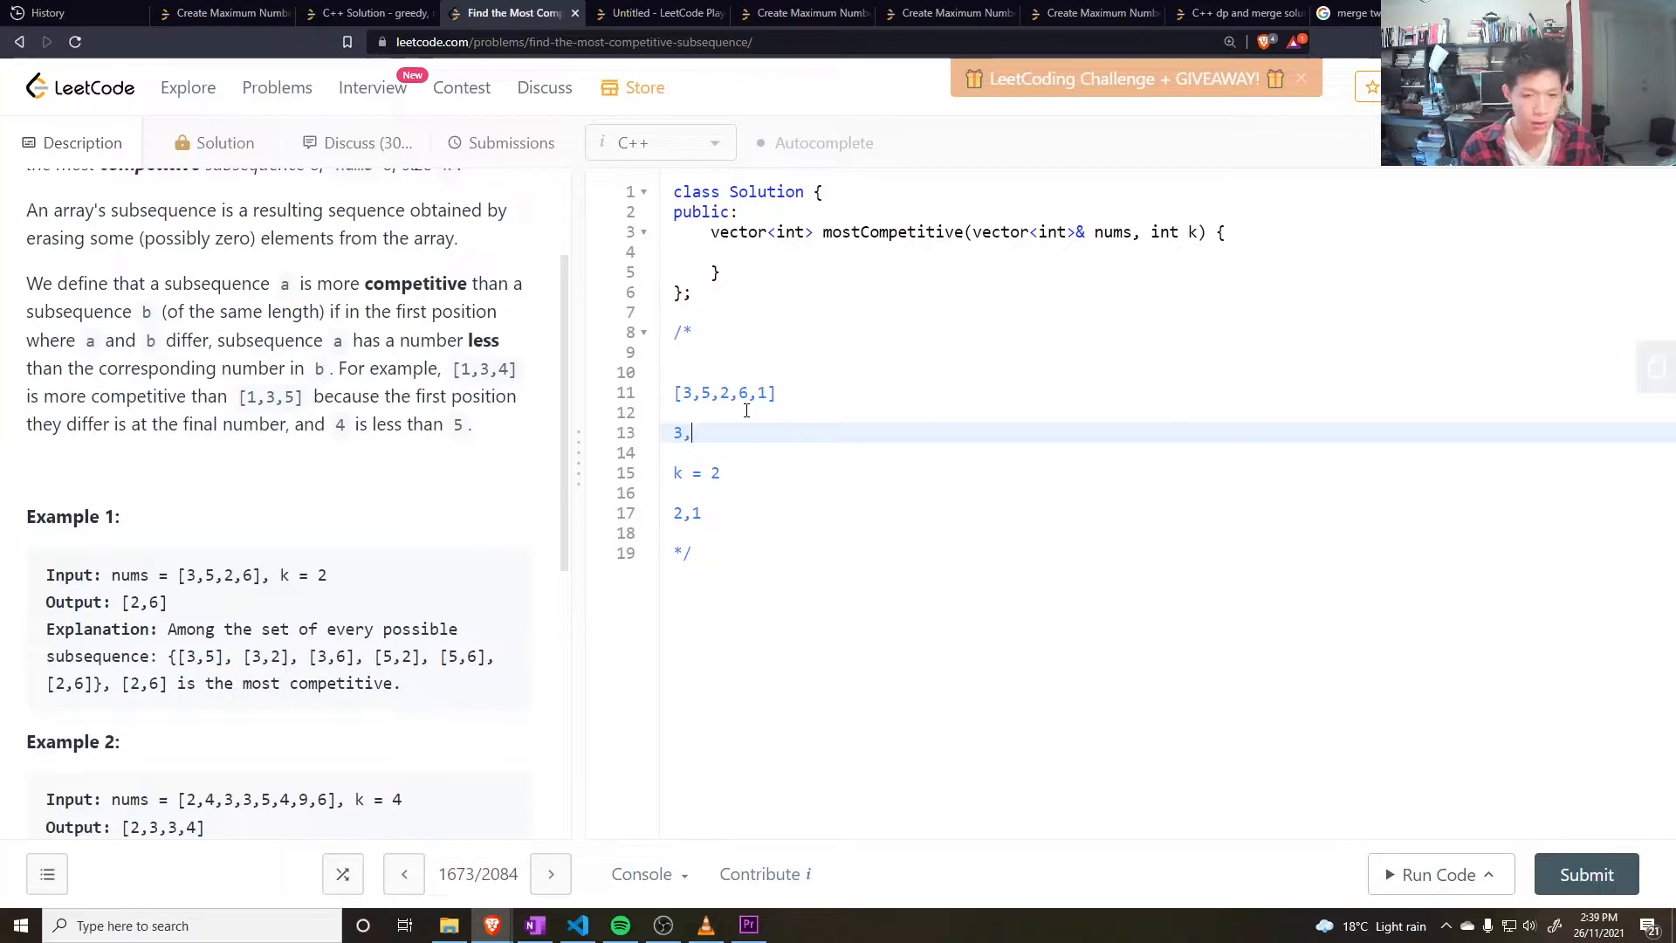
text(5)
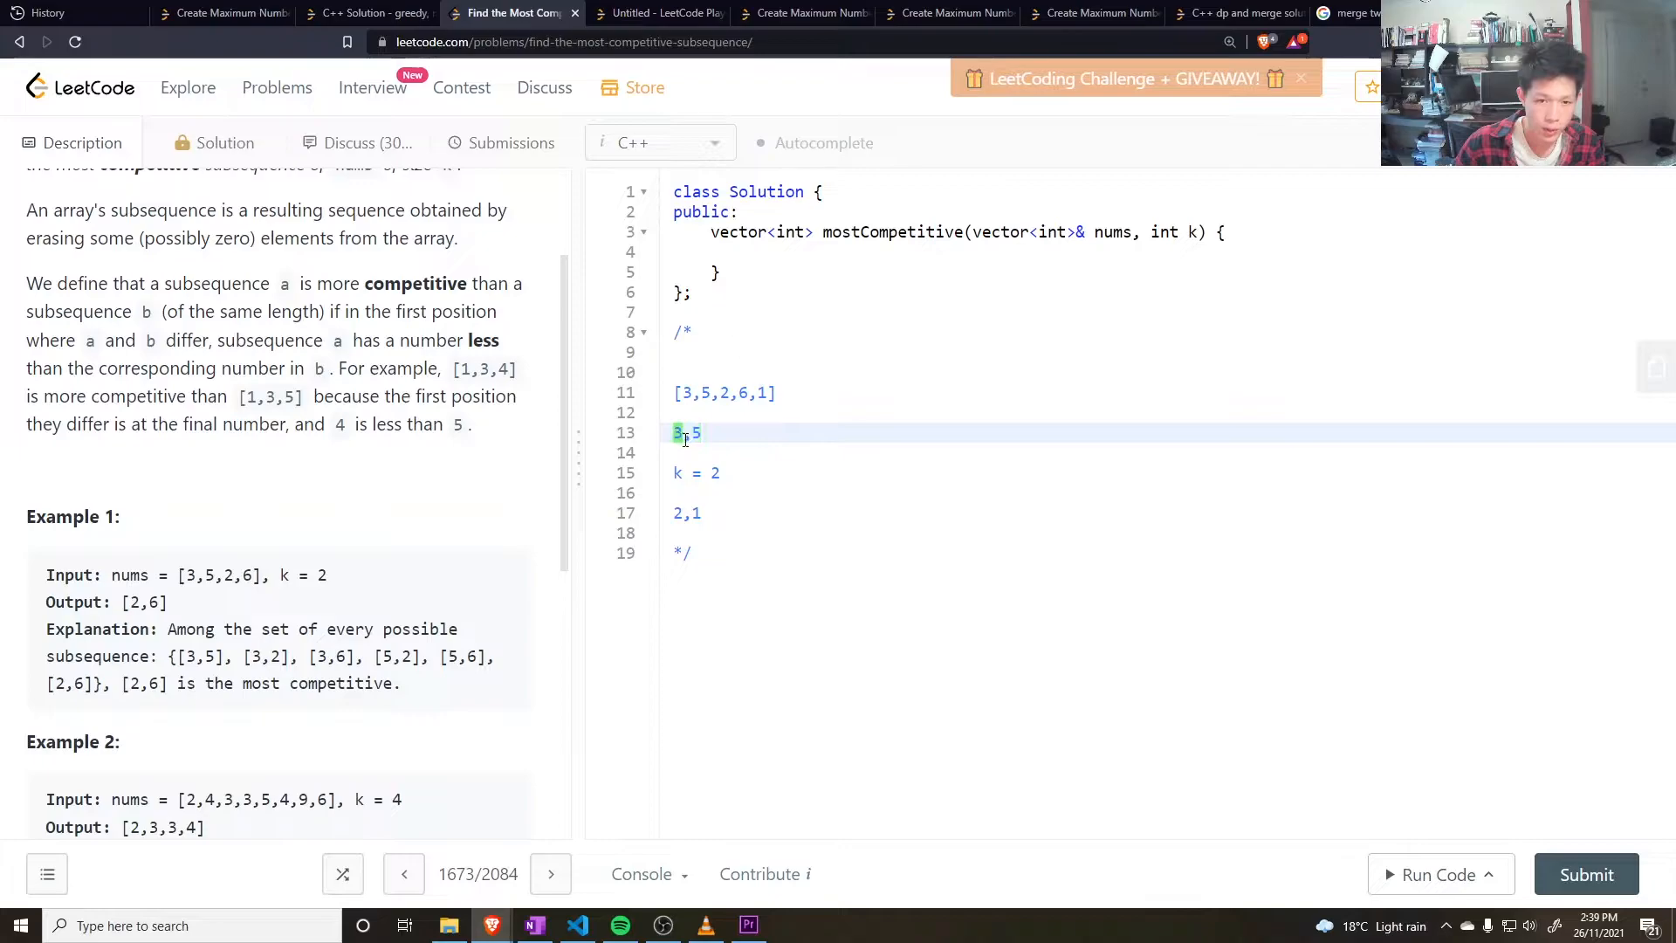
click(690, 433)
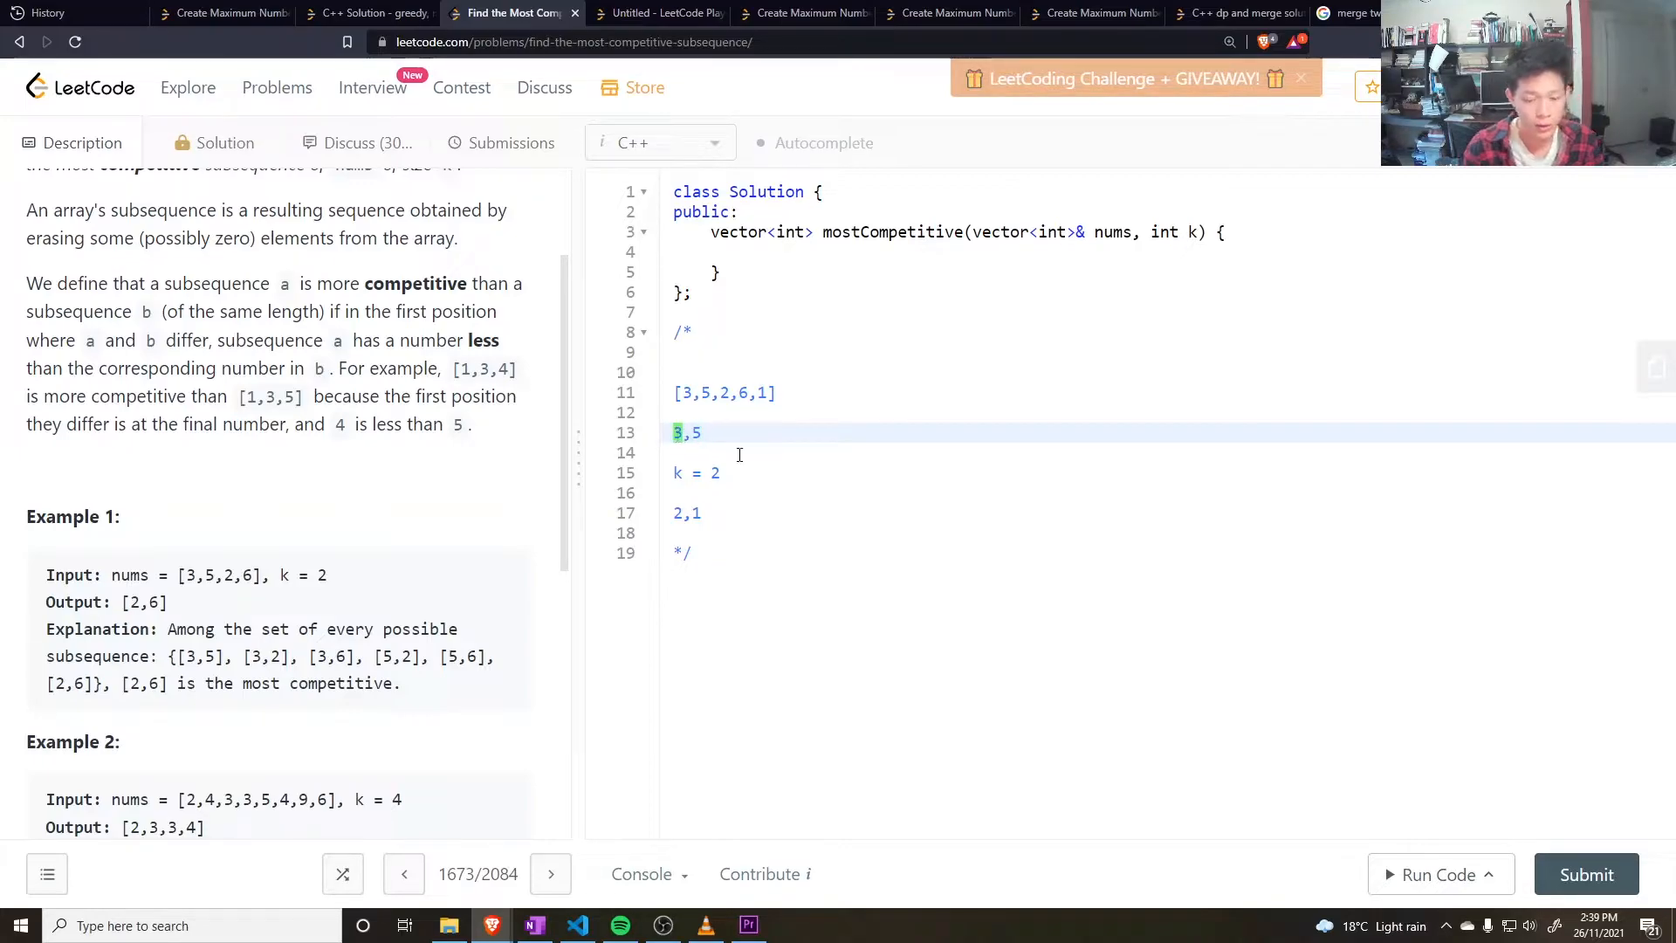
text(,)
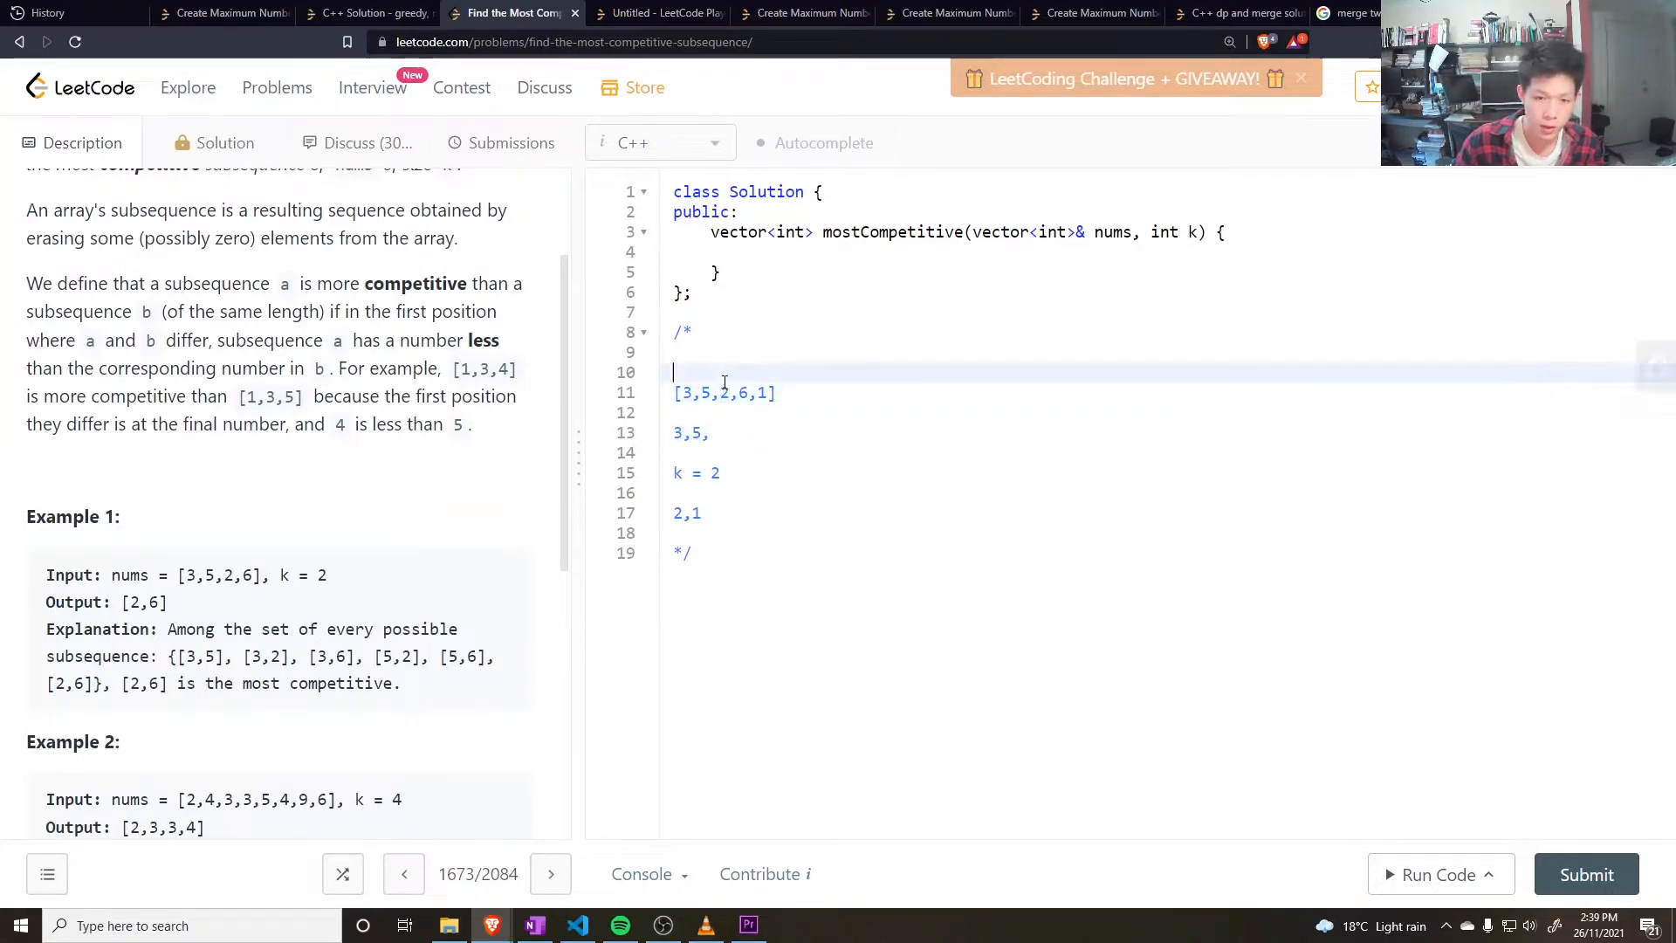
text(0 1 2 3 4)
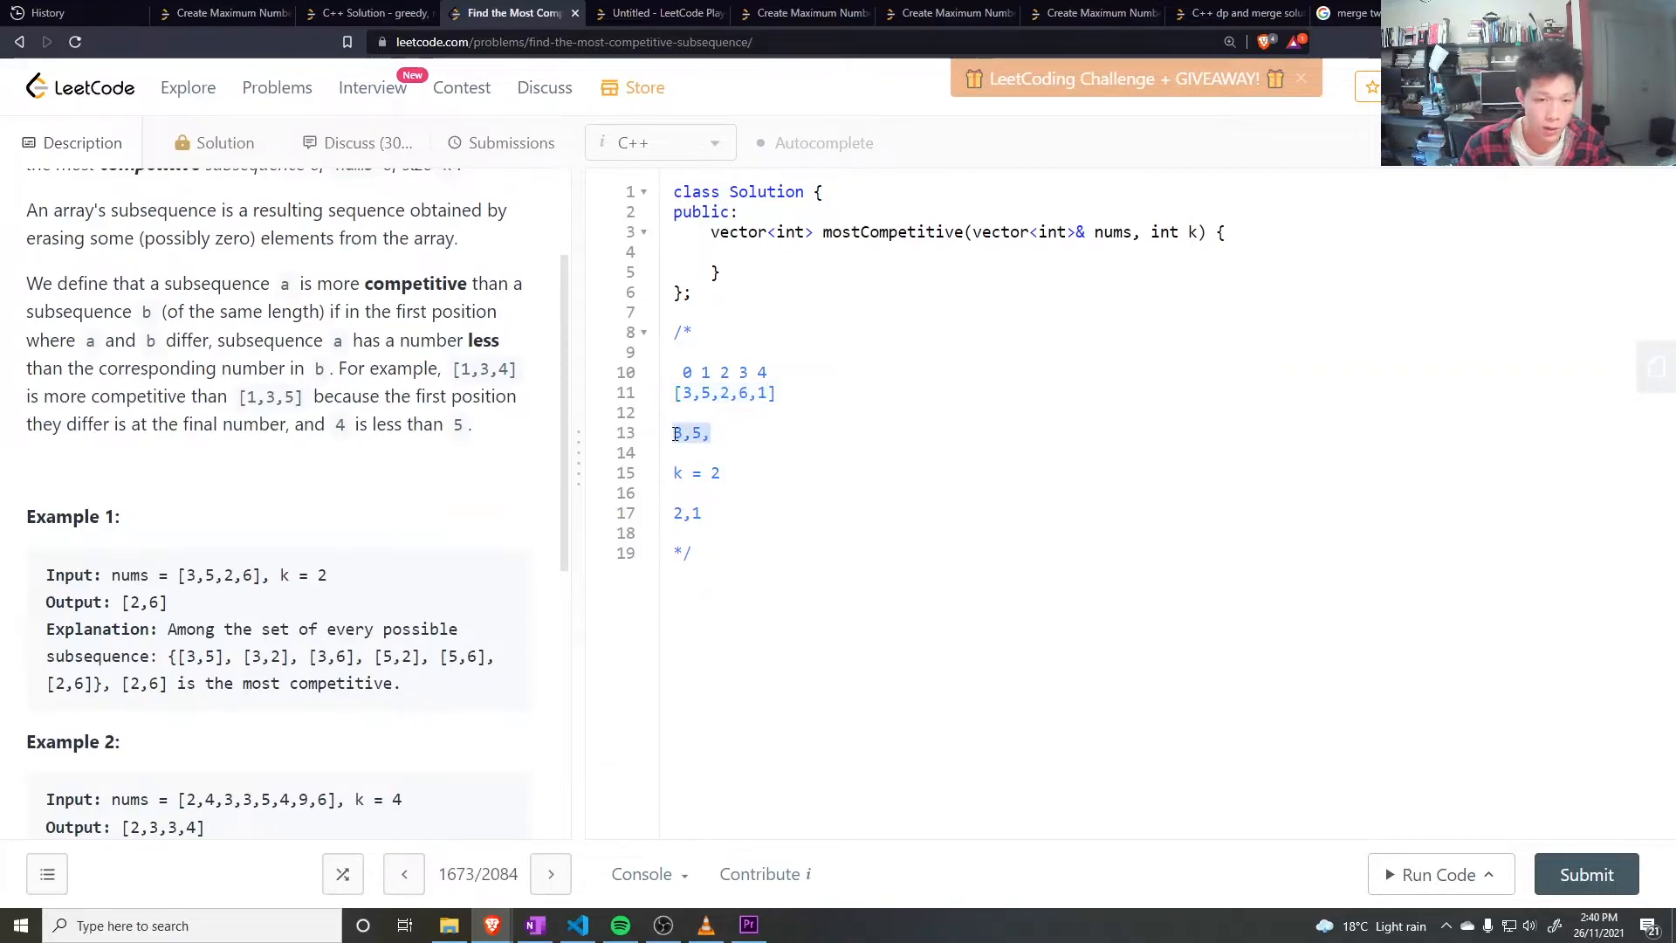
Step: Write the comment note k - ans.size() < nums.size() - 2 - 1 at the top
click(737, 433)
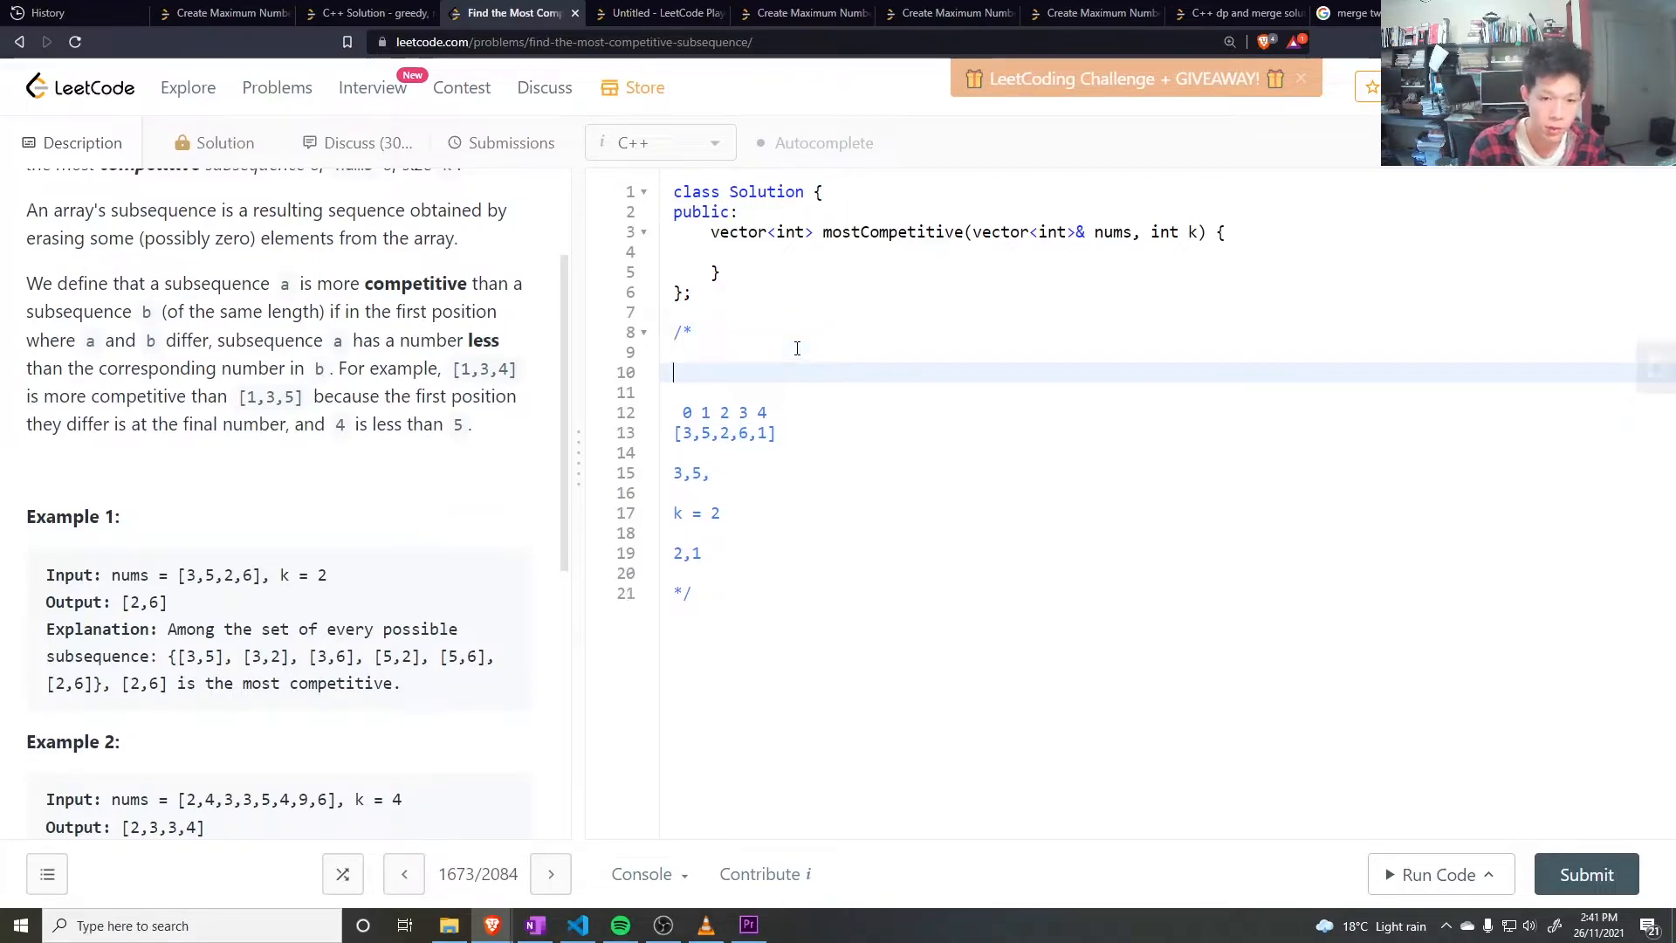
text(nums.size())
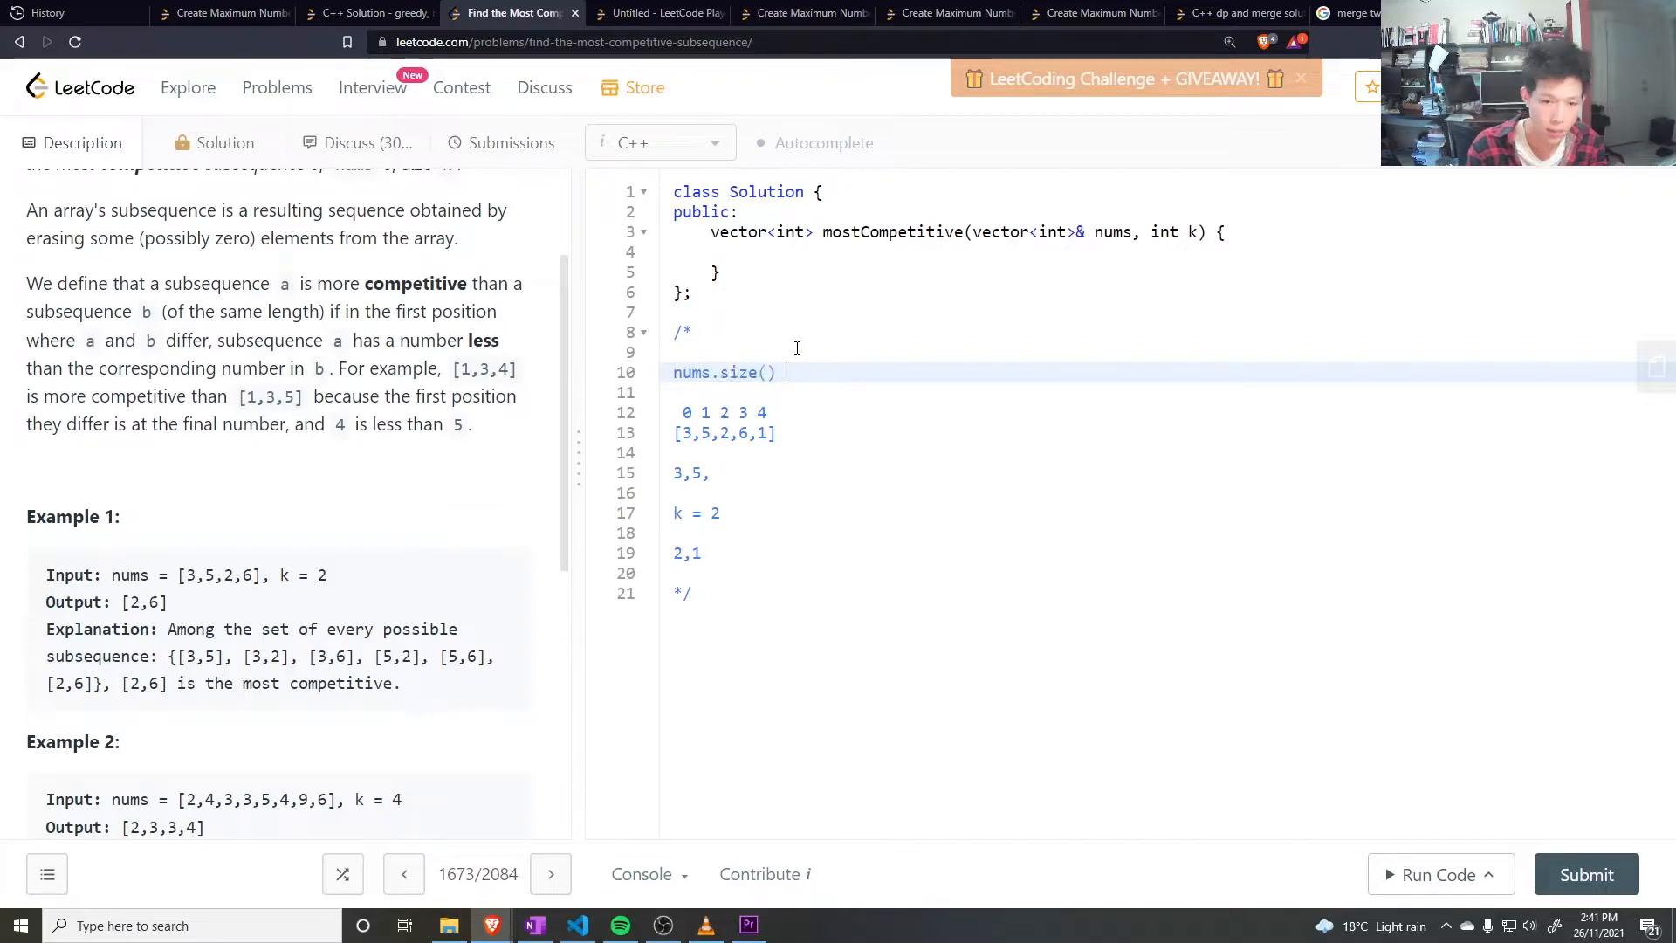
text(- 2)
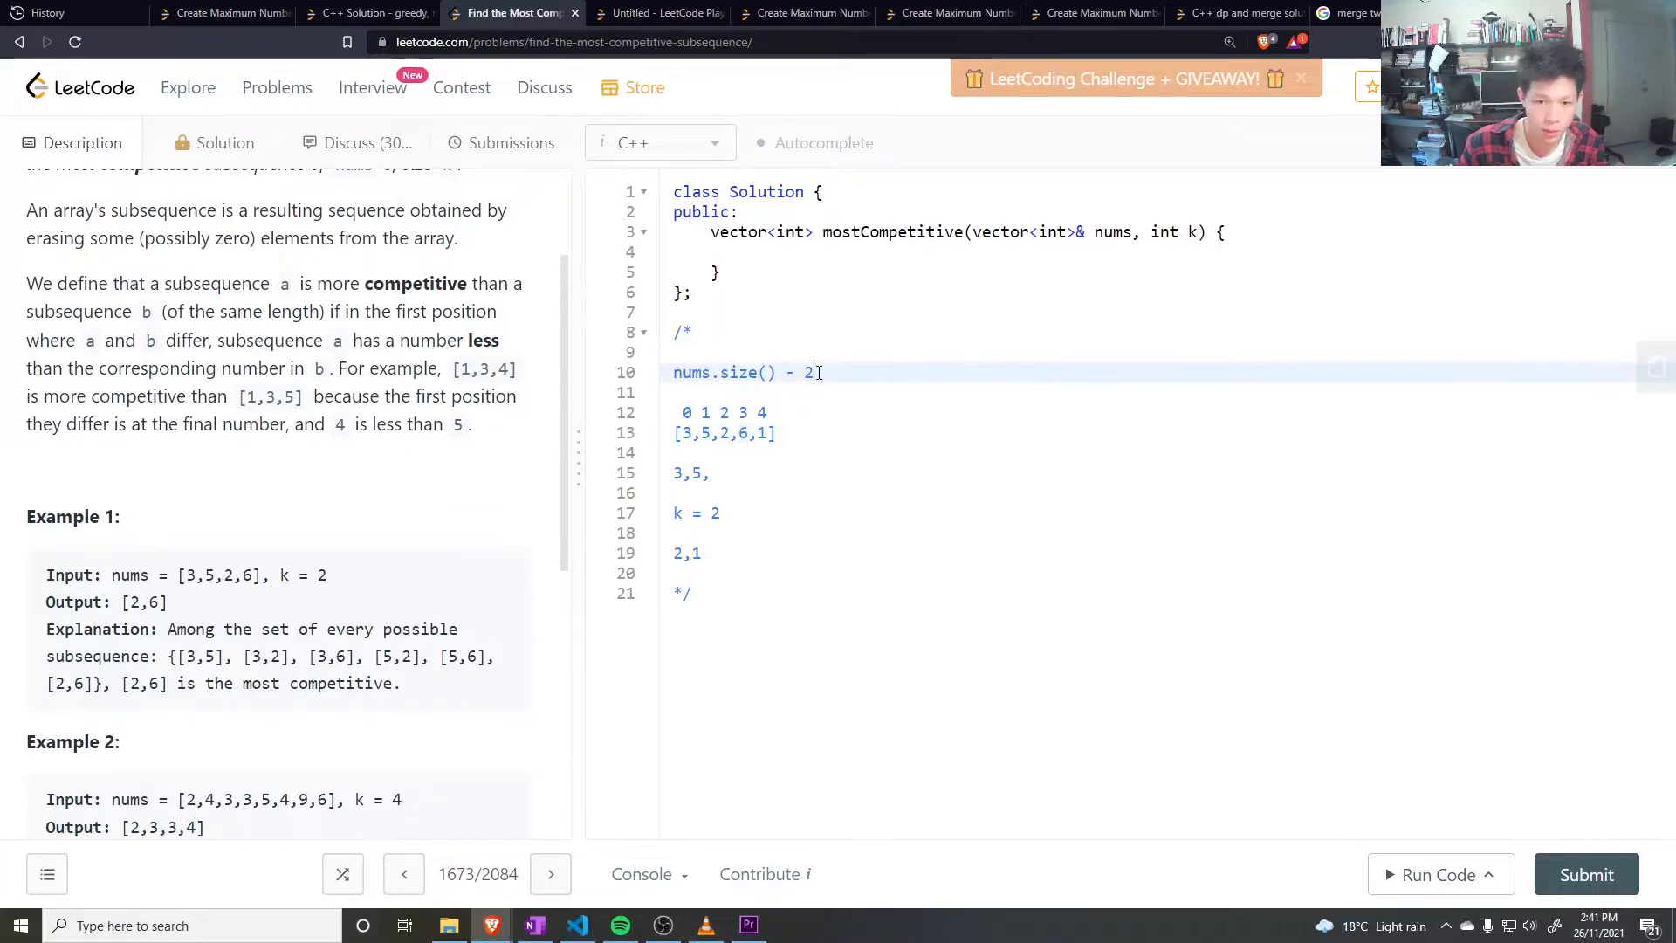
text(- 1)
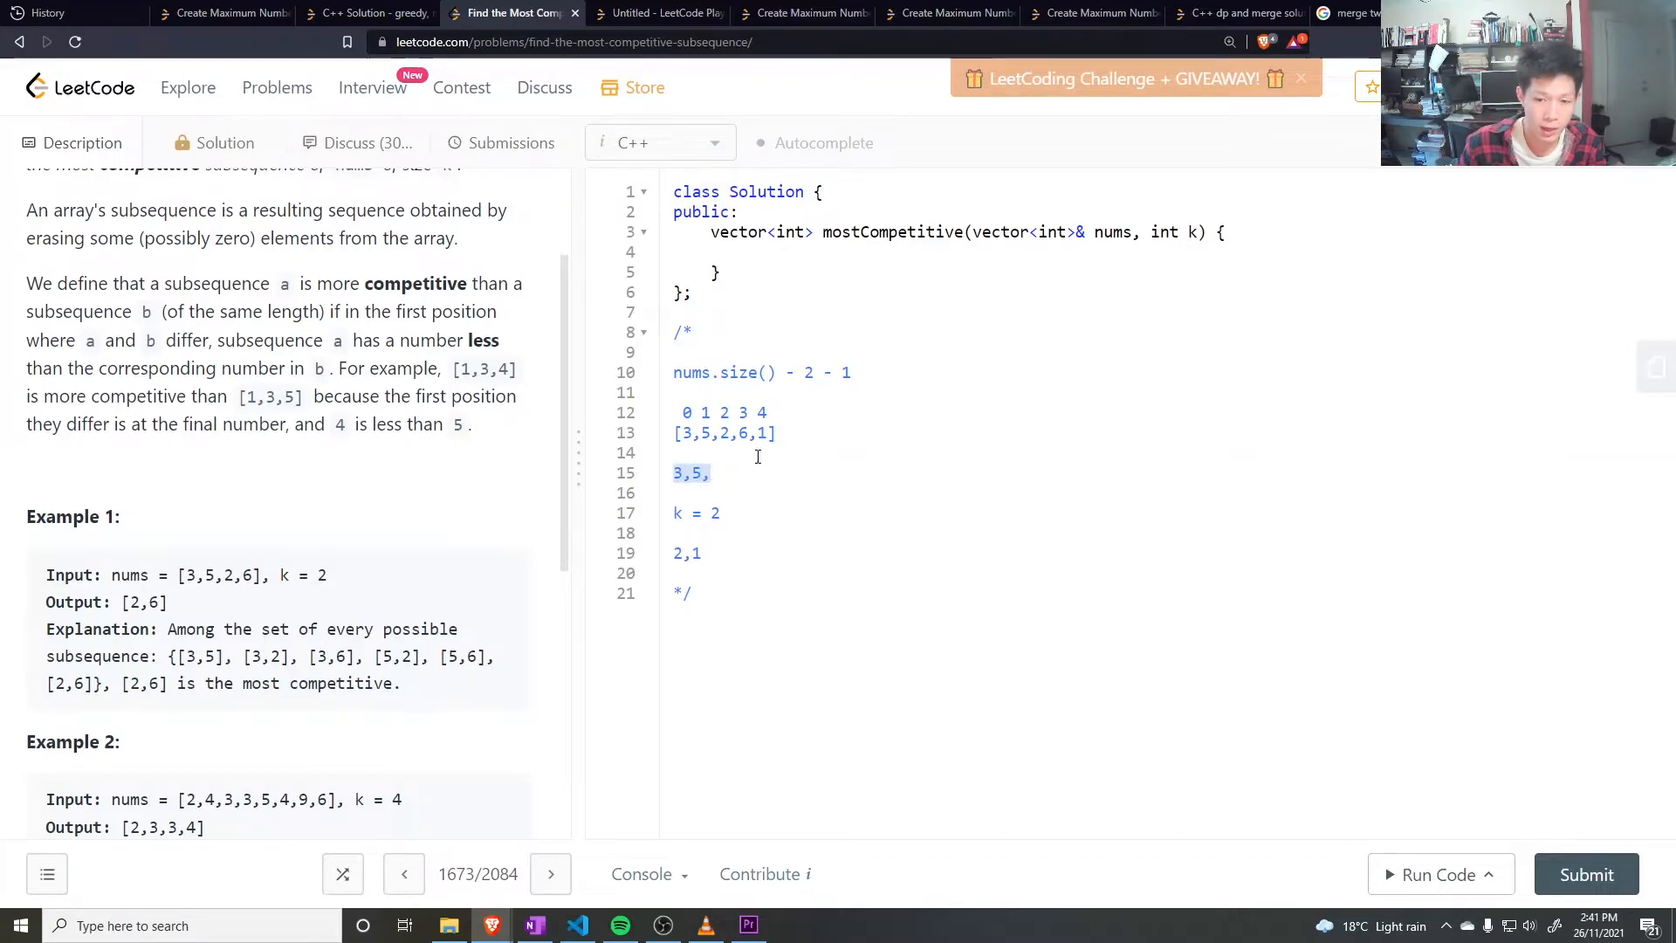
text(k - ans.si)
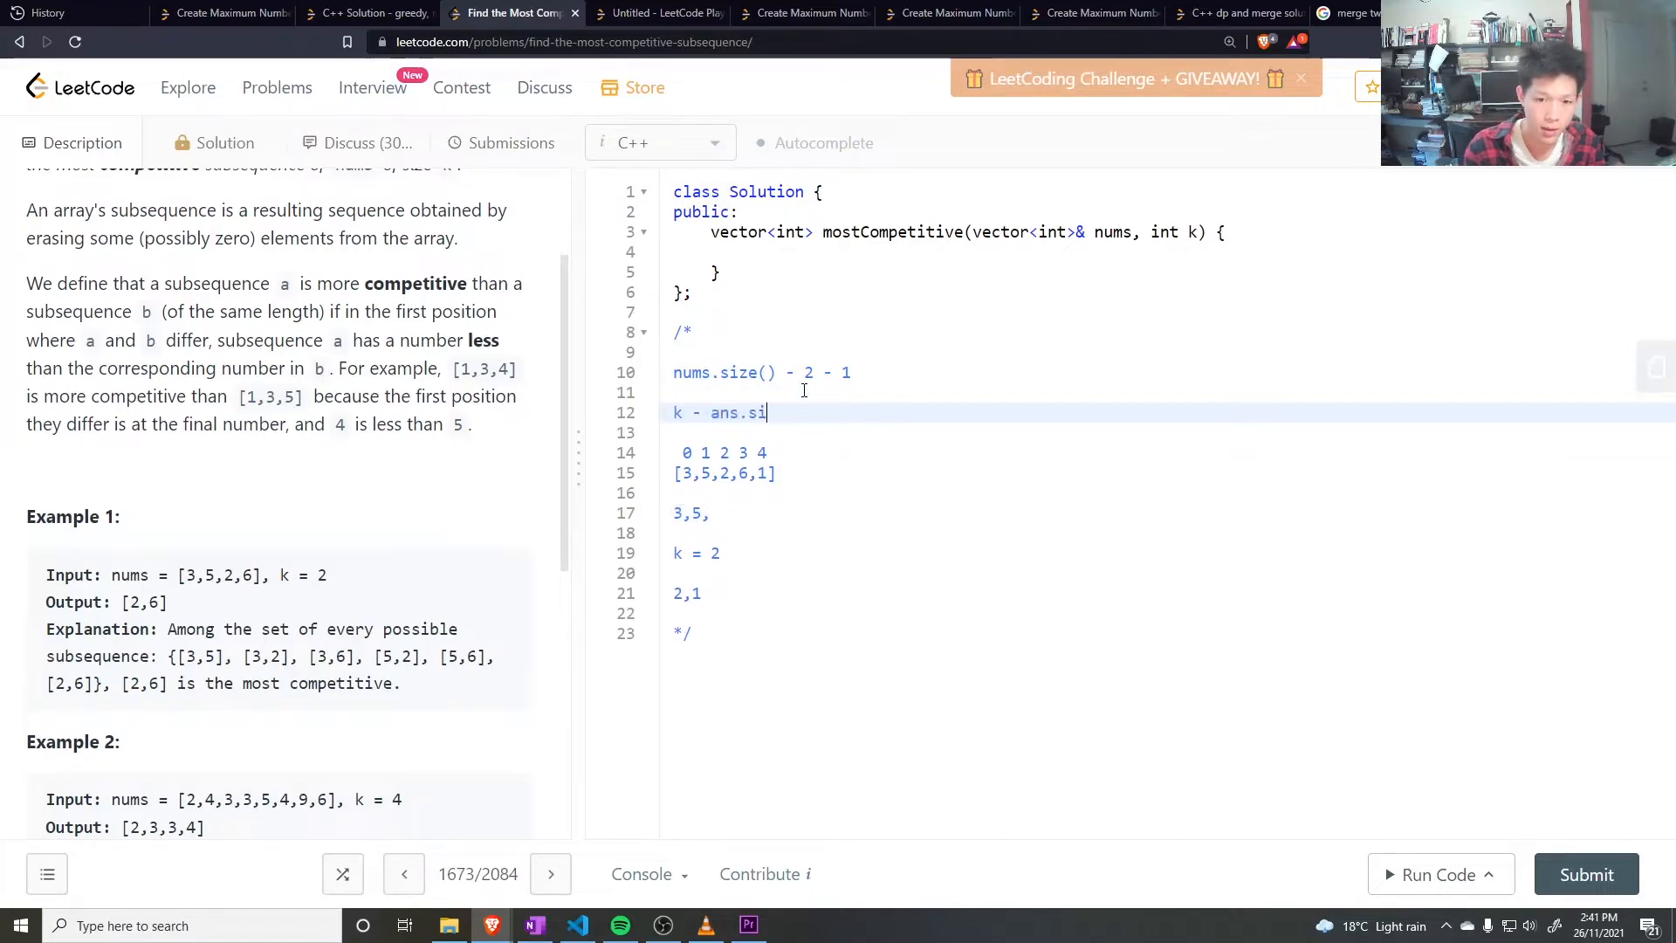
text(ze())
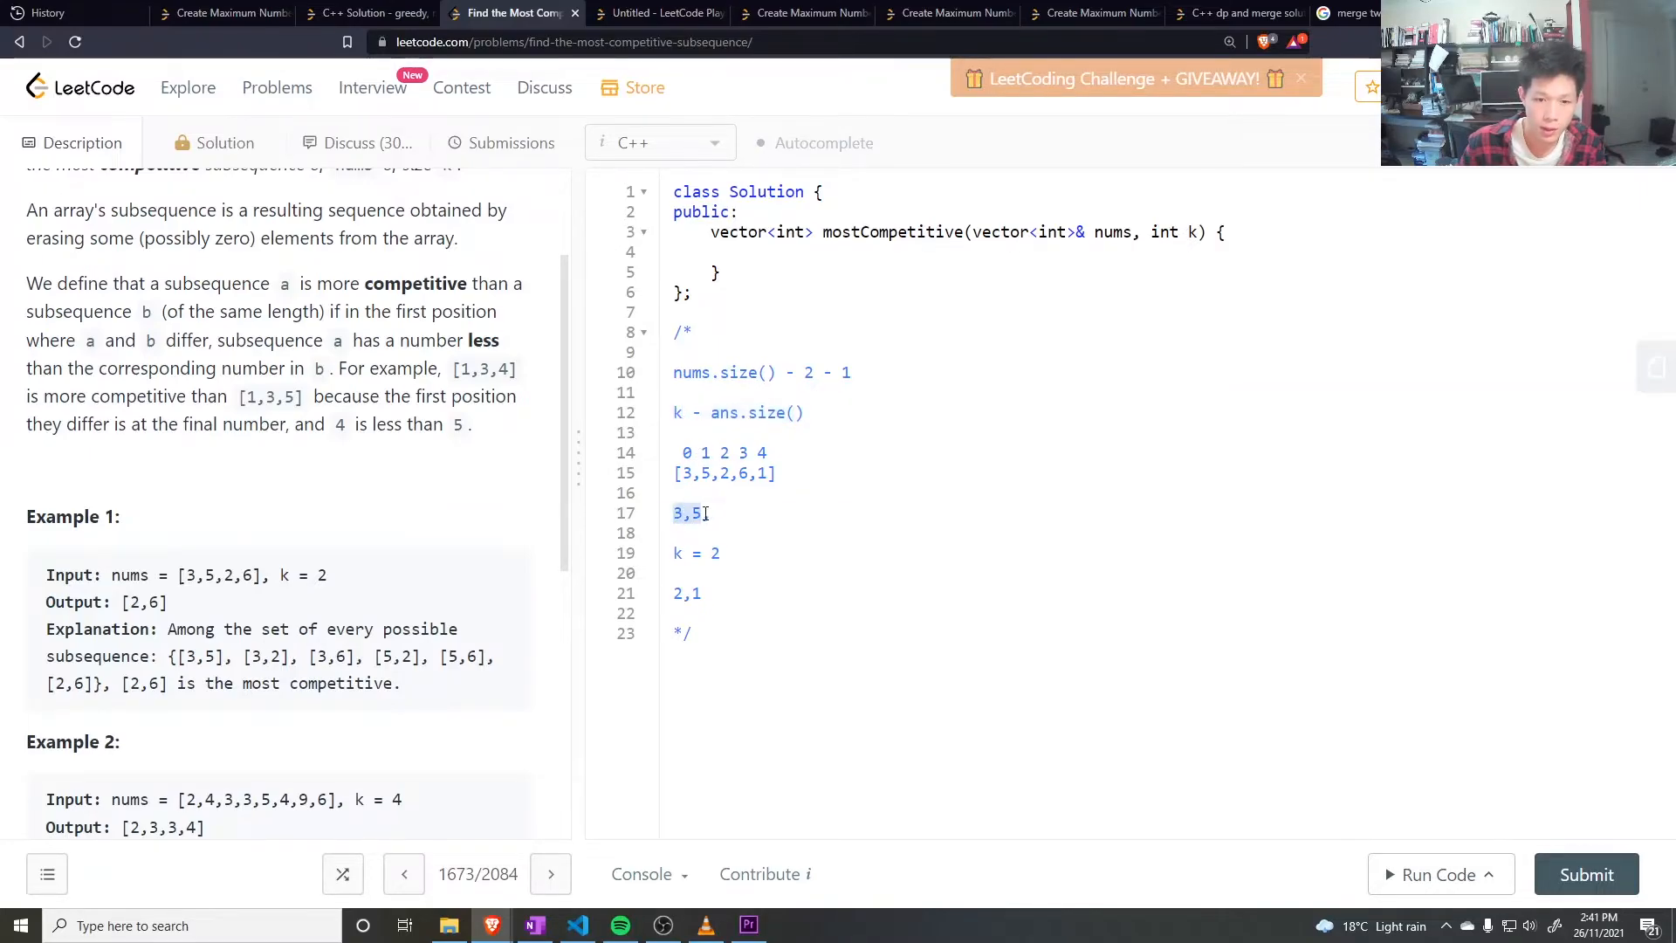
text(,)
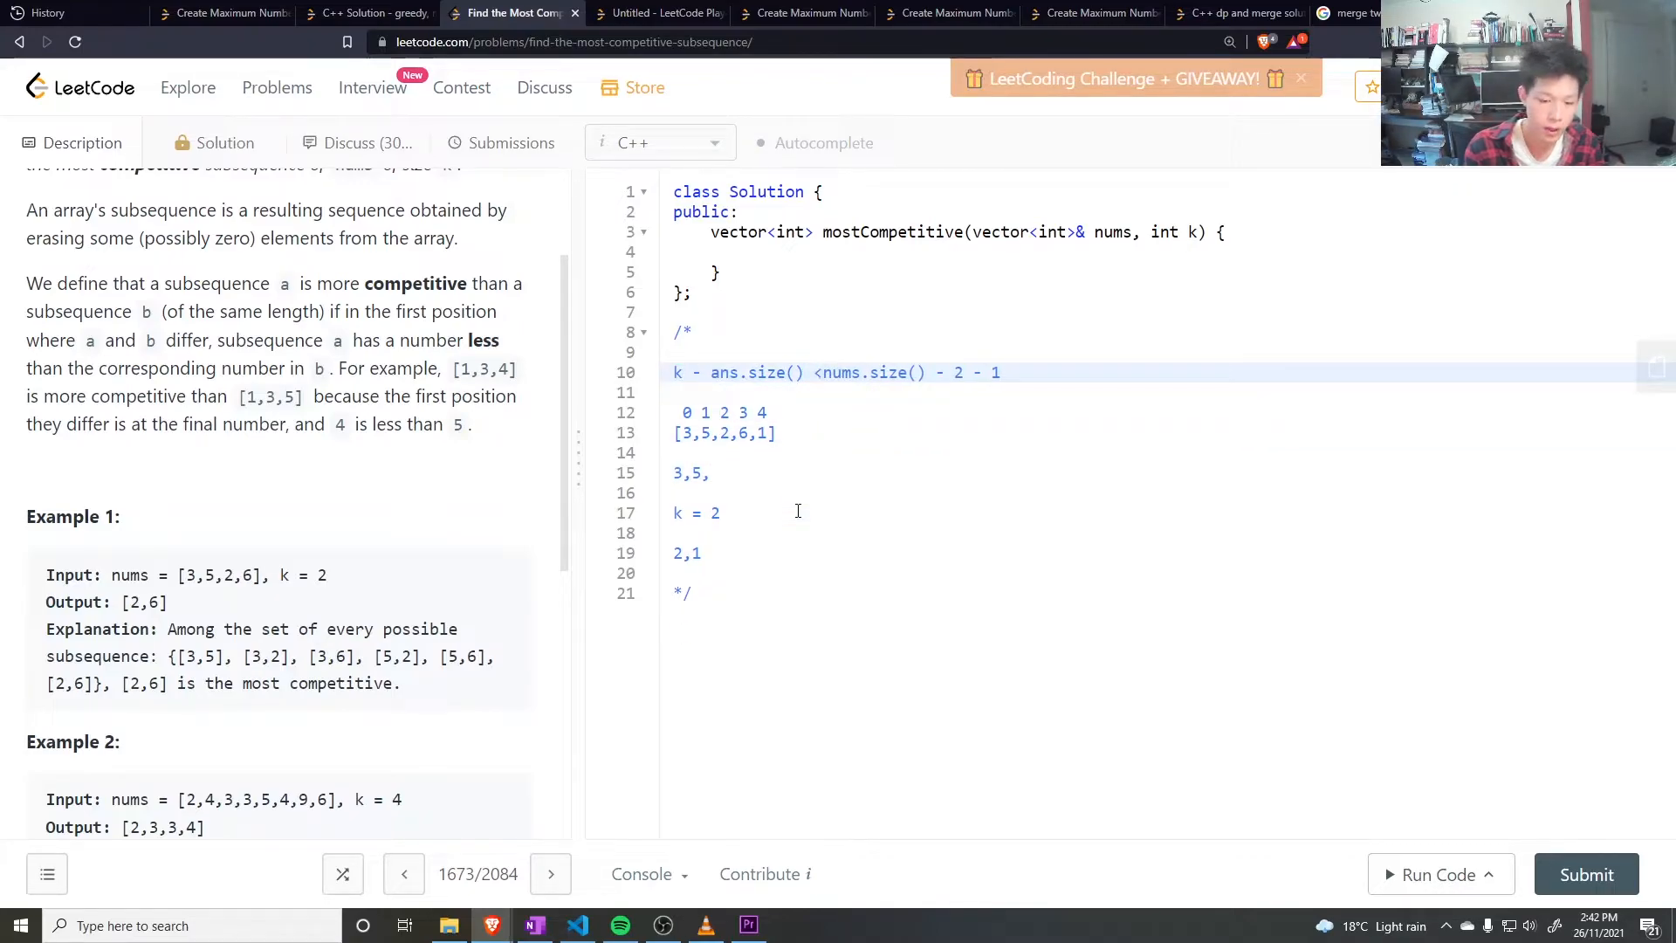
Step: Turn the note into a <= condition, add 1 <= 2, and trace [3,5,2,6] to 2,6
text(=)
click(988, 392)
text(0 <= 2)
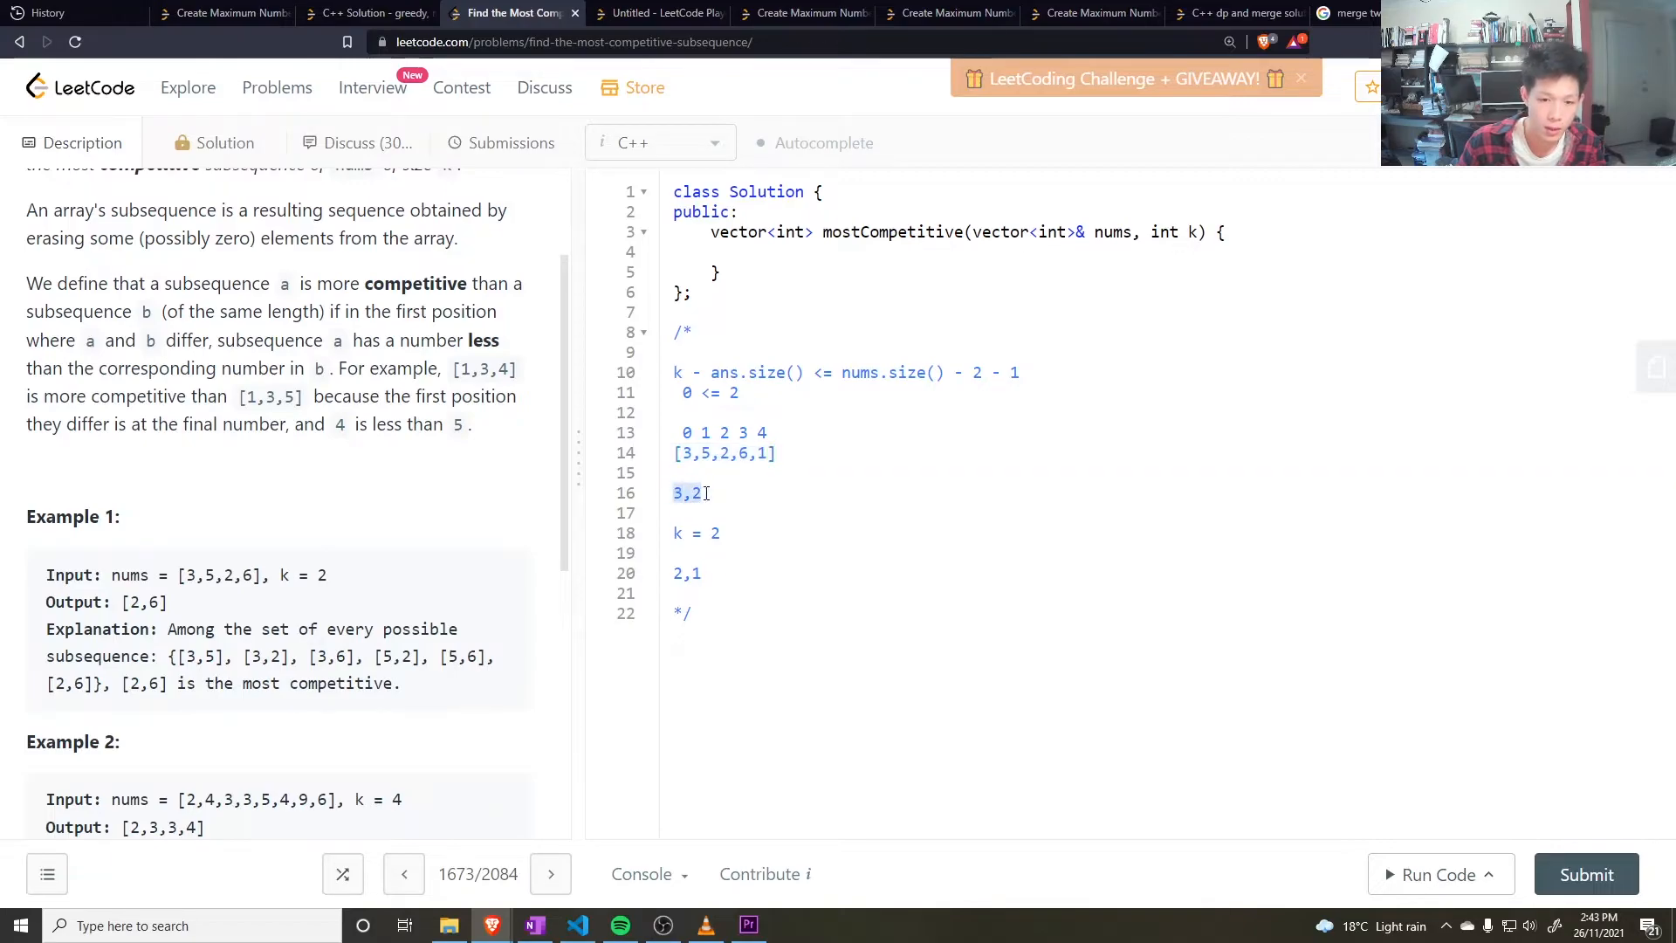
click(686, 492)
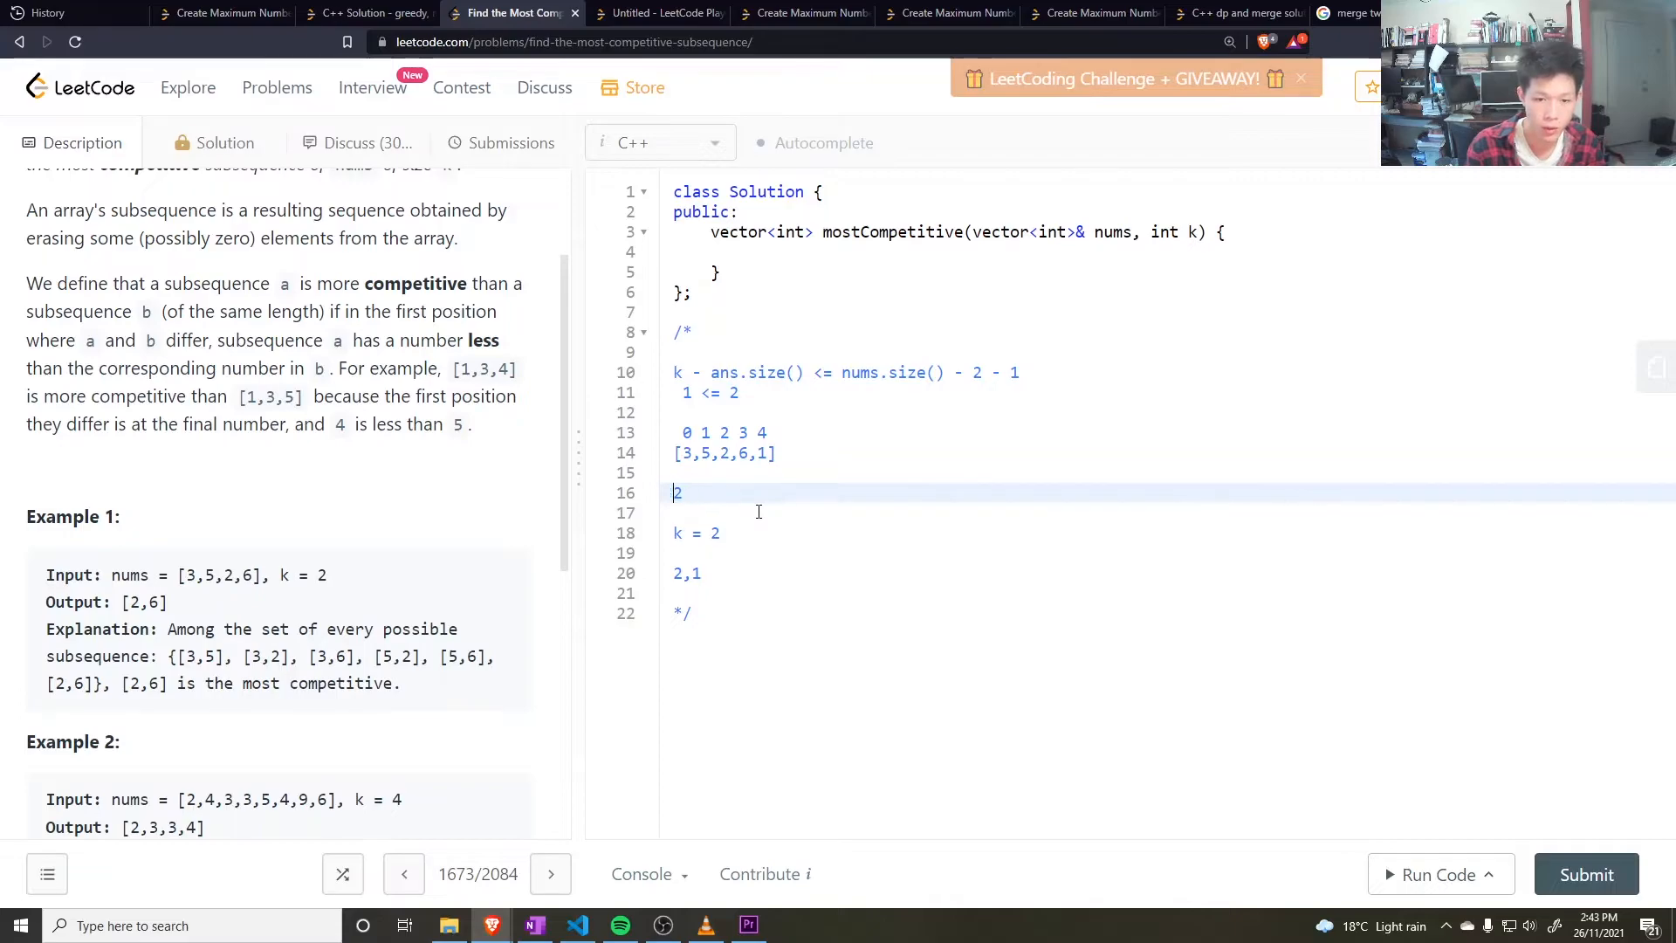
text(,6)
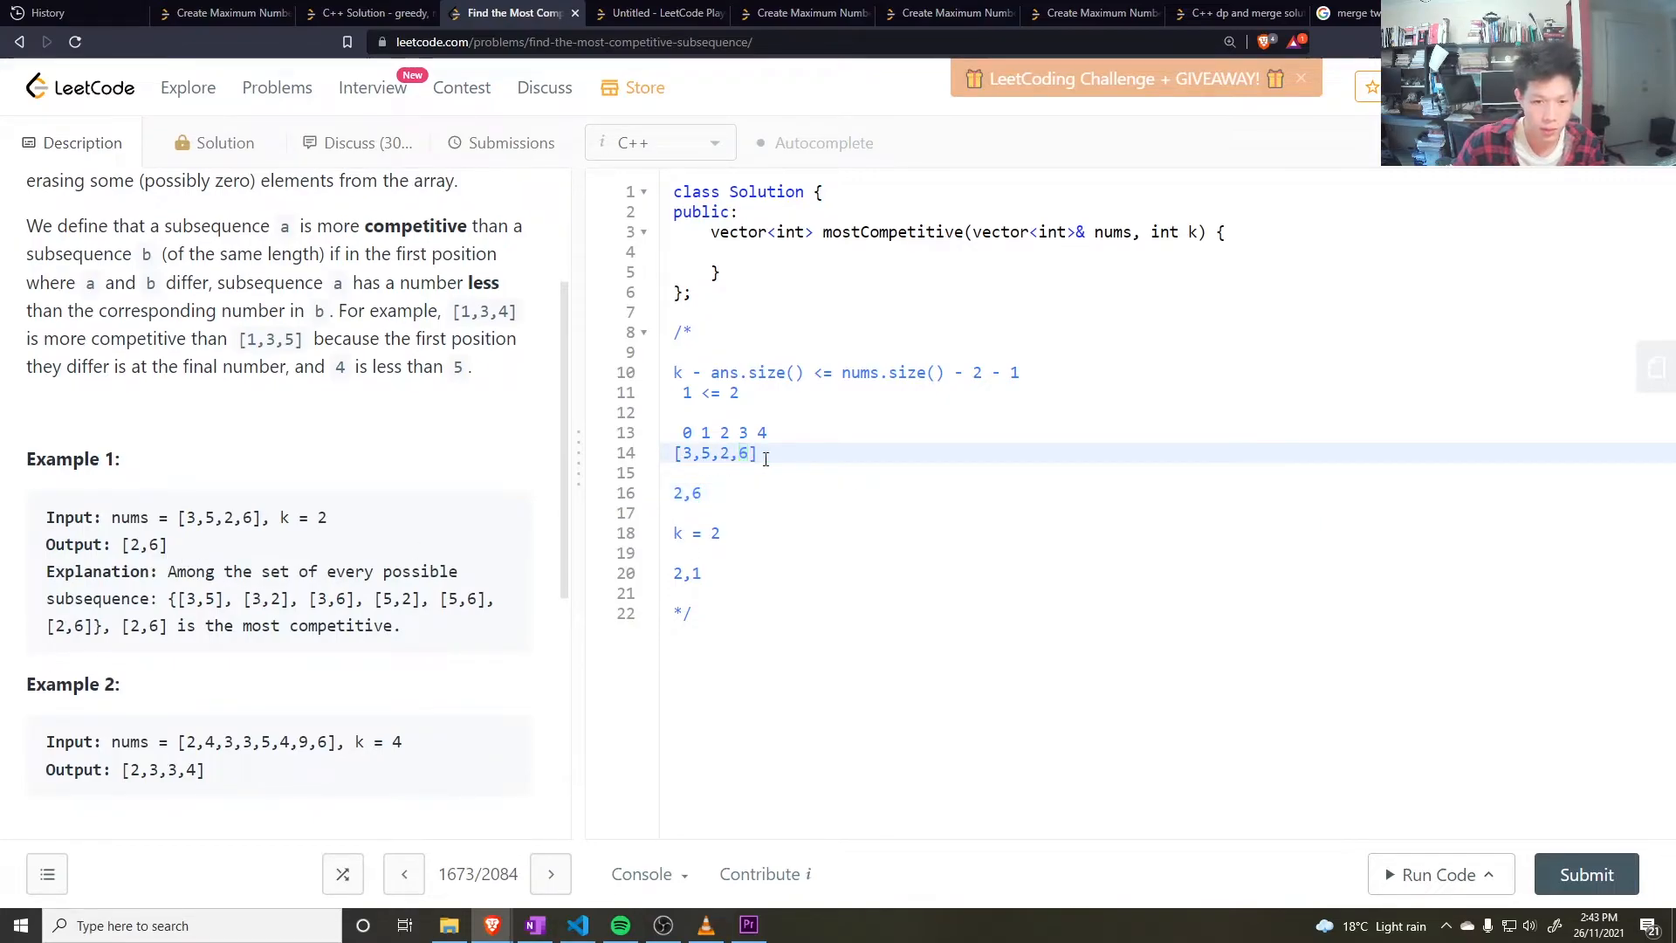
Step: Declare int N = nums.size() and open for(int i = 0; i < N; ++i) with a while
click(754, 252)
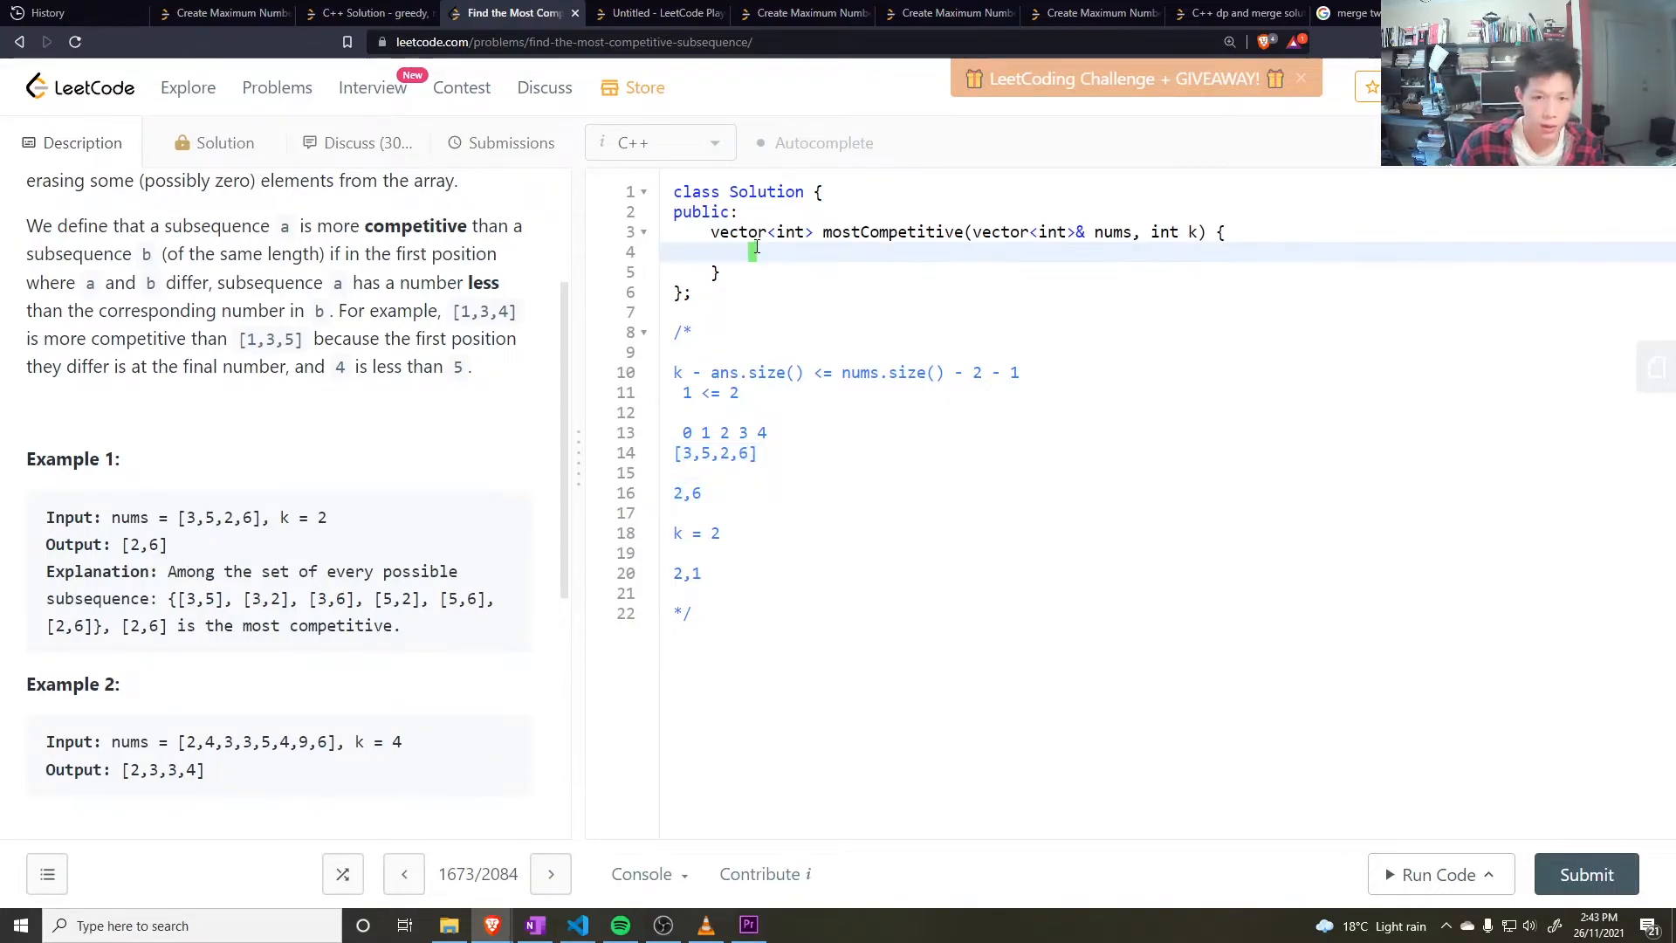
text(for(int)
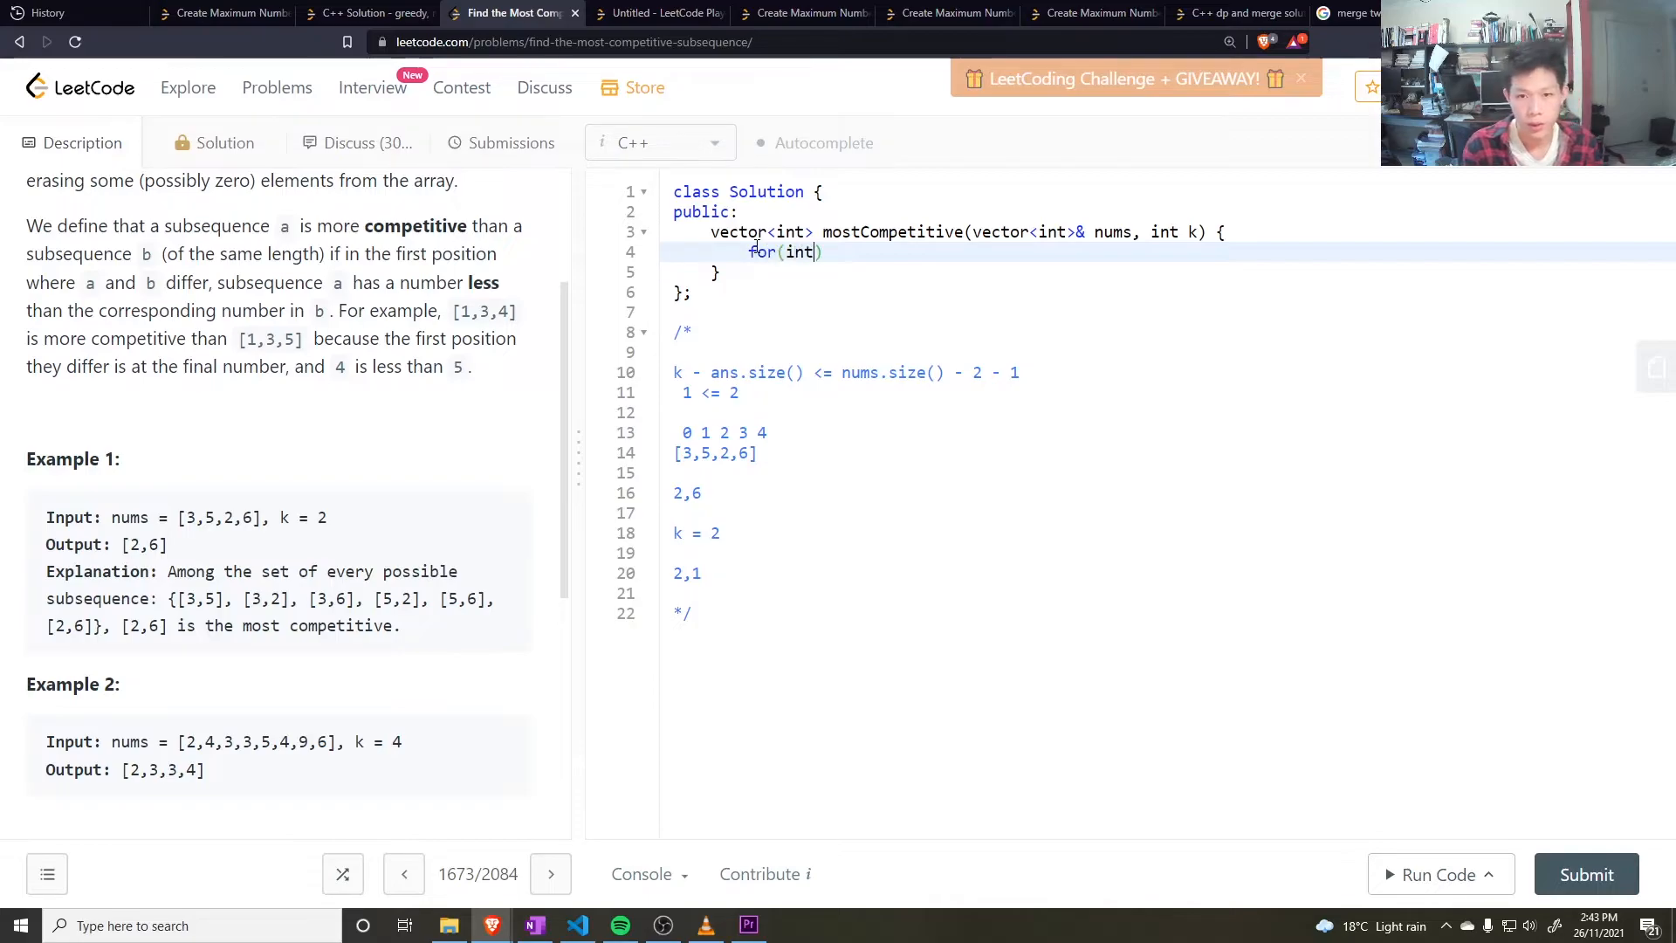
text(i = 0; i <)
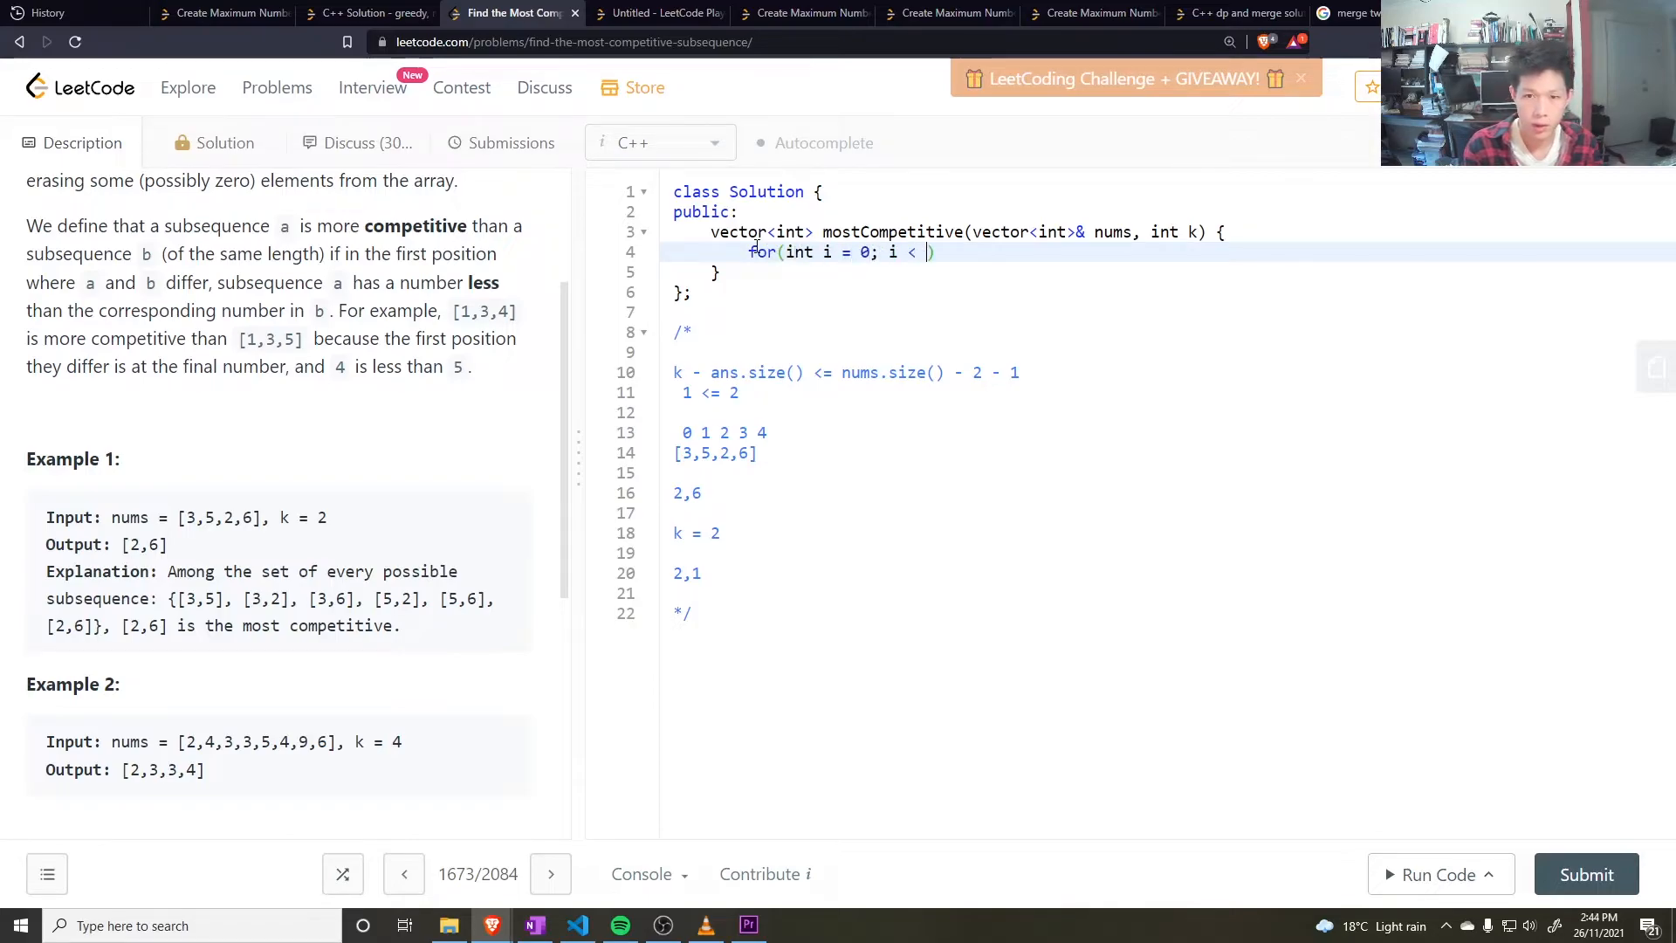
text(nums.size)
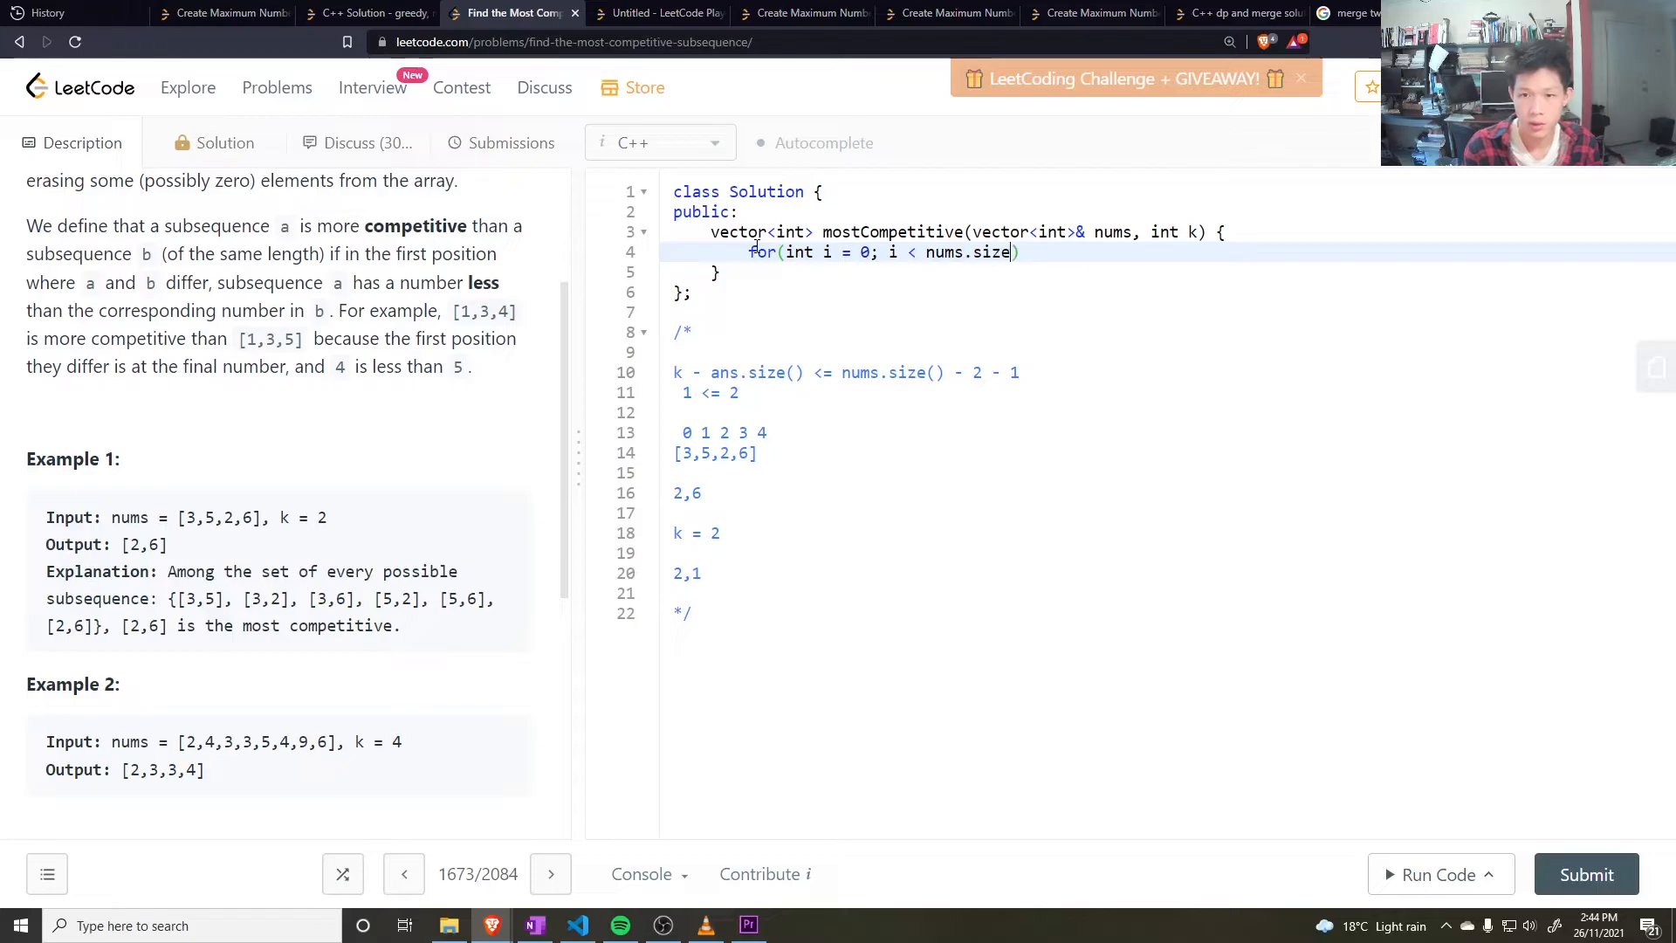
text(int)
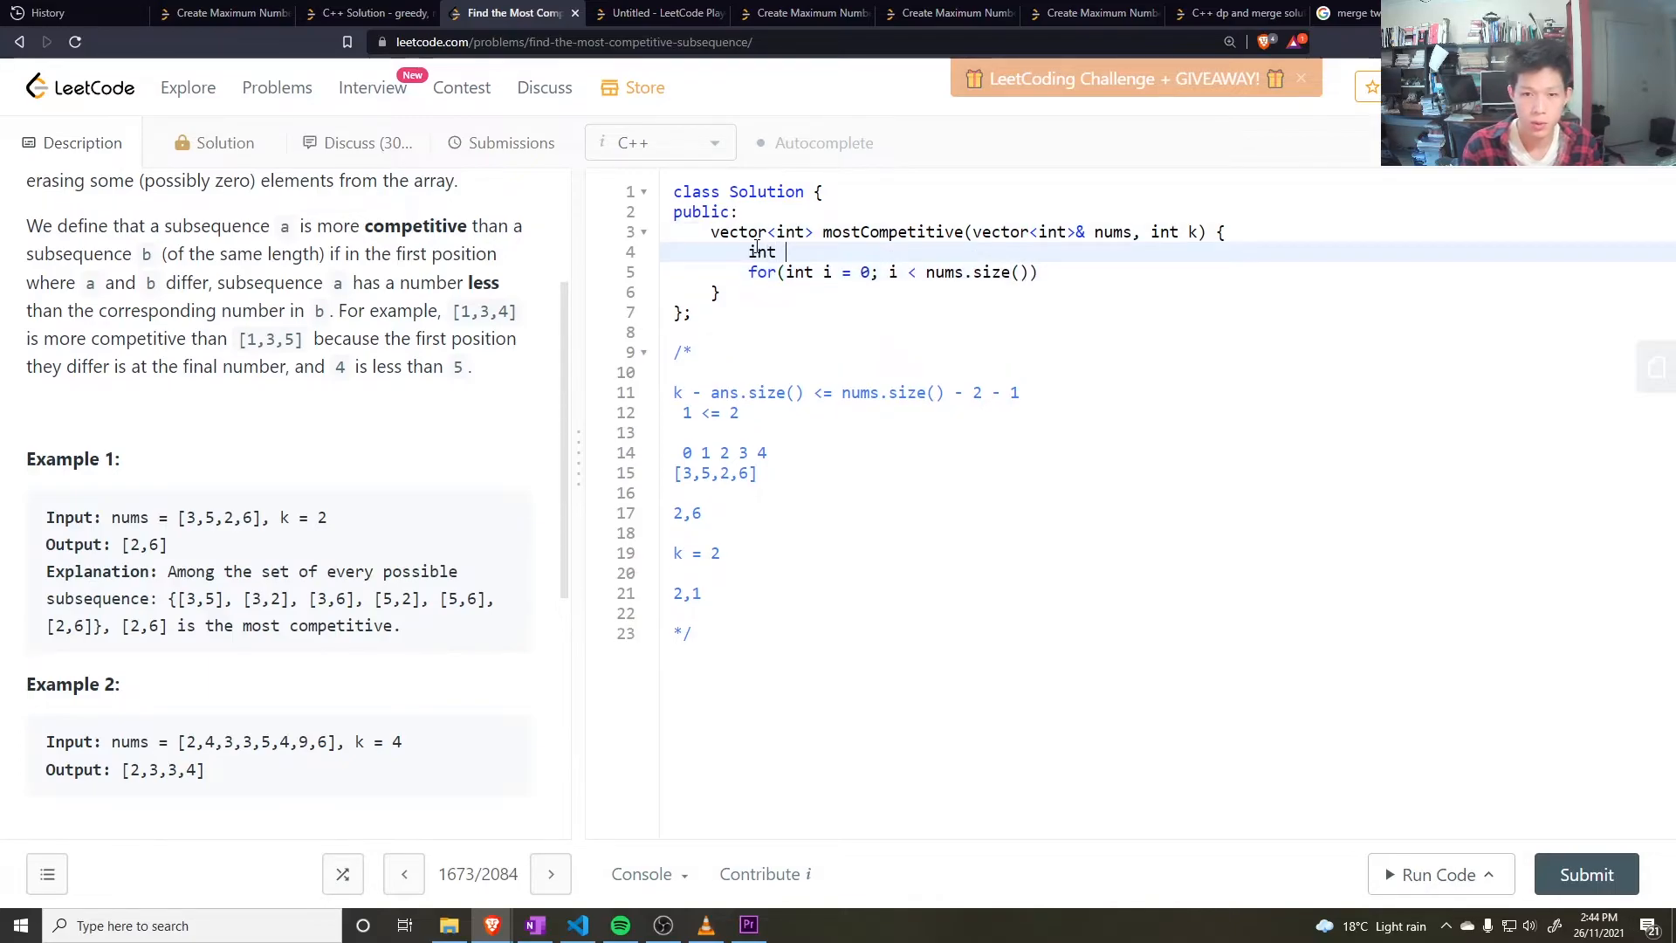
text(N = nums.size();)
text(while()
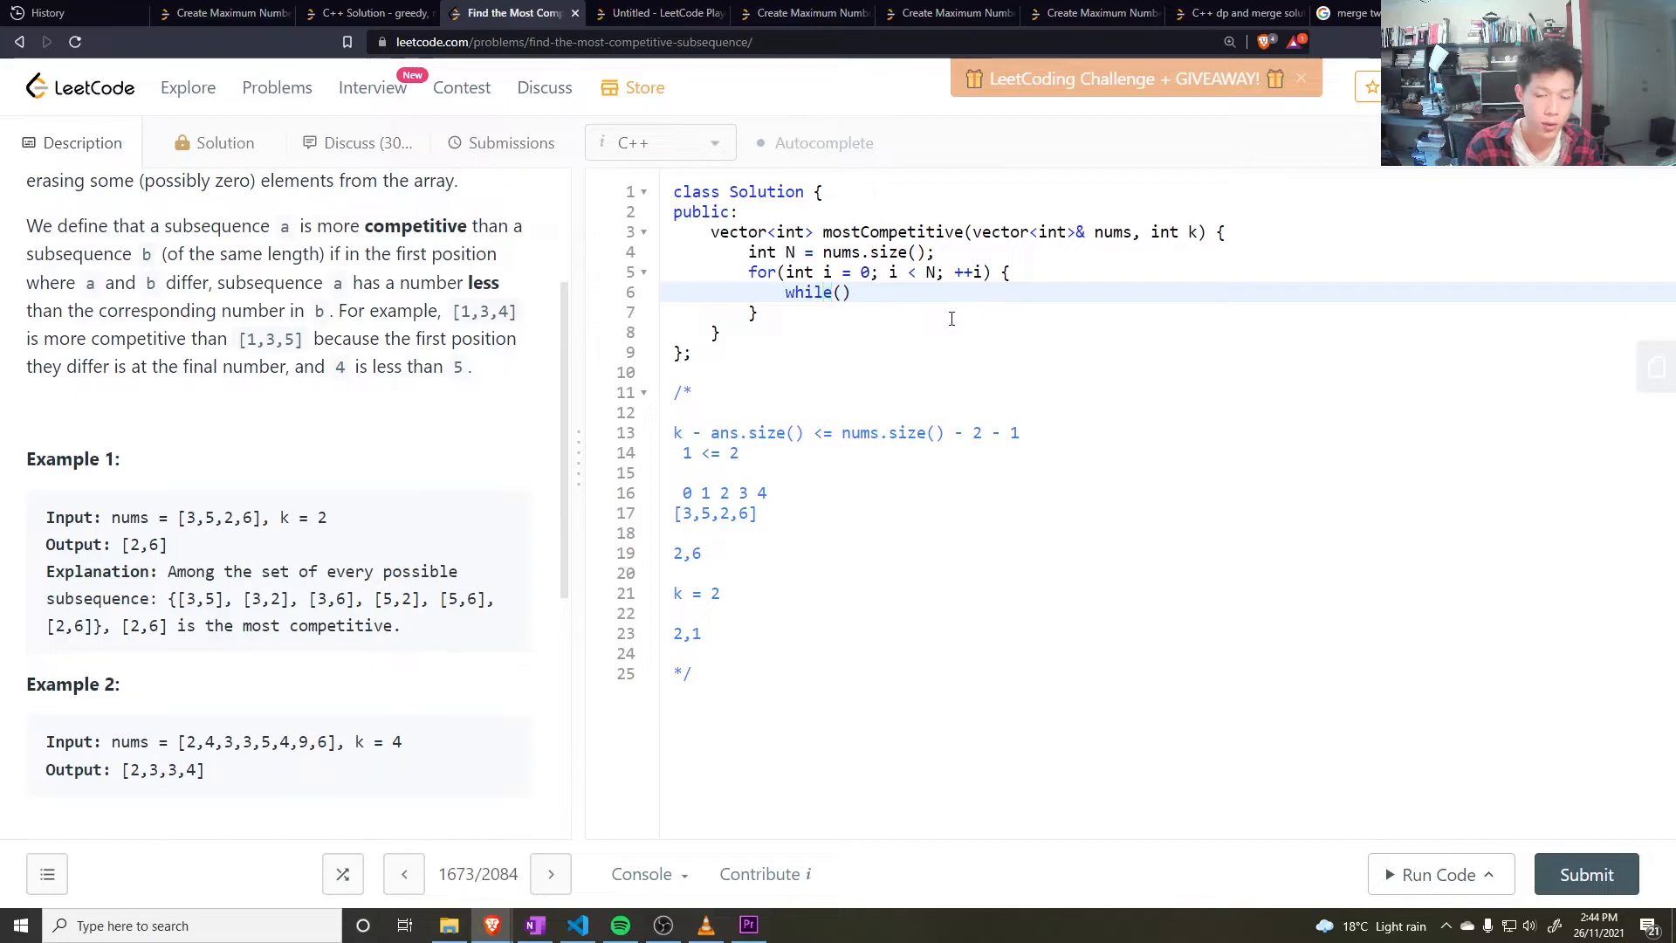
Step: Declare vector<int> ans; loop while !ans.empty(), nums[i] < ans.back(), k - (int)ans.size() <= N - i - 1
text(vector<int> ans;)
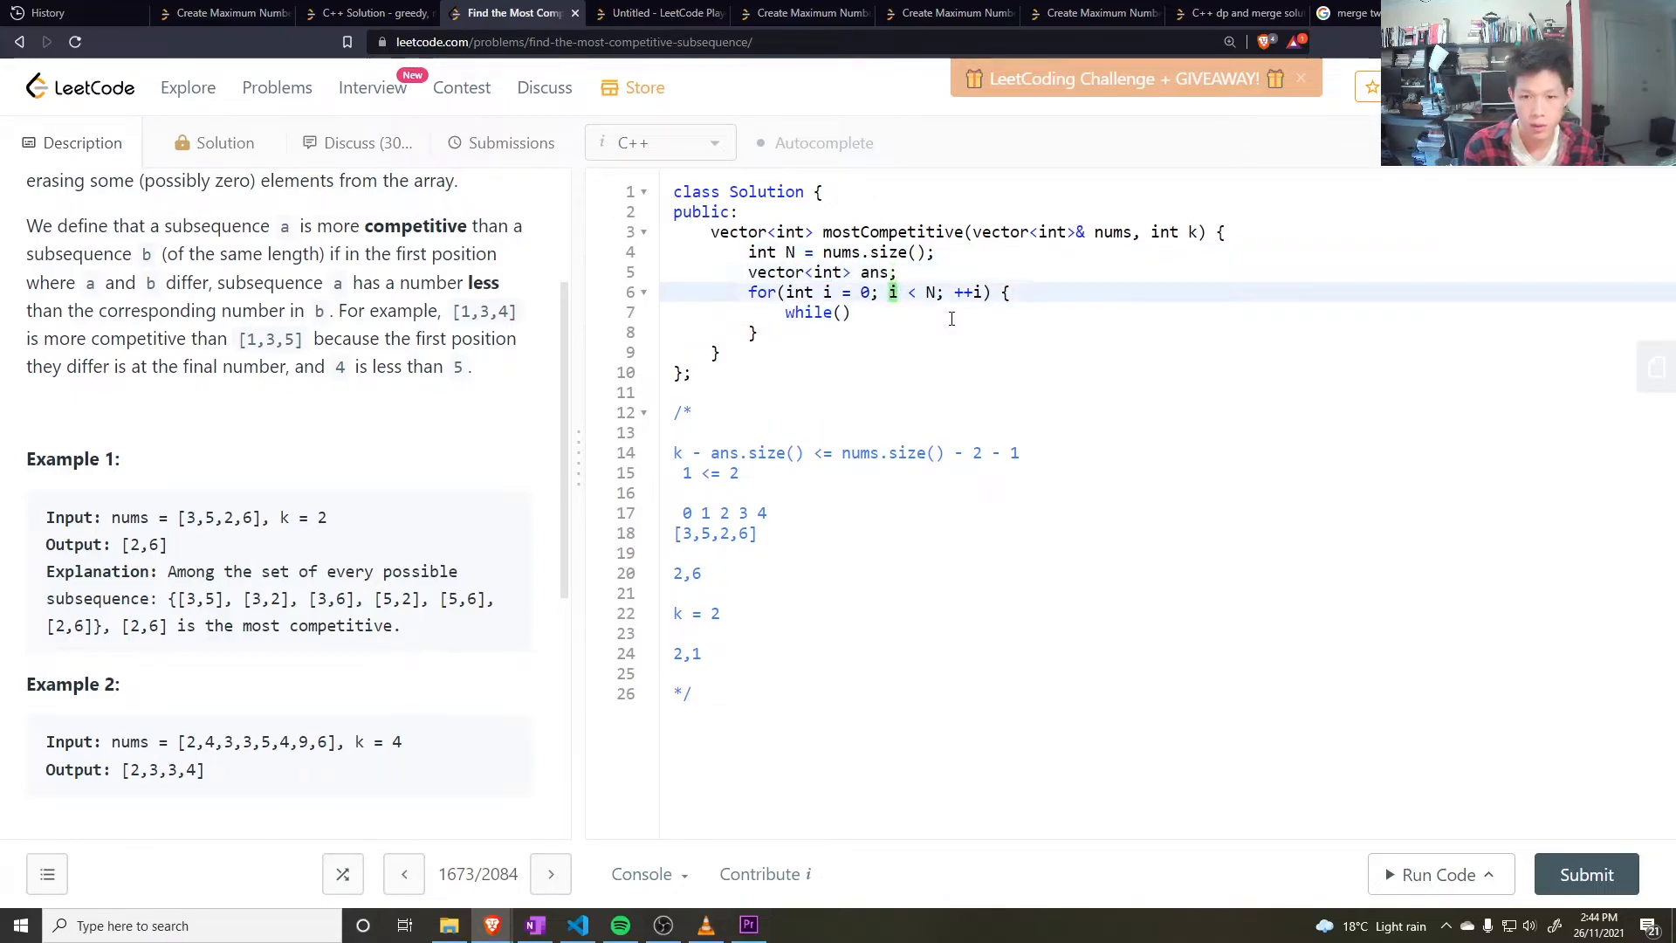
text(!ans.m)
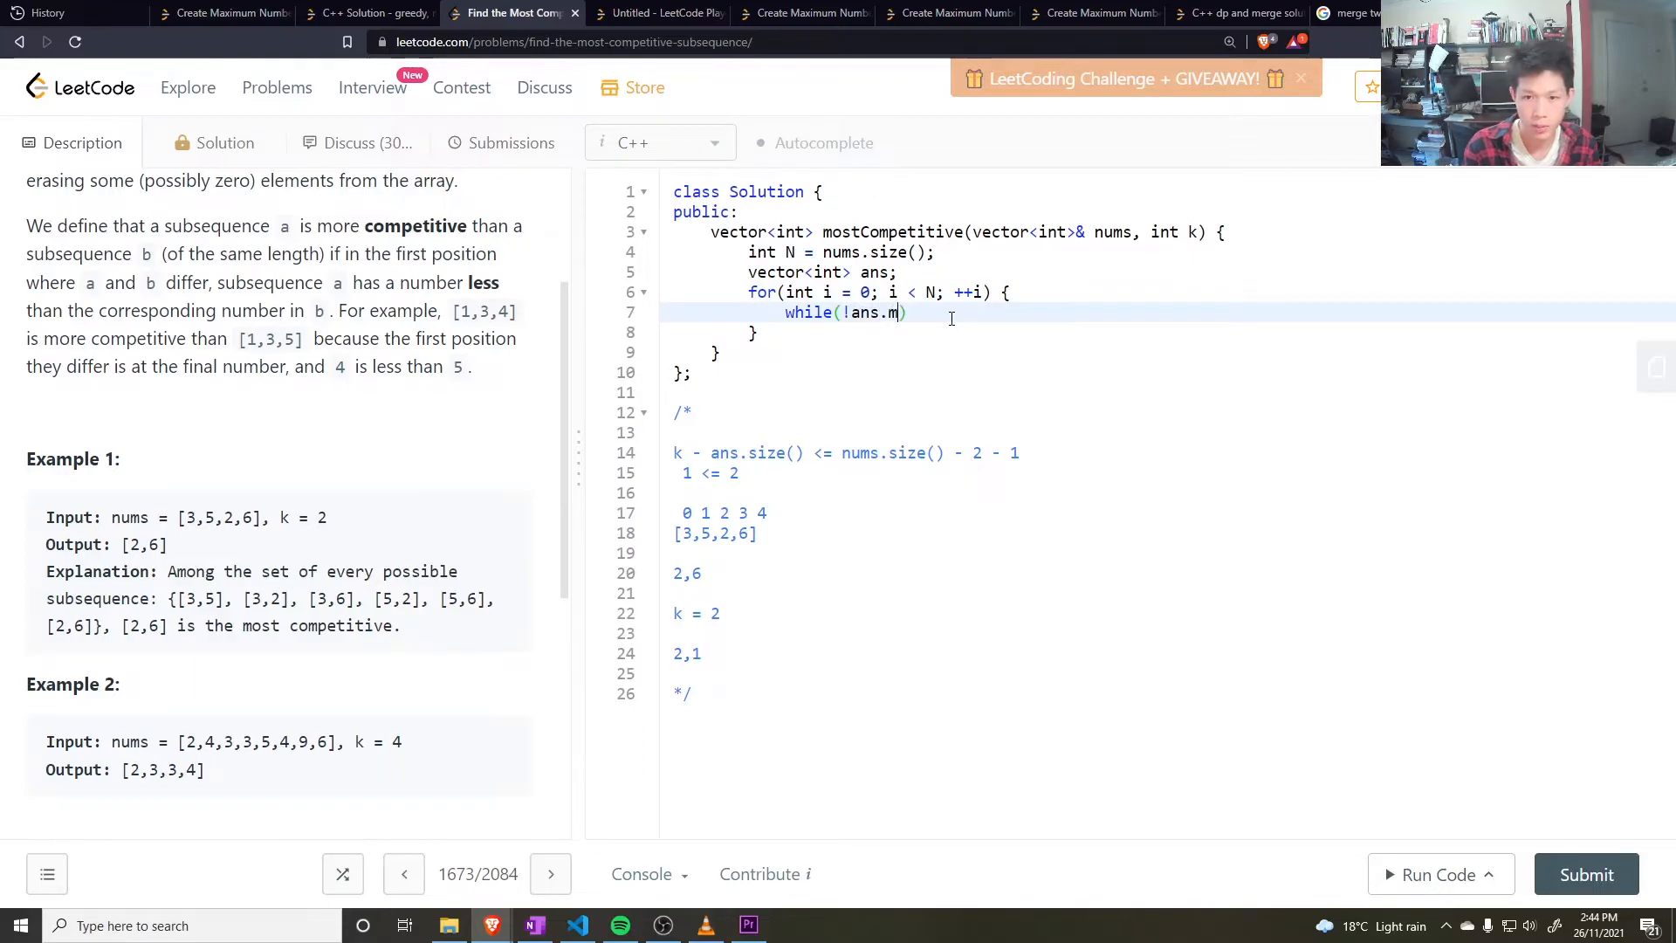
text(empty())
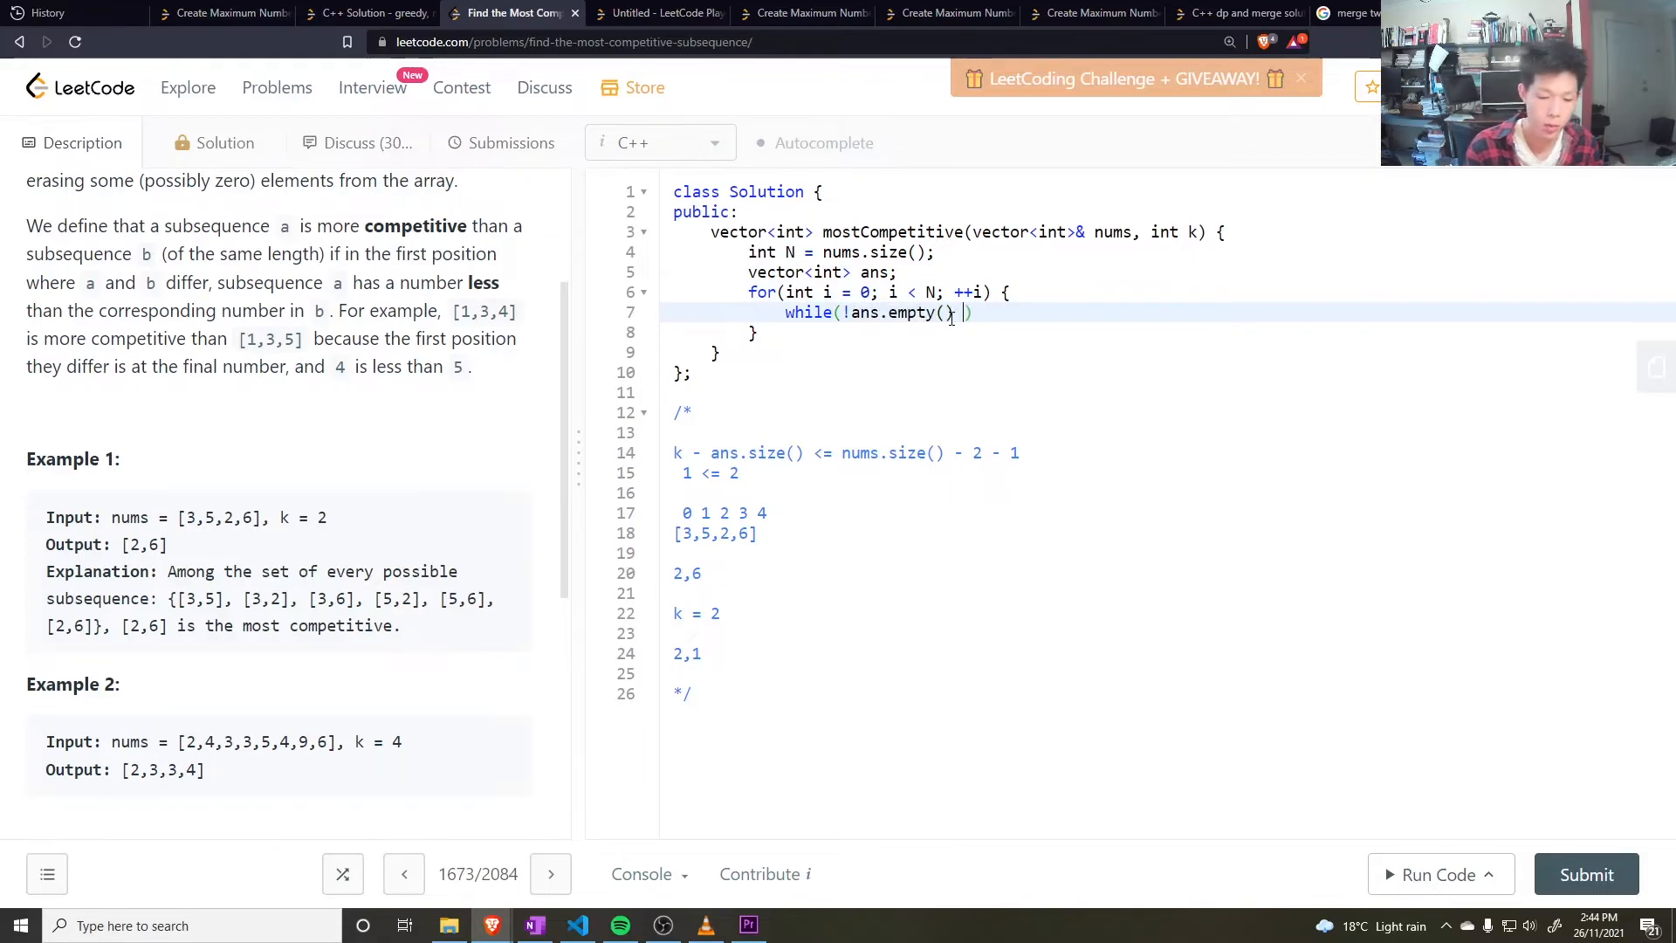
text(&&)
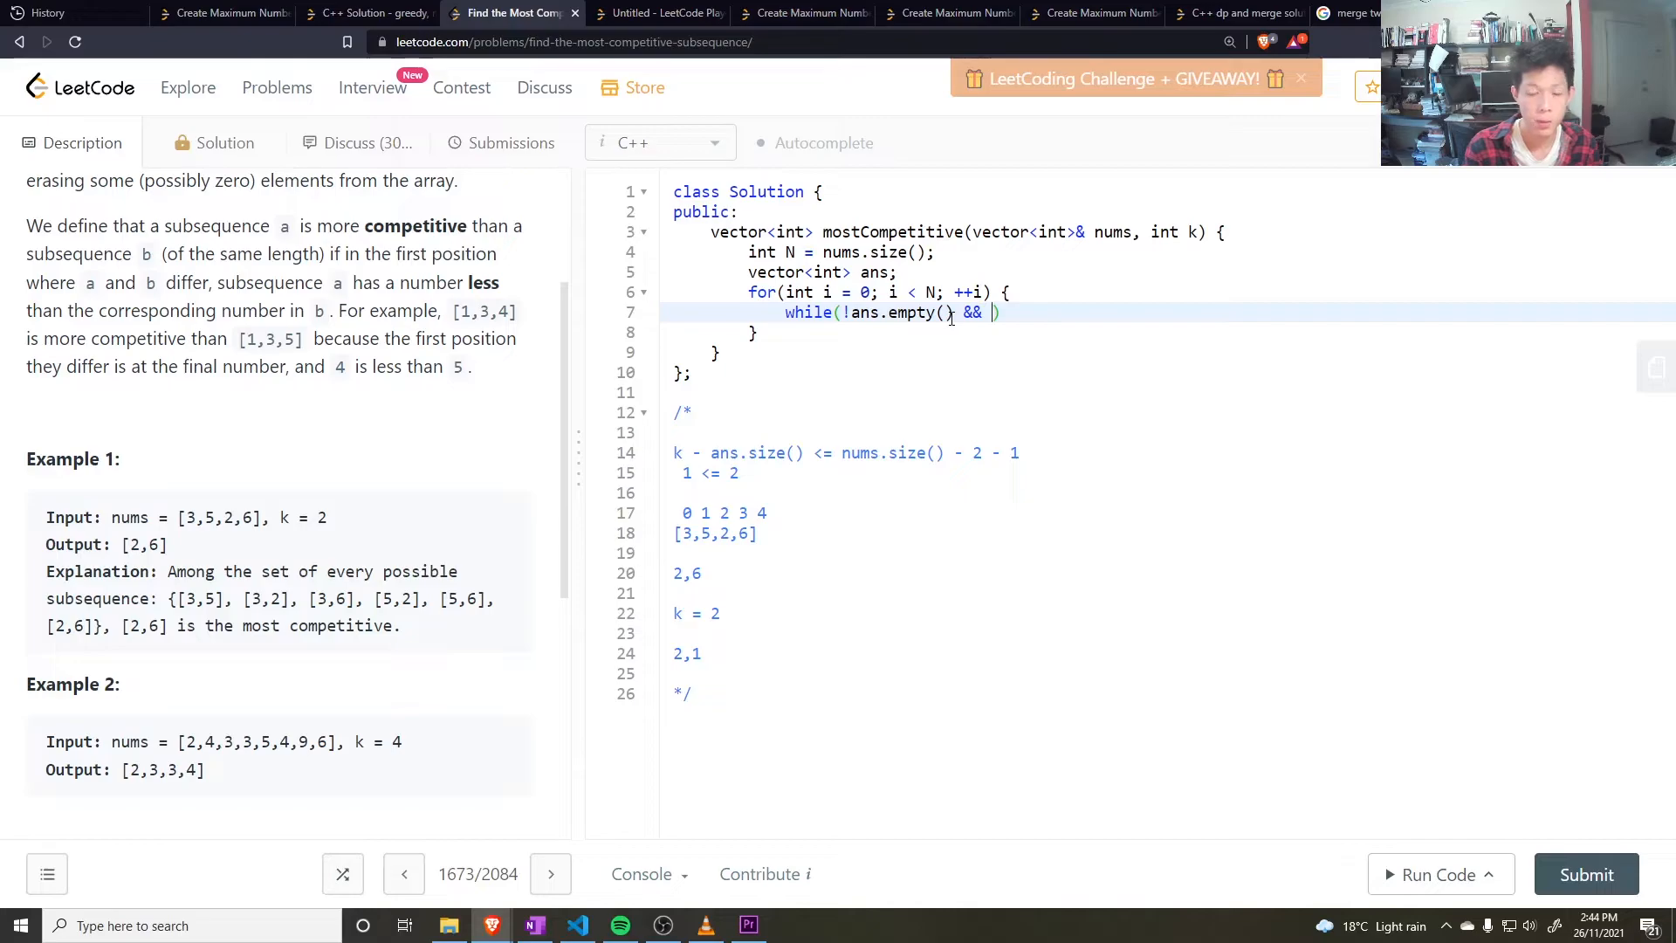
text(nums)
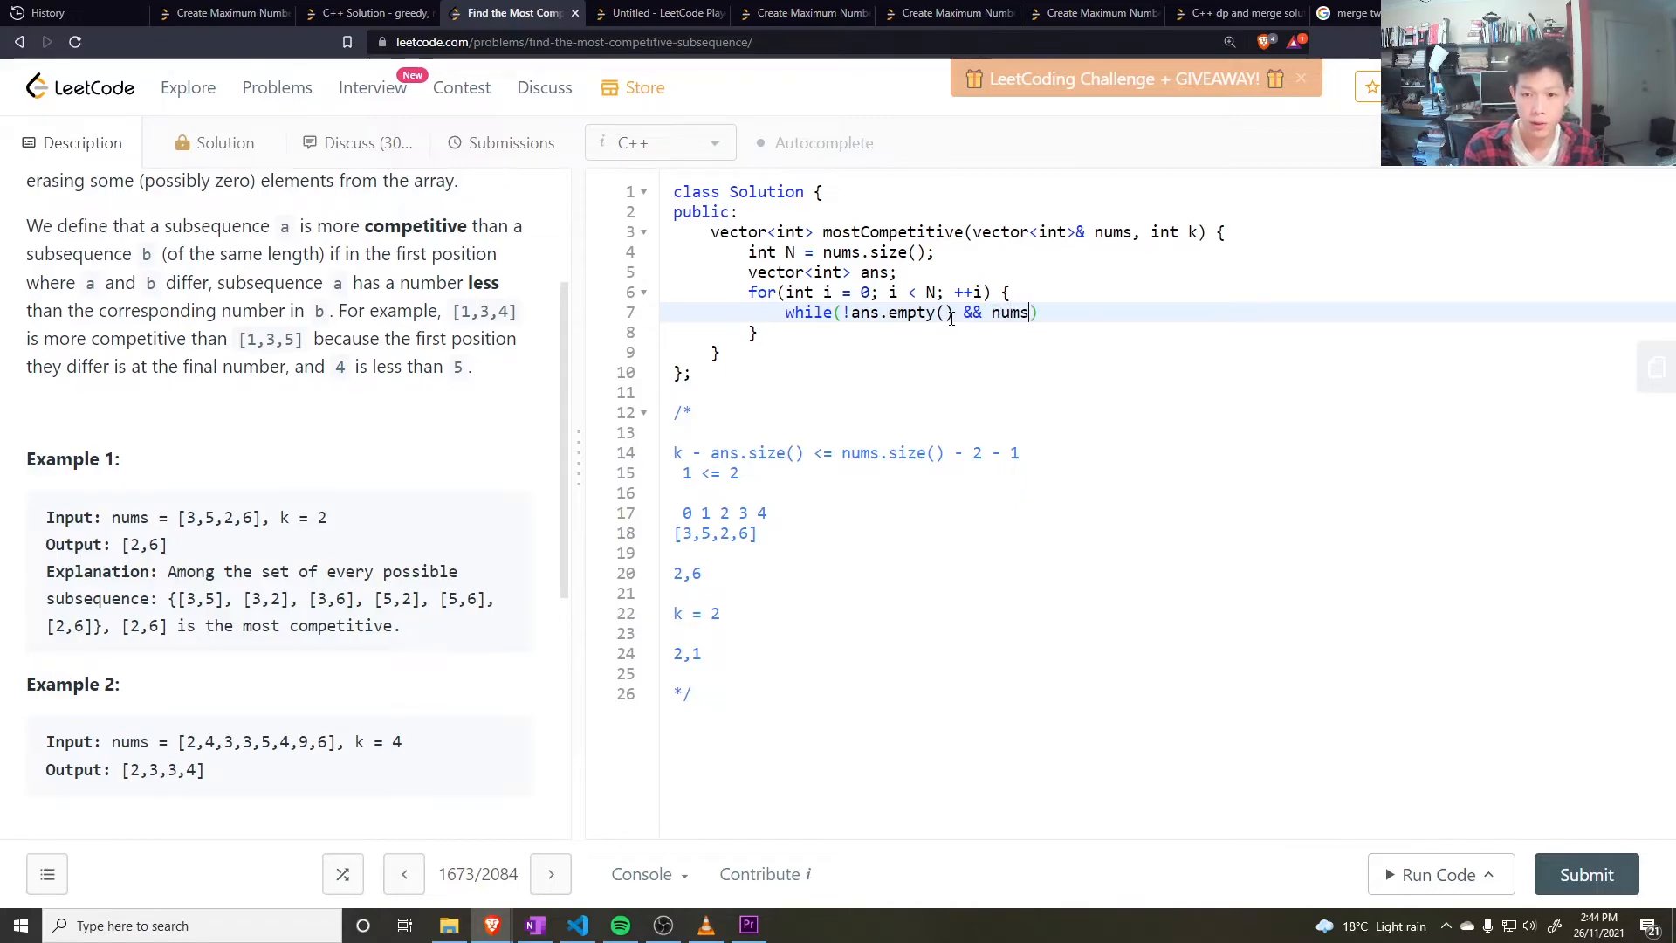
text([i] <)
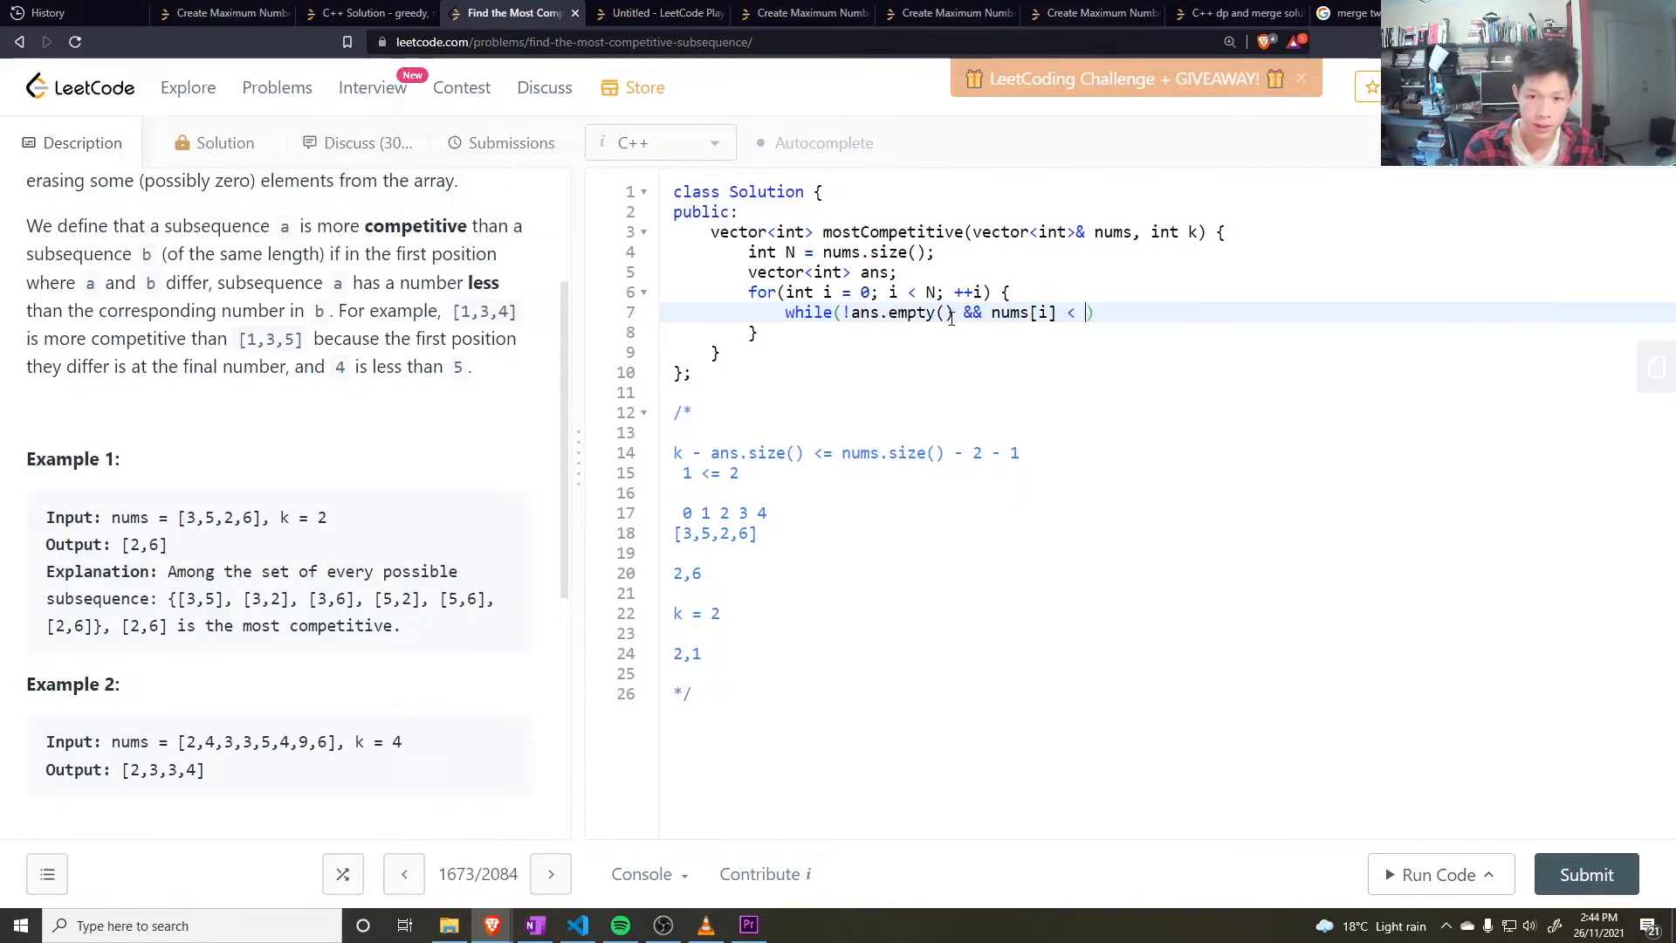
text(ans.b)
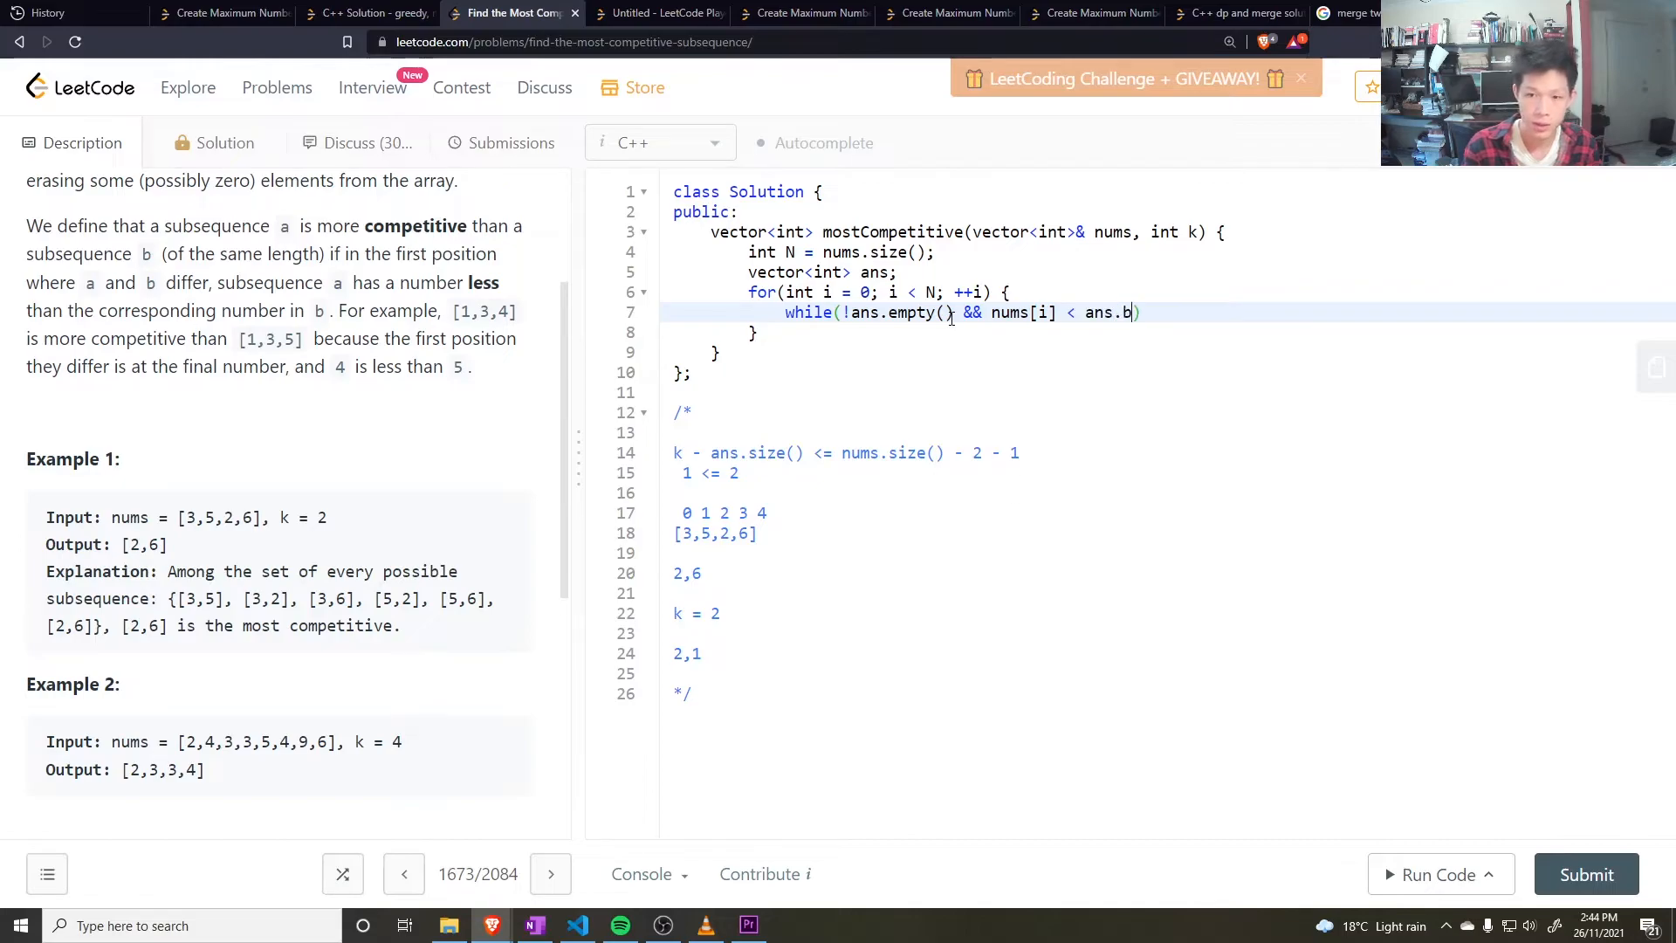
text(ack())
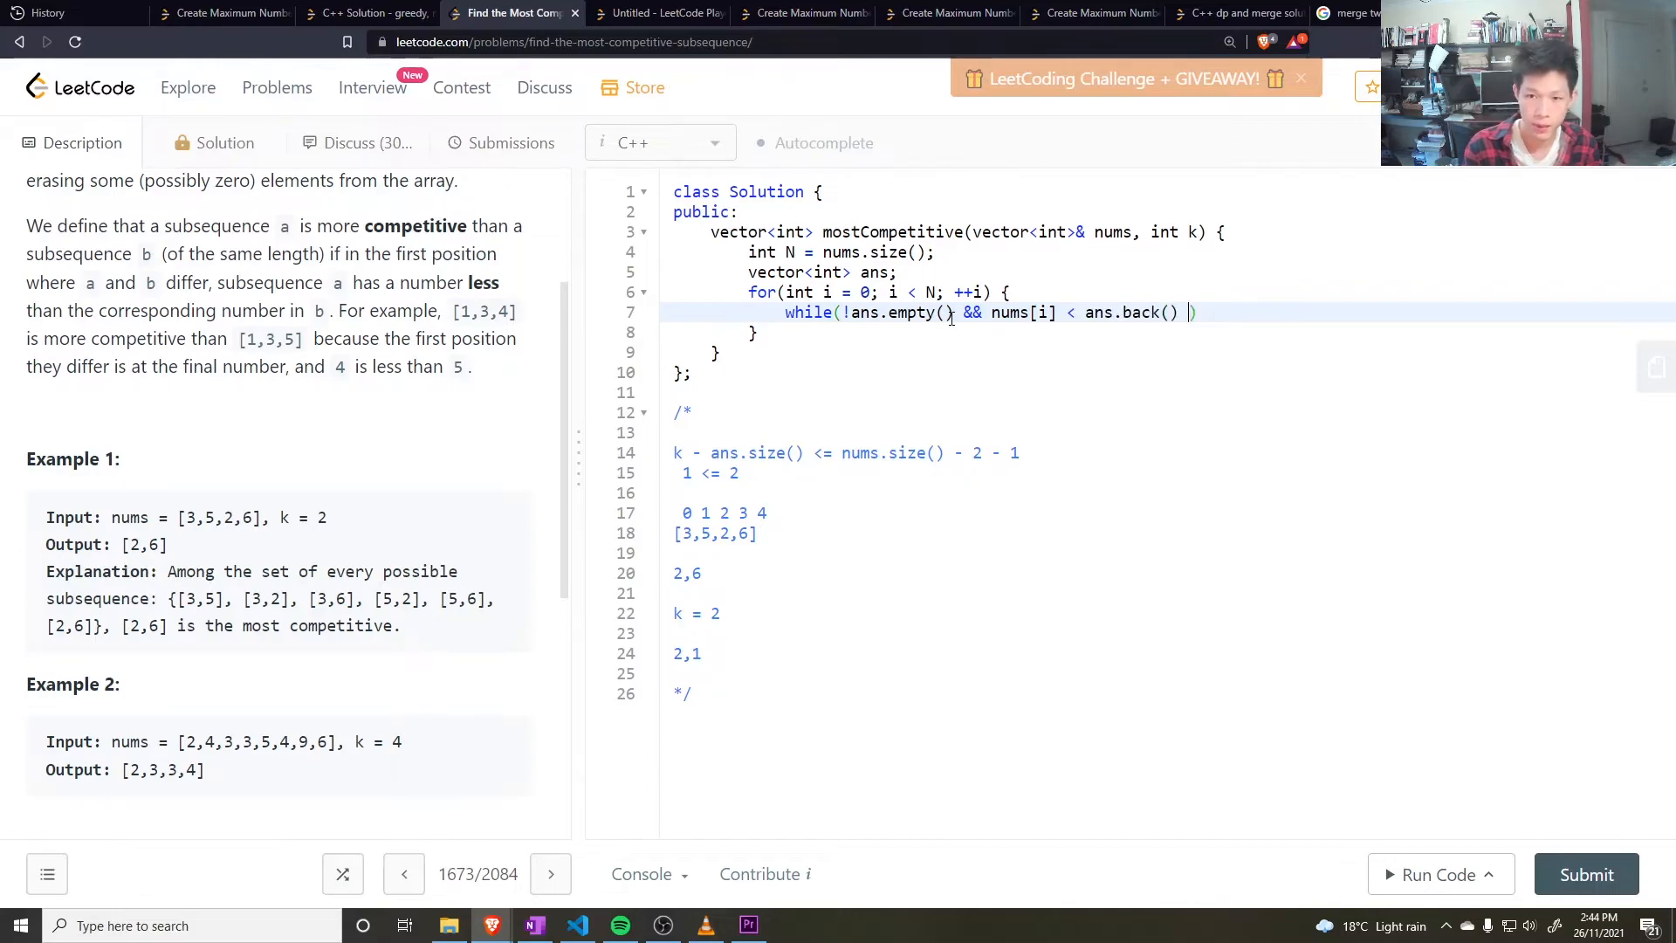
text(&& k -)
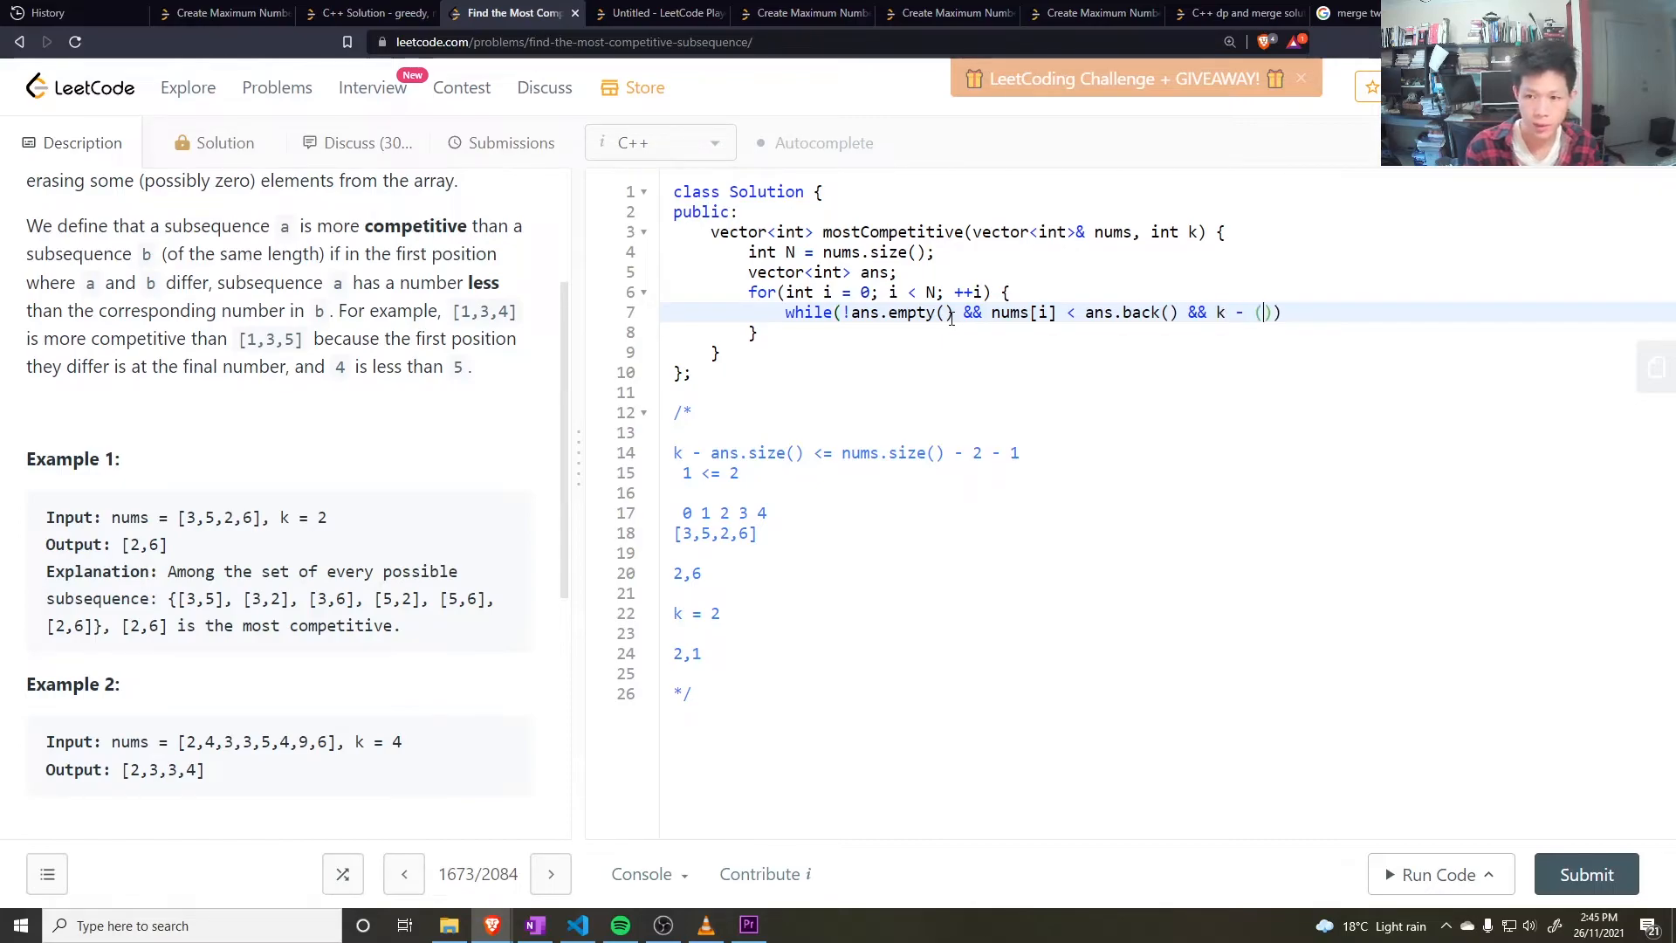
text((int)ans.size()
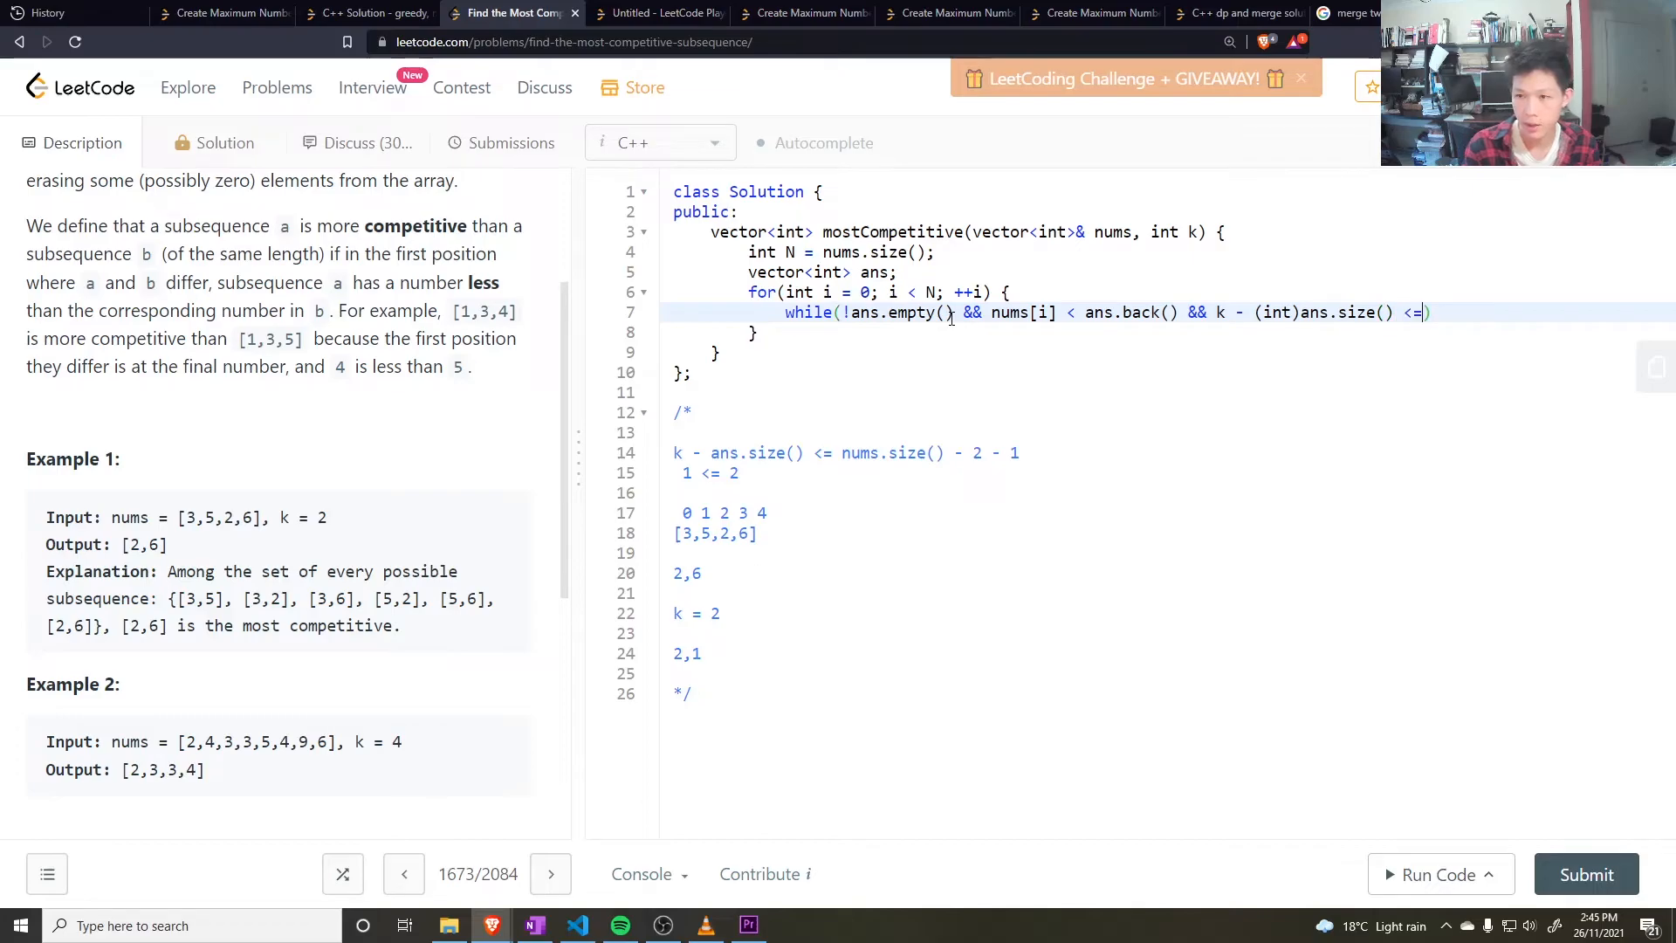
text(N -)
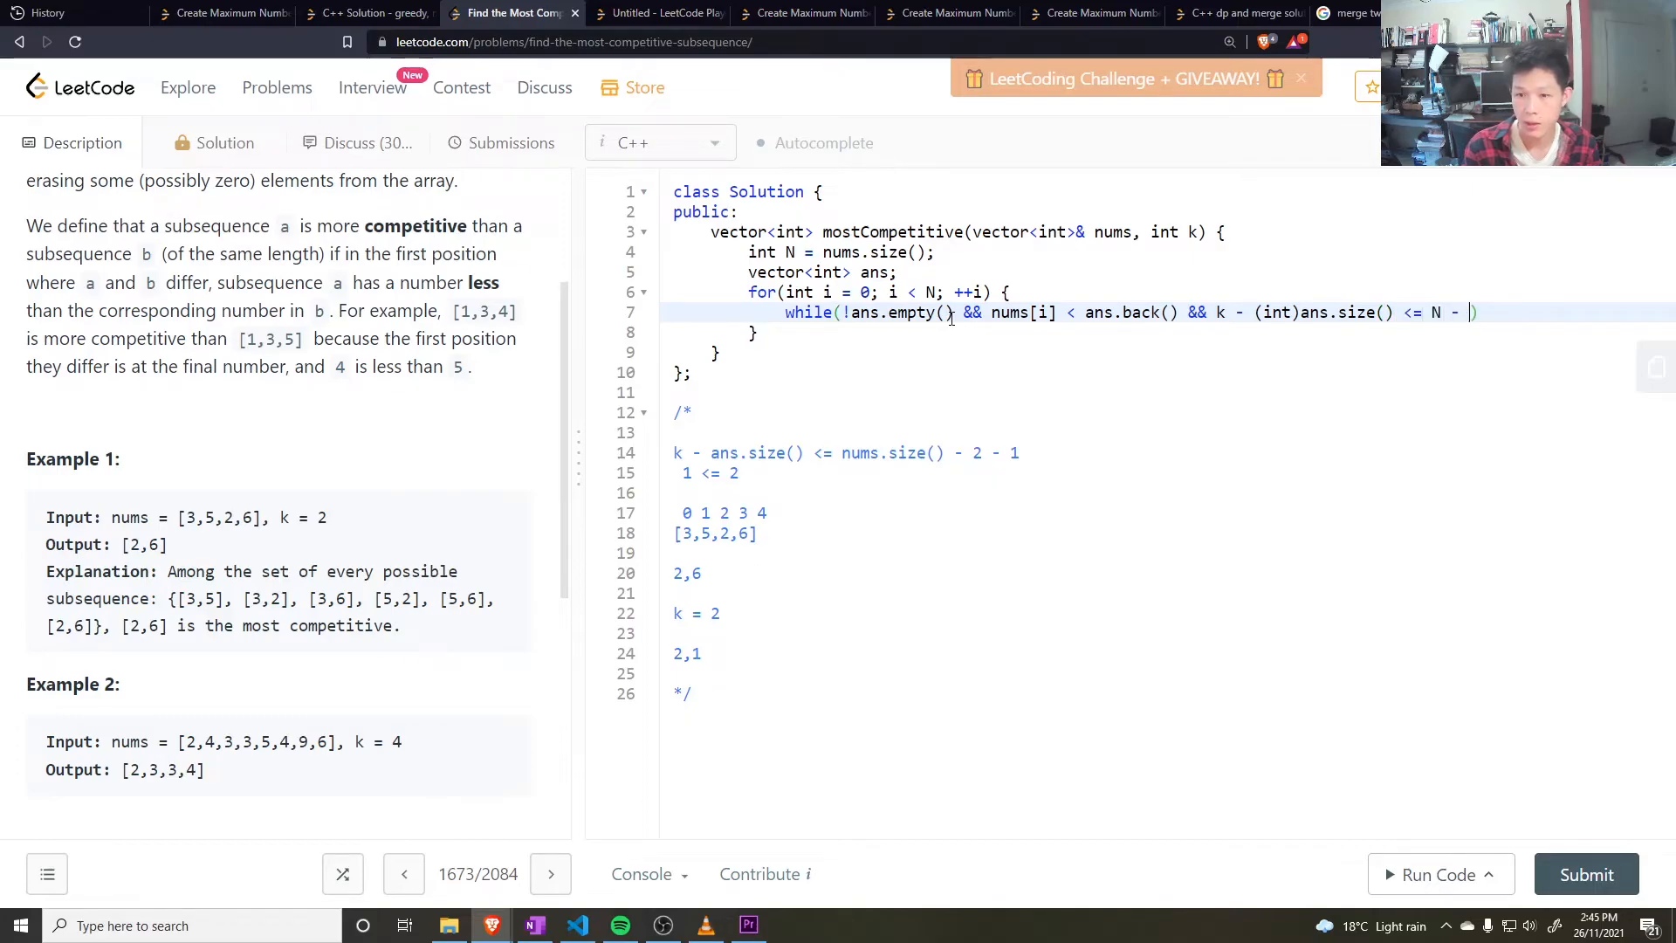
text(i - 1)
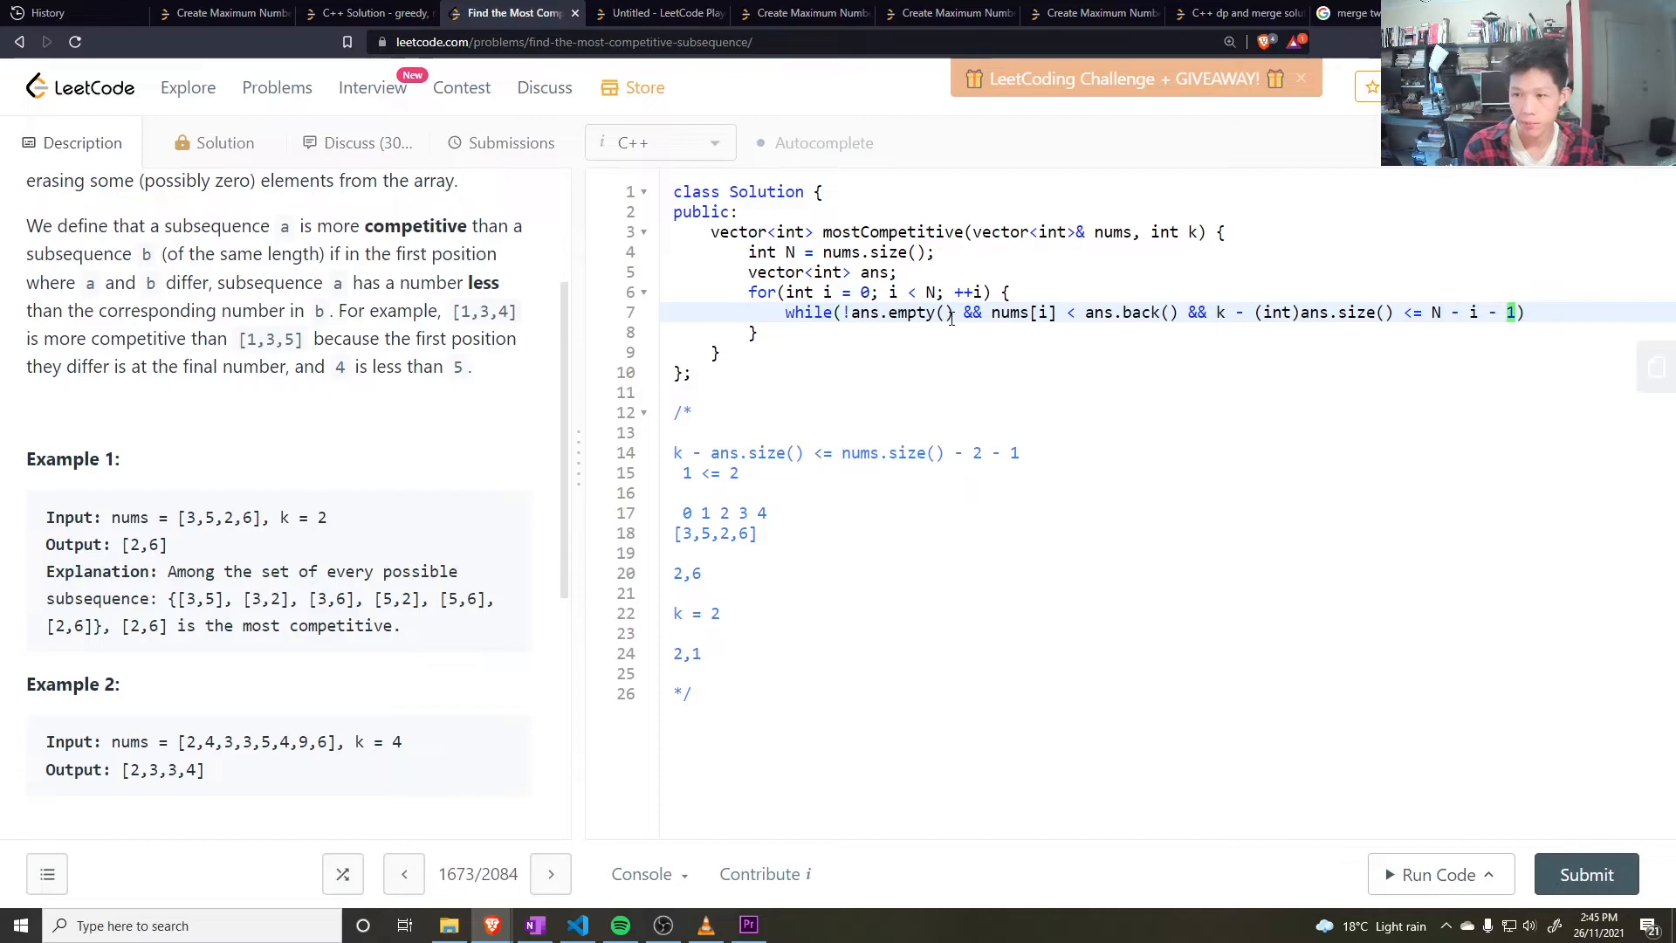
text({)
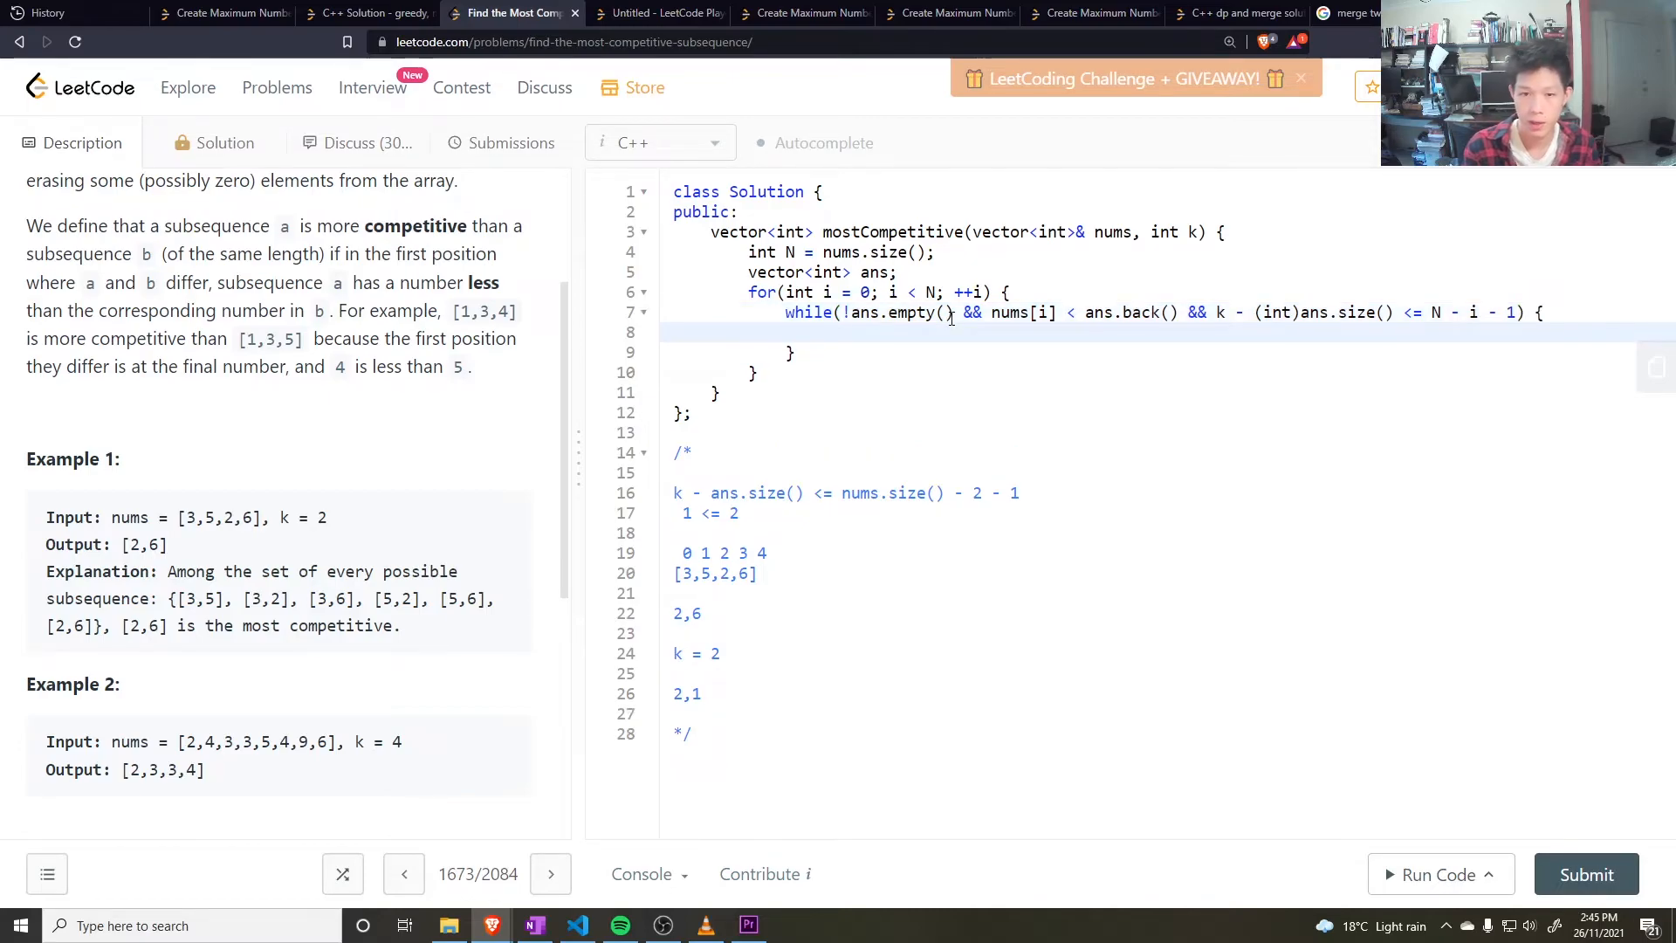
Step: Pop ans inside the while, push nums[i] when ans.size() < k, and return ans
text(ans.pip)
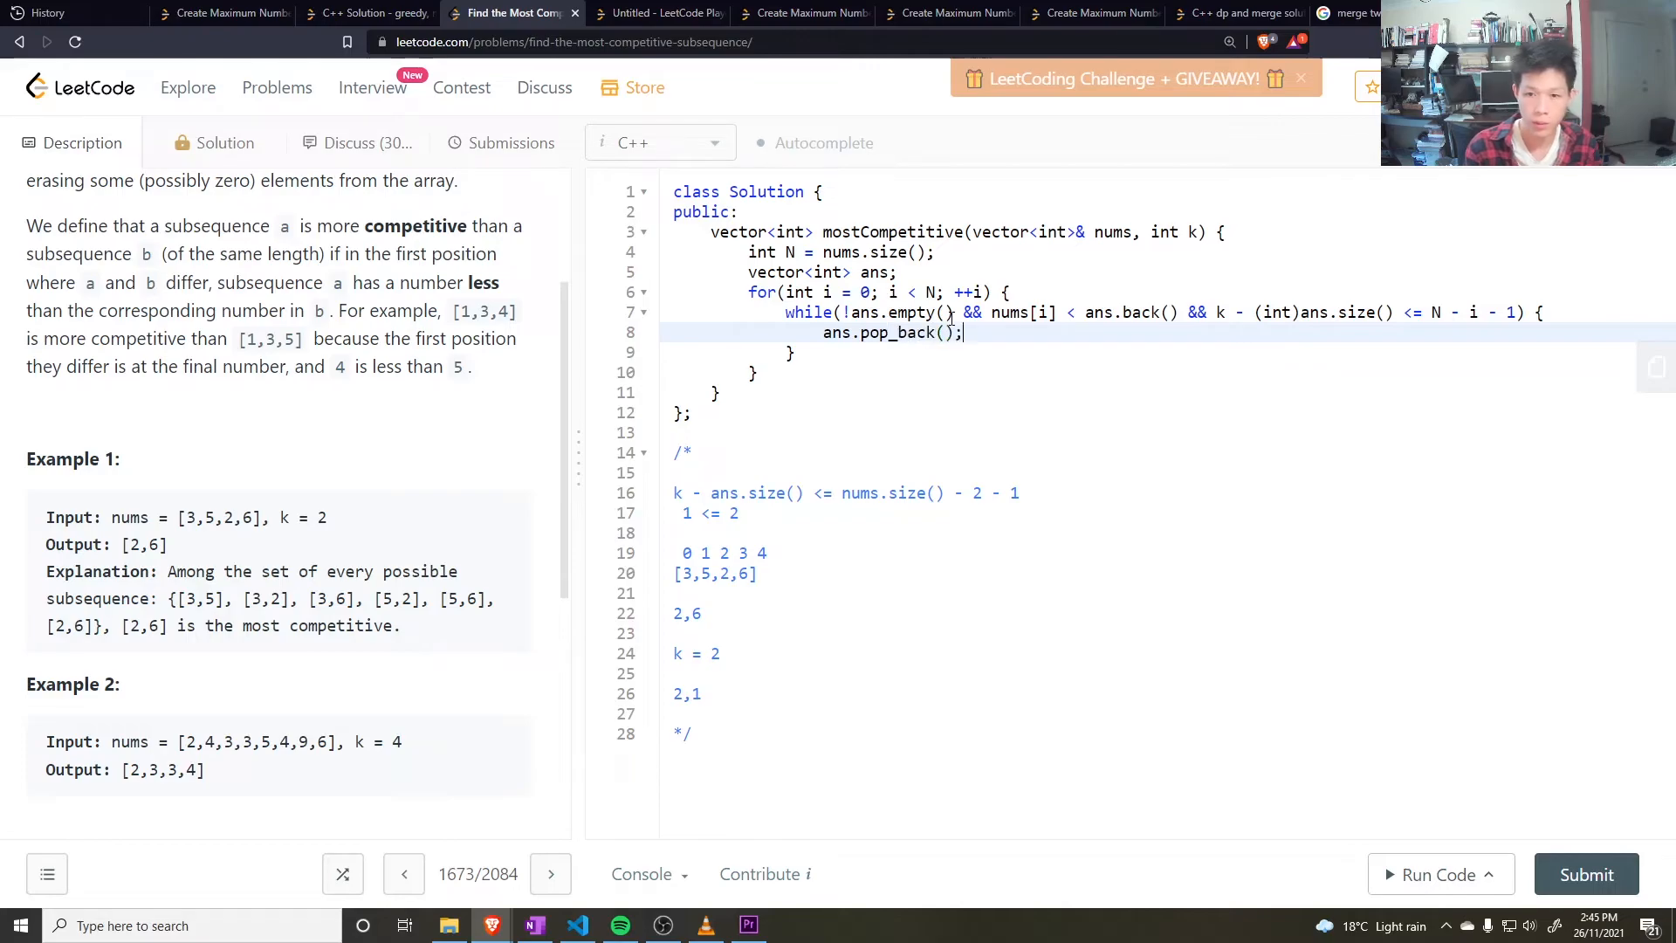
text(an)
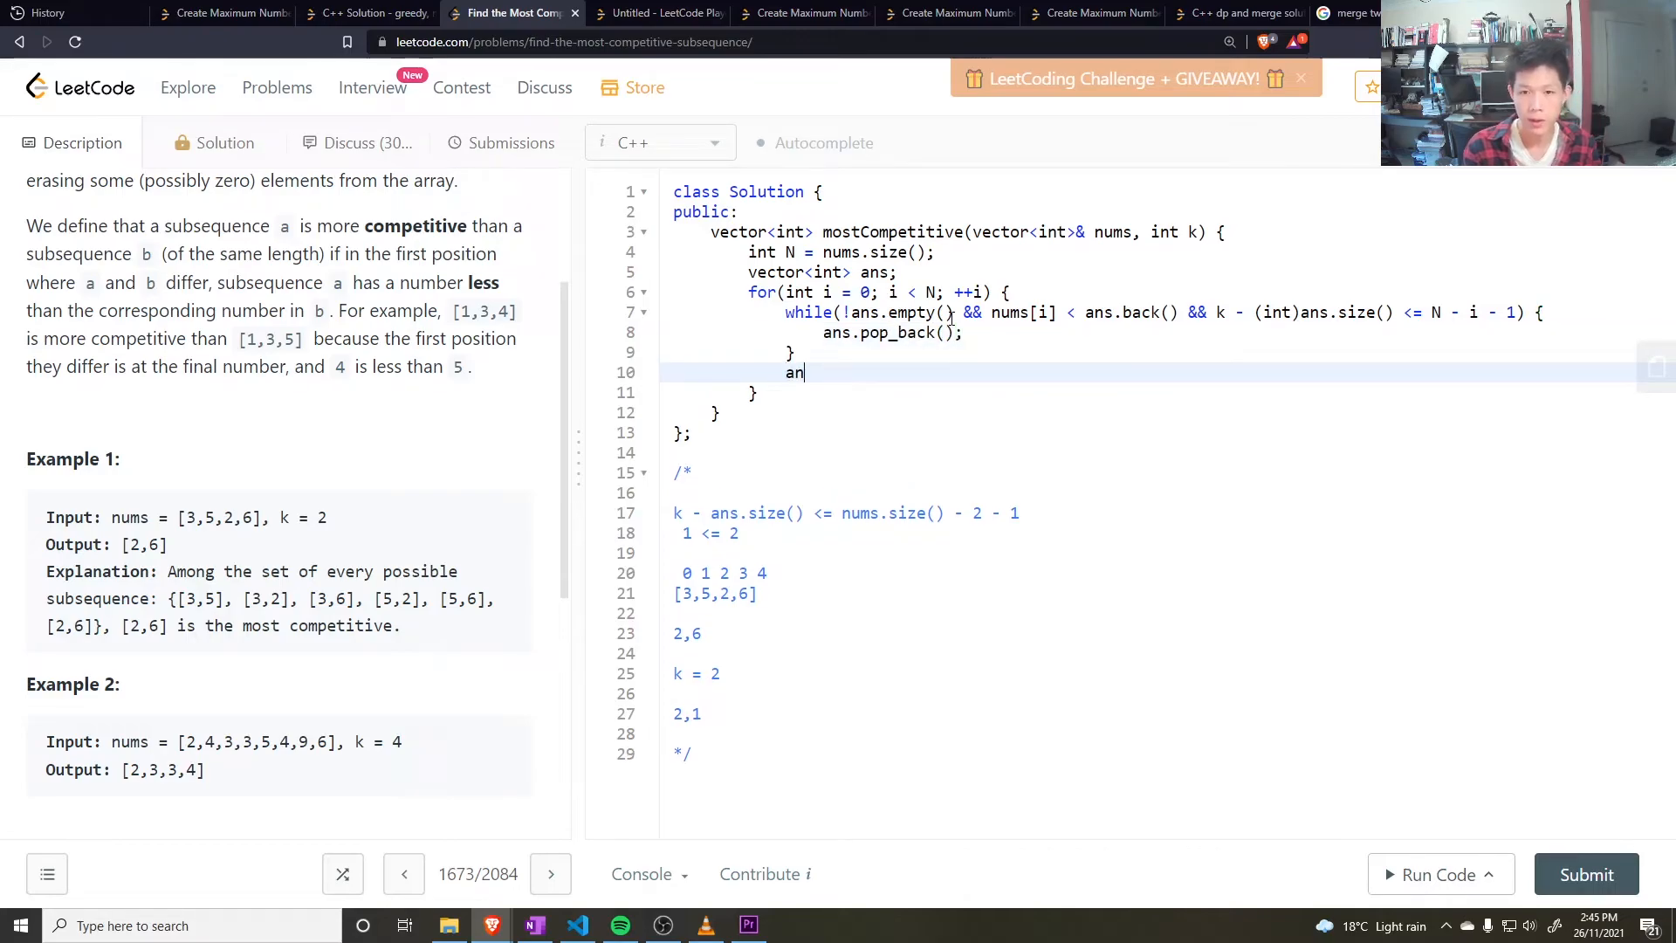
text(s.push_back();)
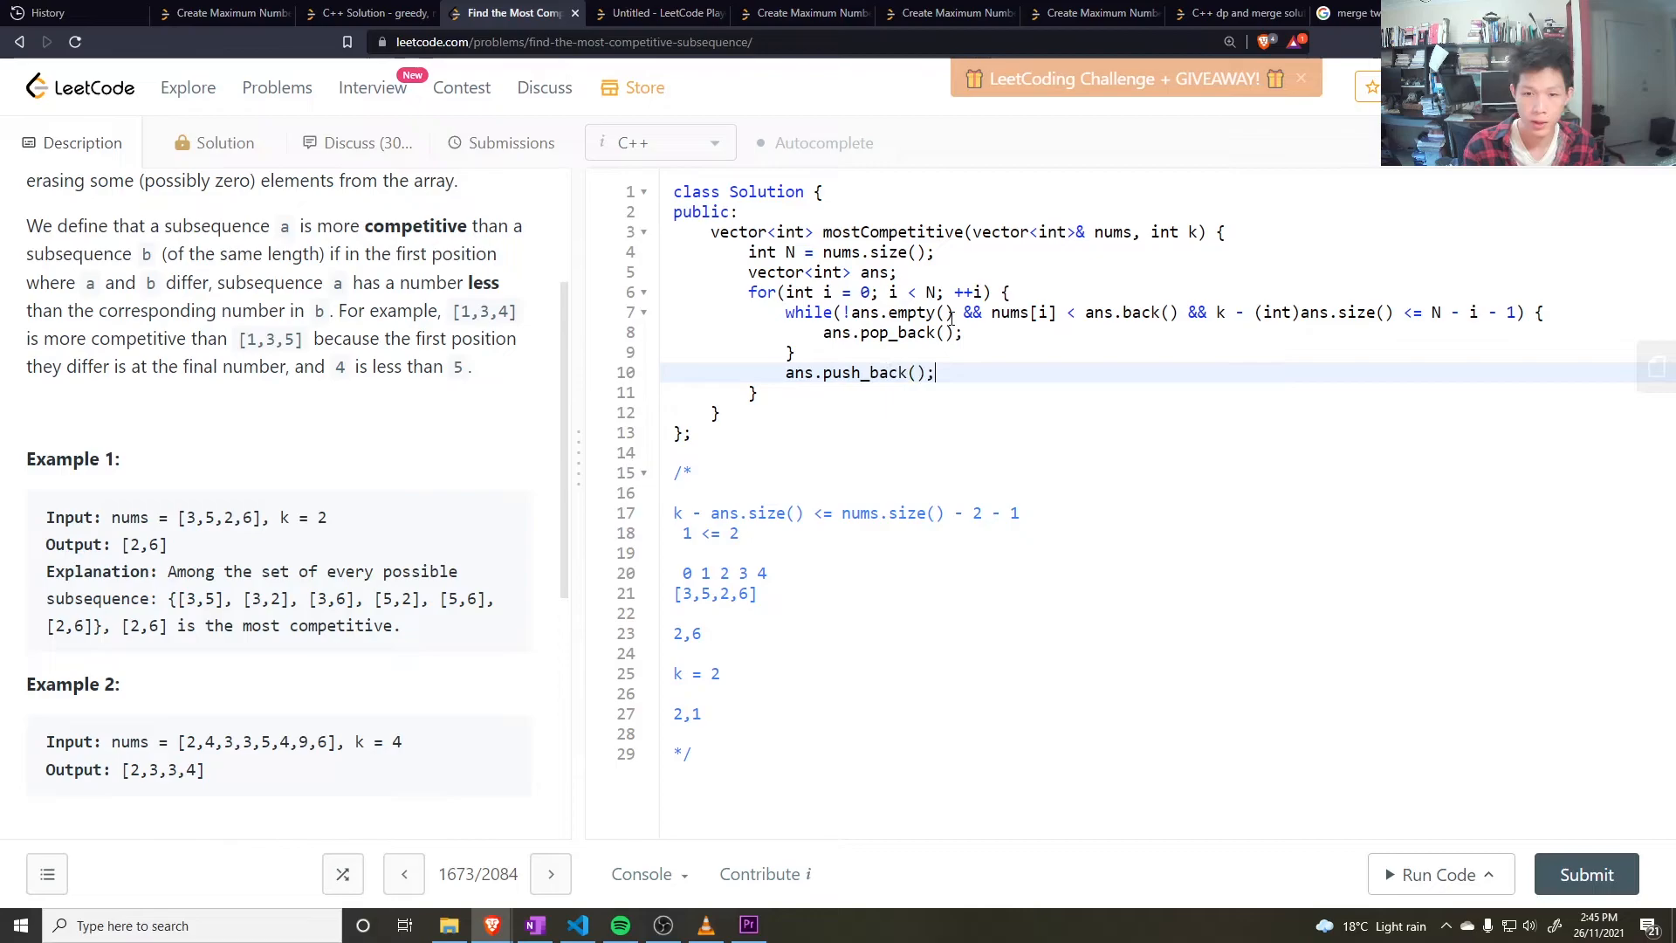
text(nums[])
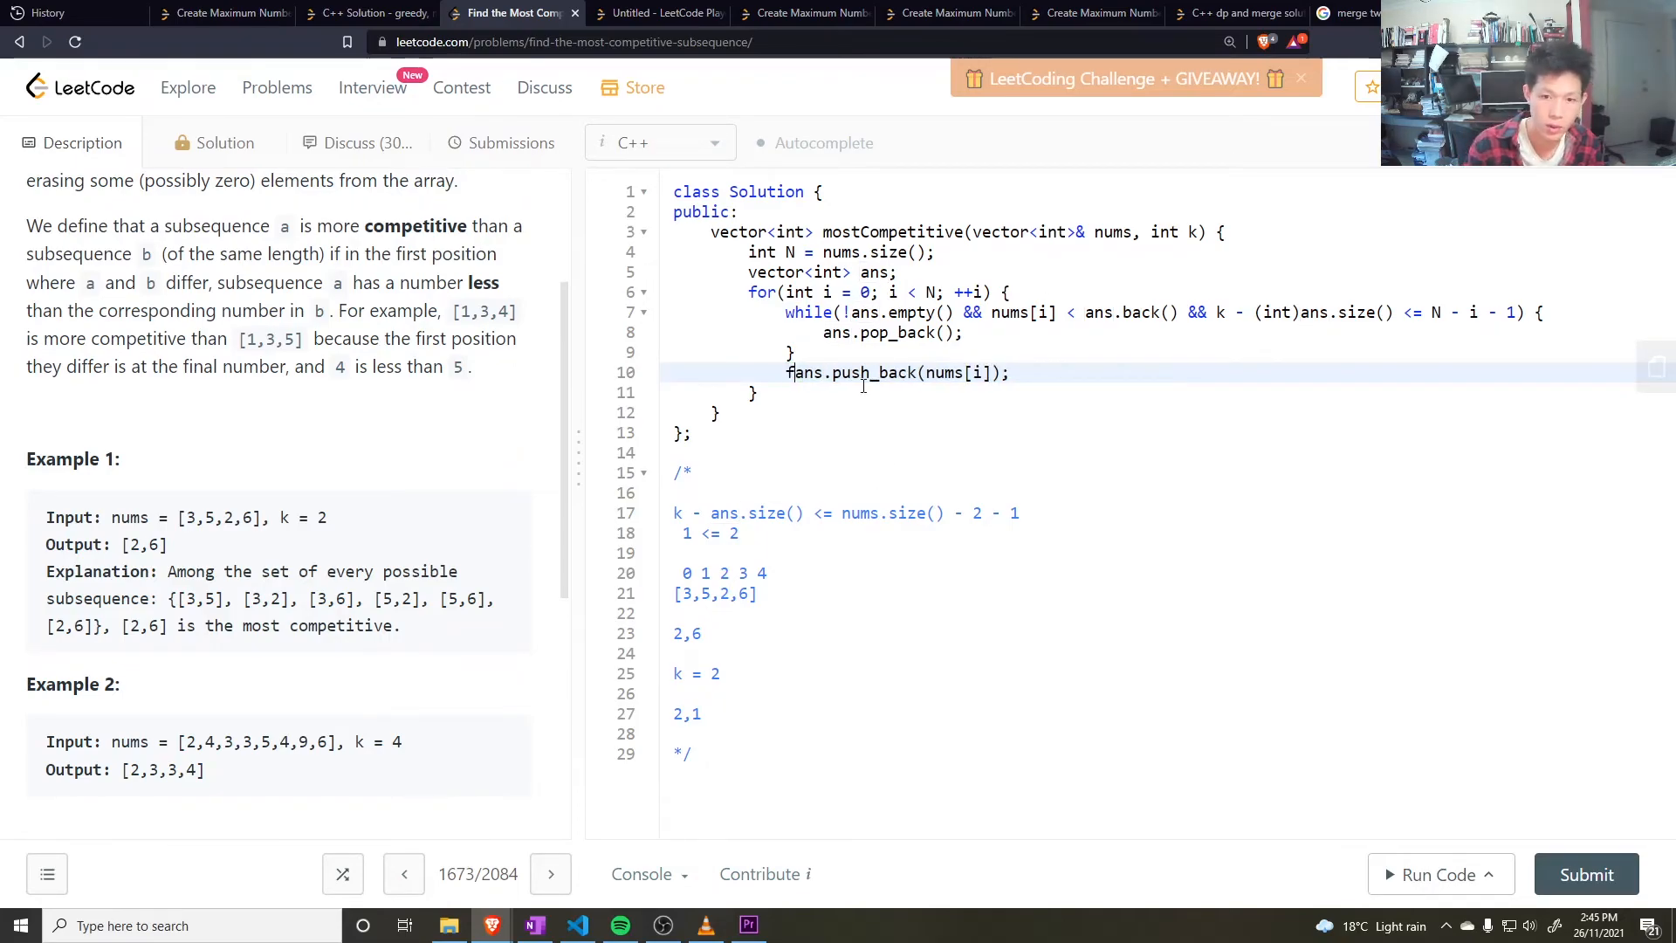
text(if(ans.size() ))
text(re)
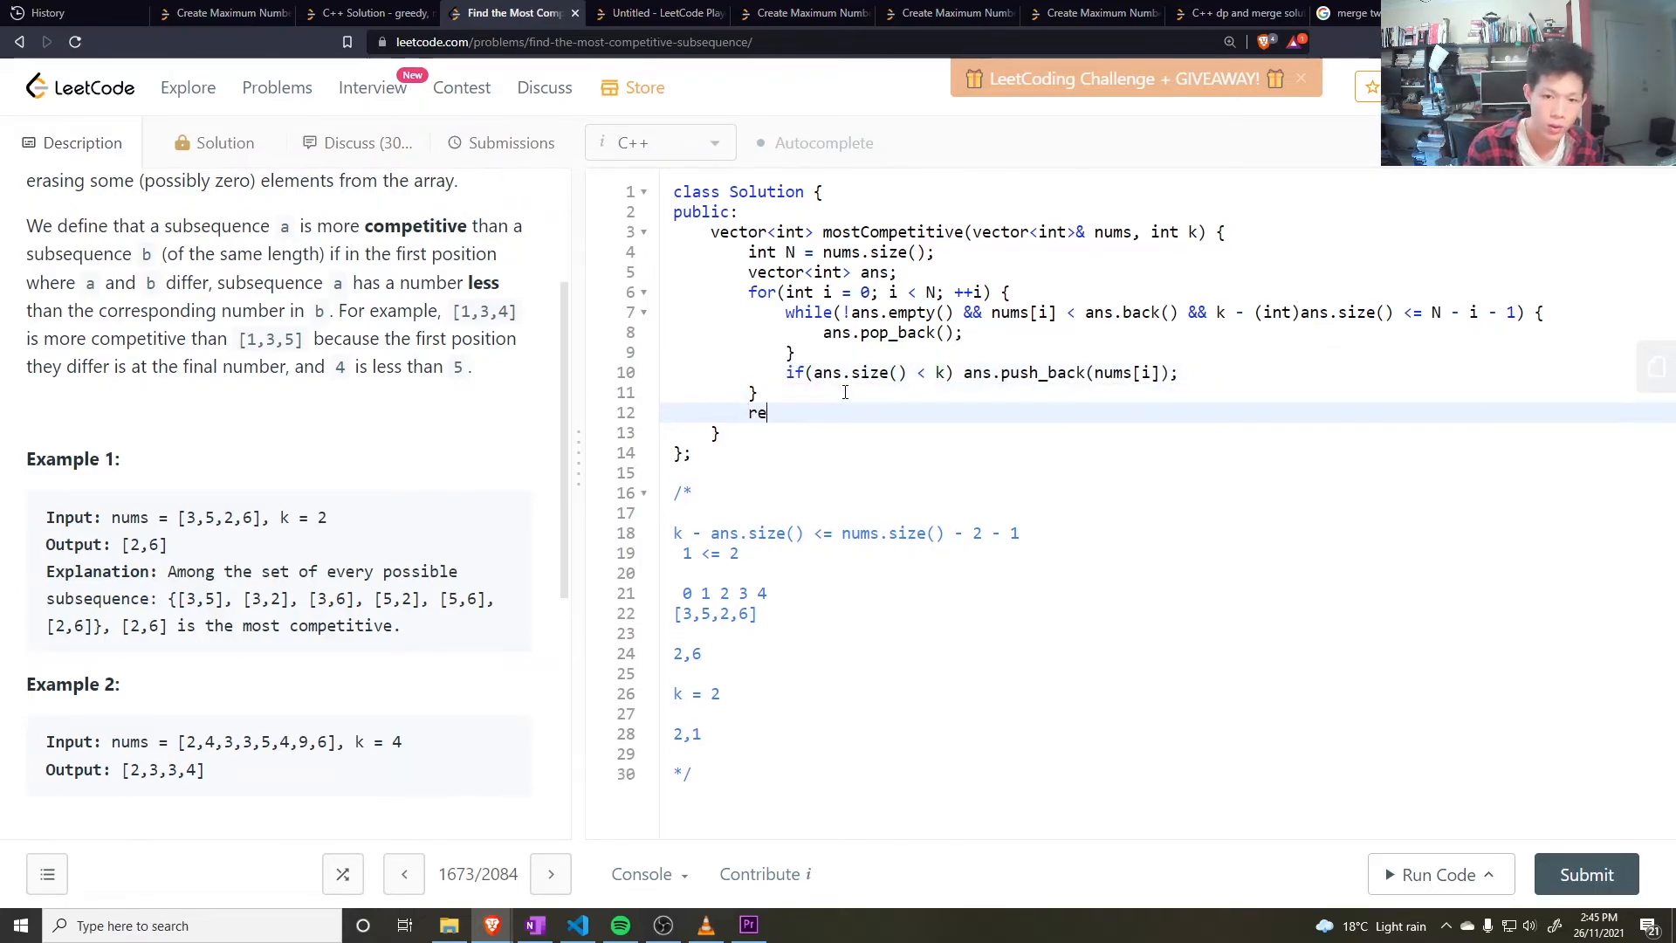
text(turn ans;)
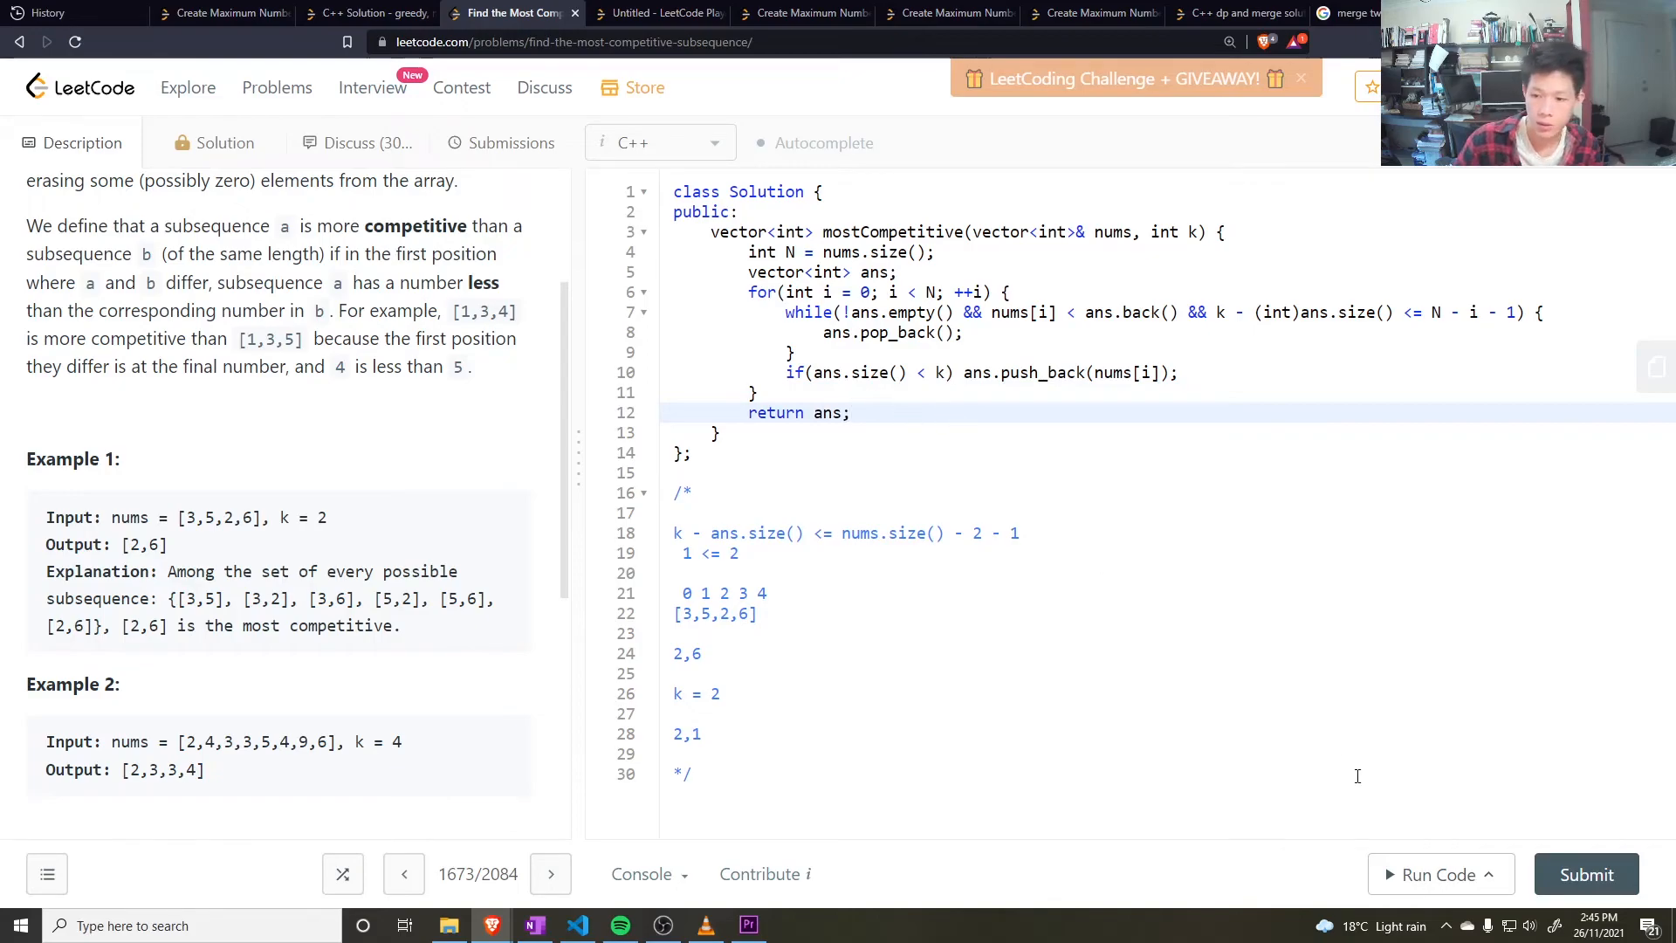
Step: Run the example case, getting Accepted with output [2,6], then submit the solution
click(1440, 873)
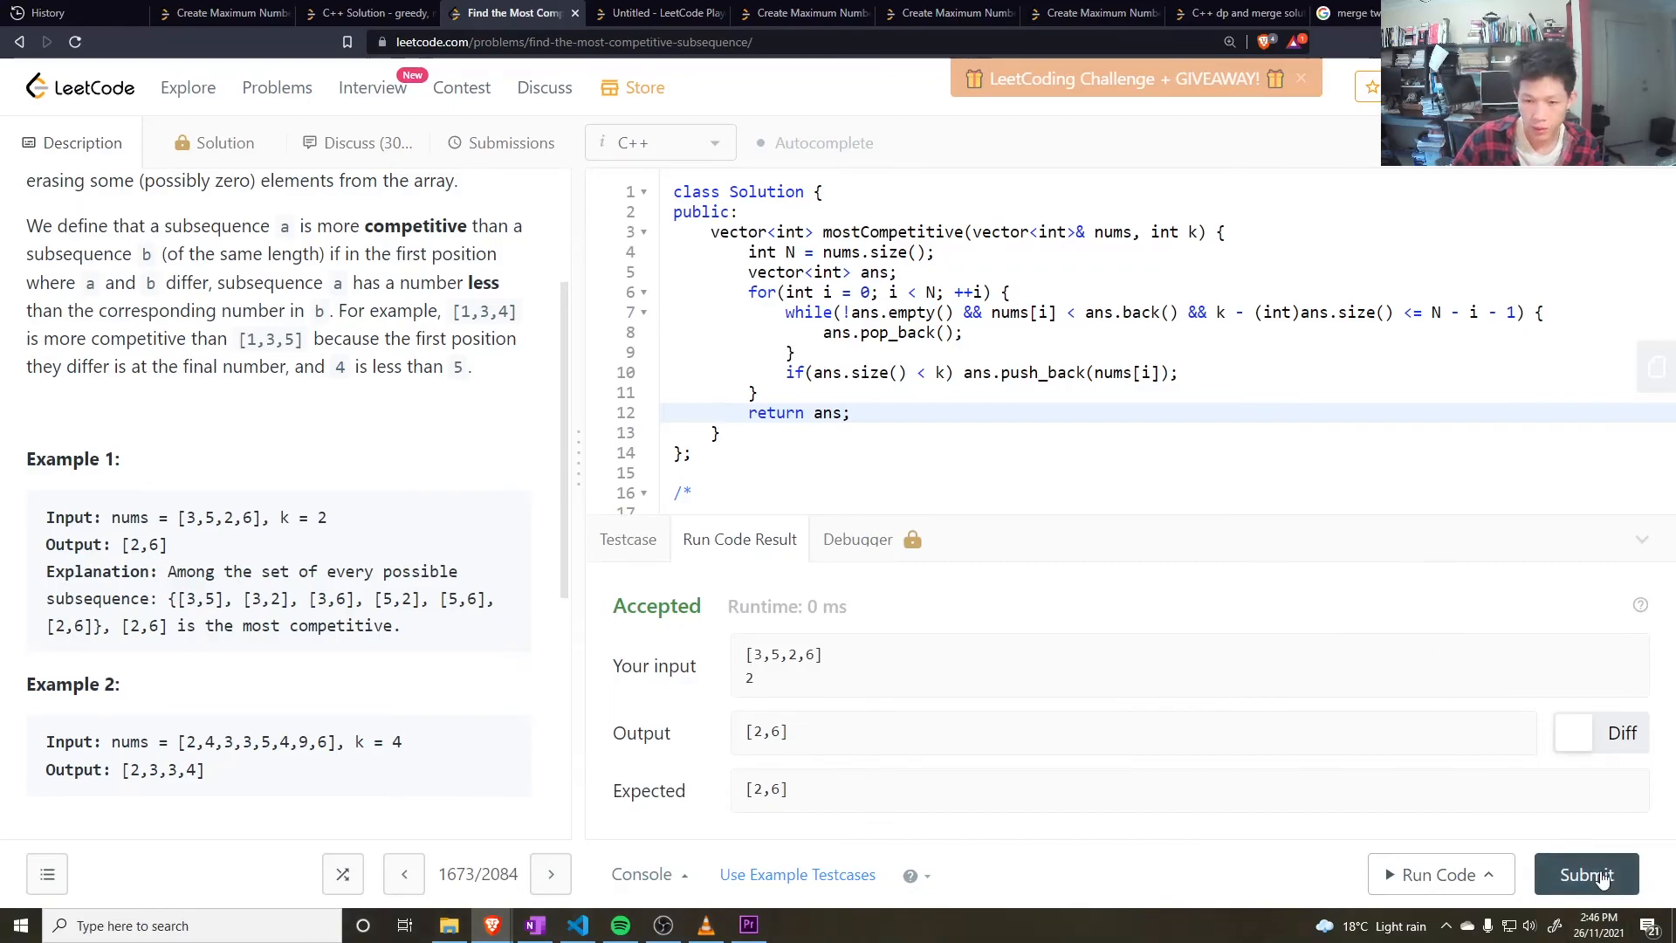
click(1586, 875)
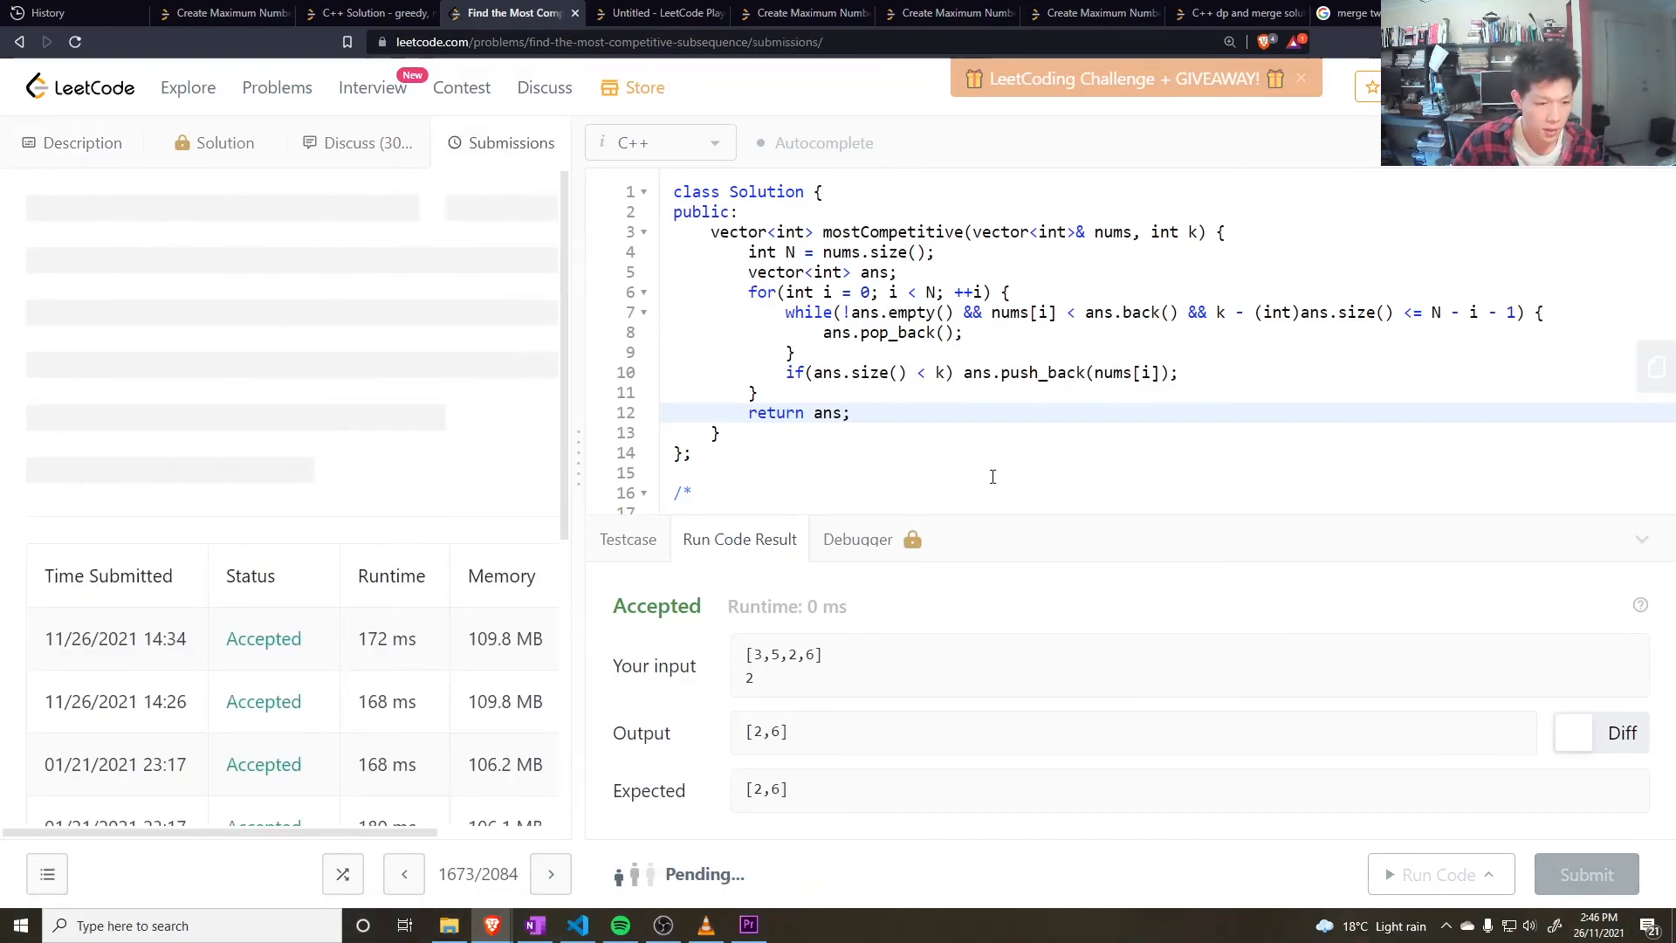
Step: Review the Success verdict: 172 ms runtime, faster than 94.31%, 109.7 MB memory
click(1587, 874)
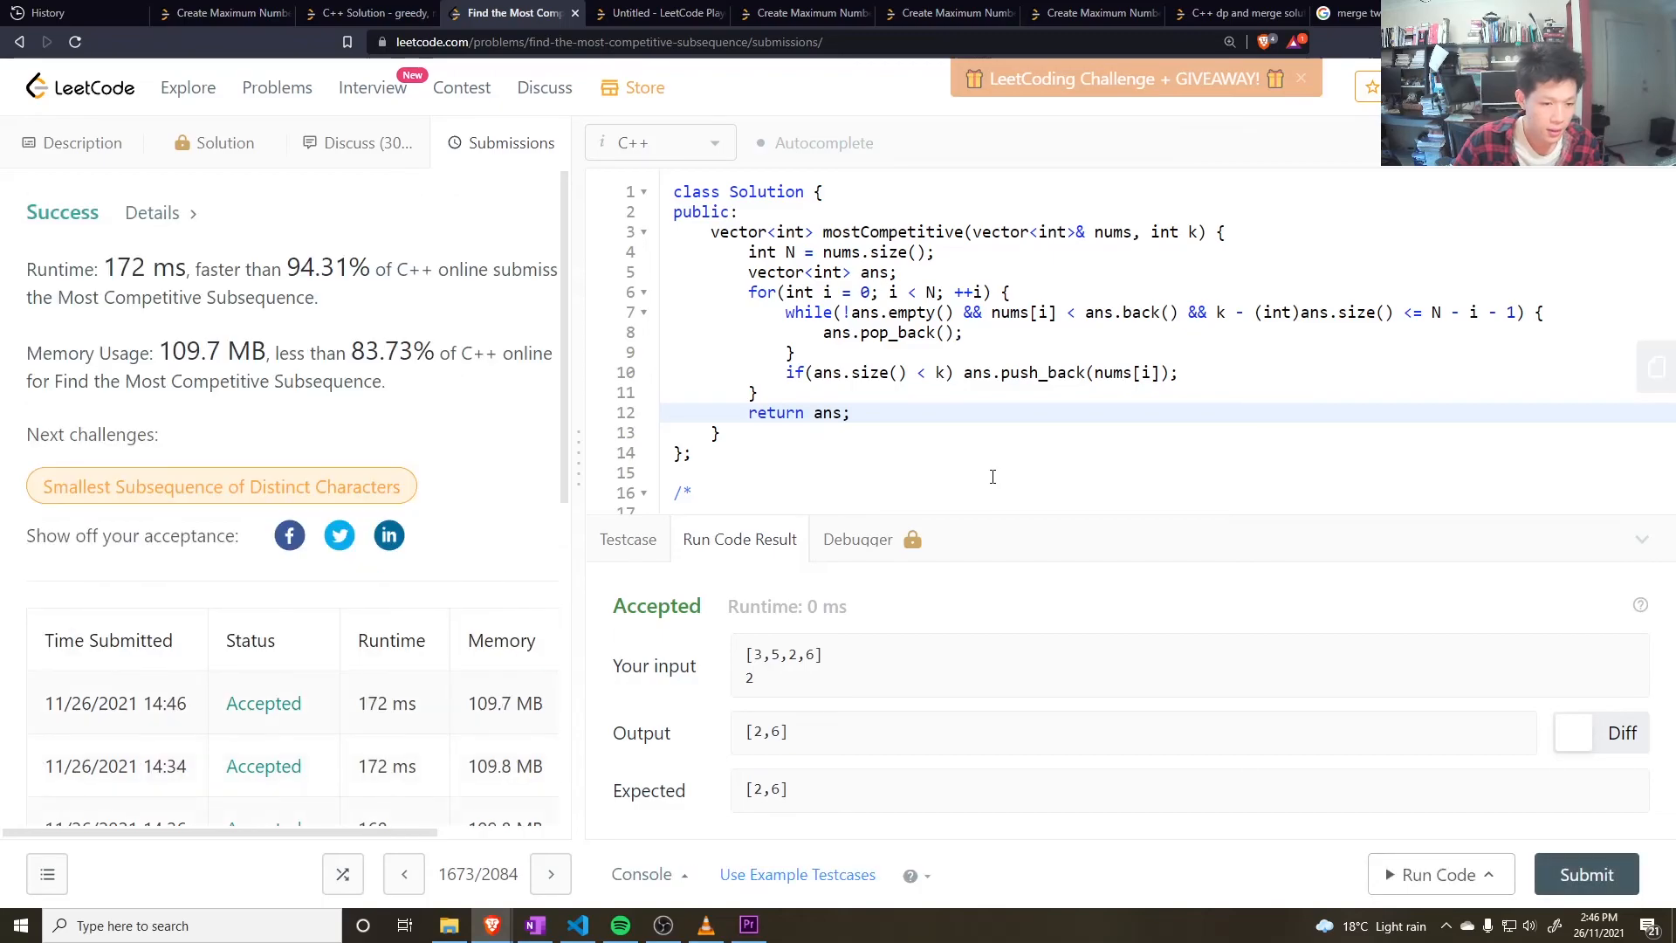
mouse_move(978, 472)
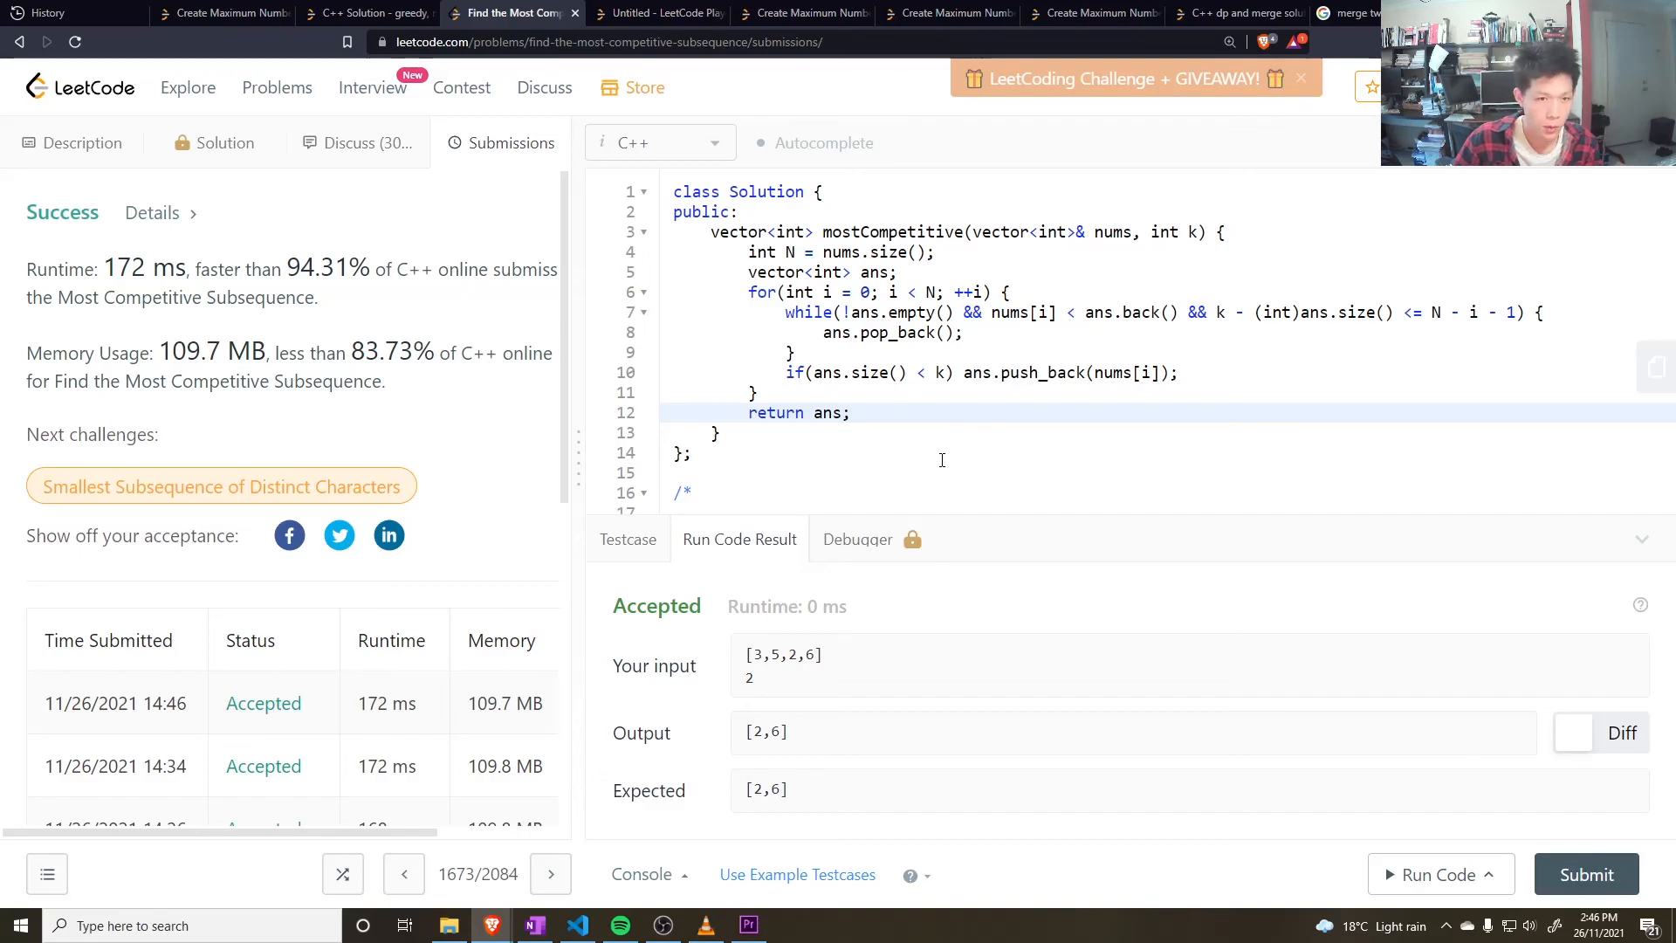
mouse_move(377, 254)
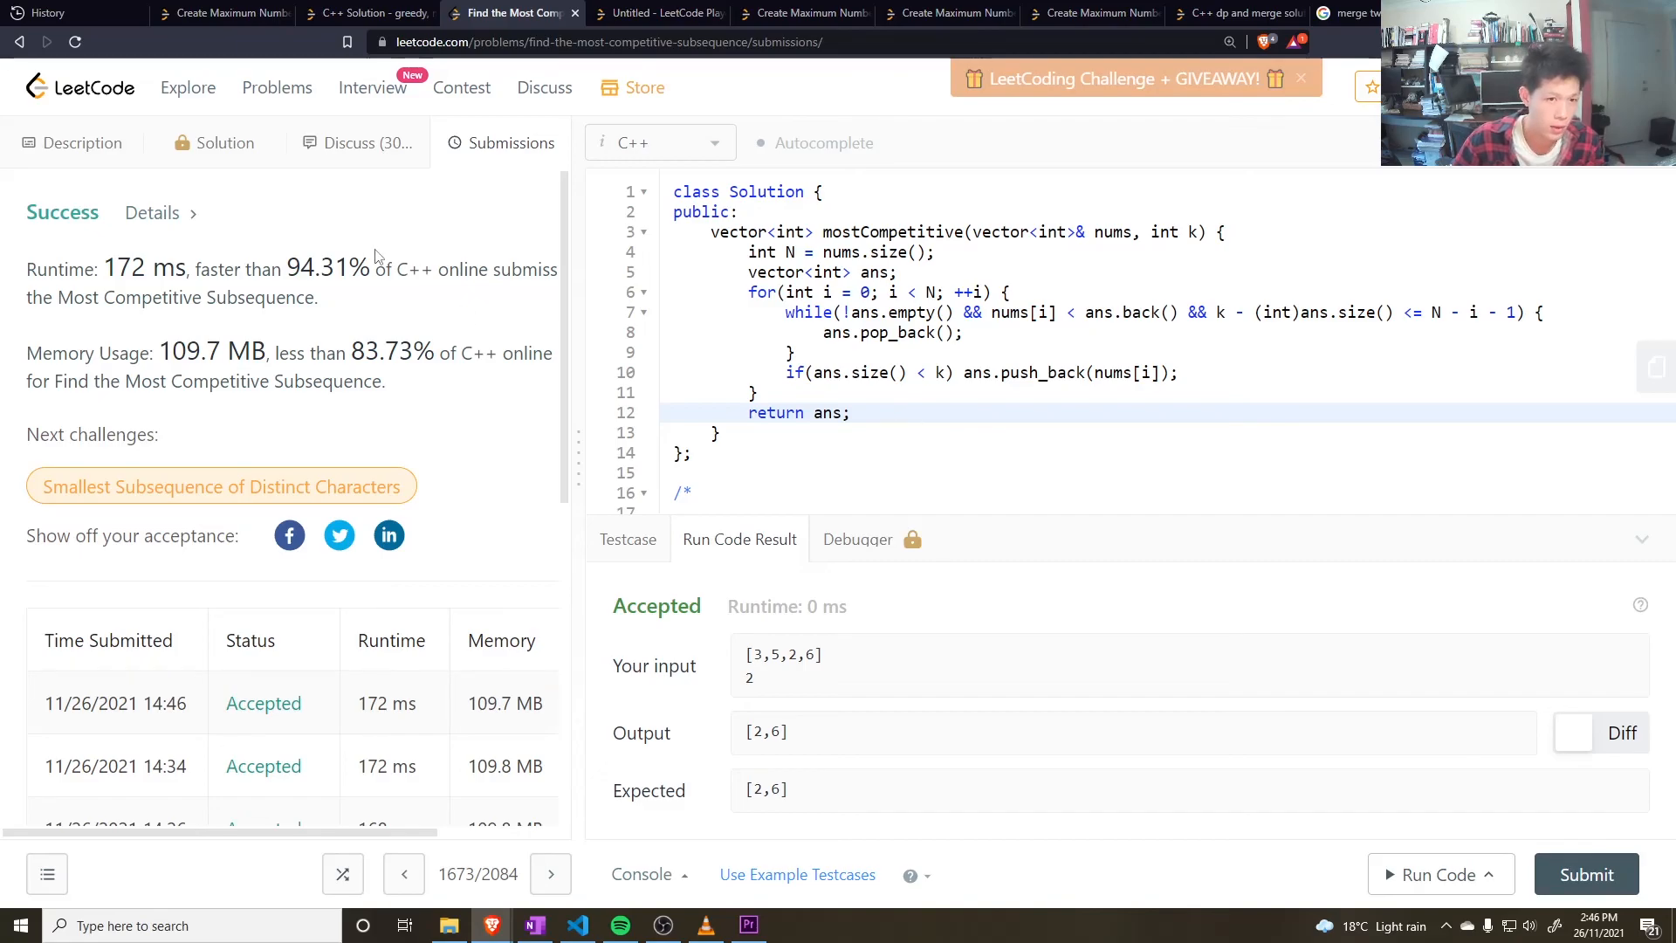